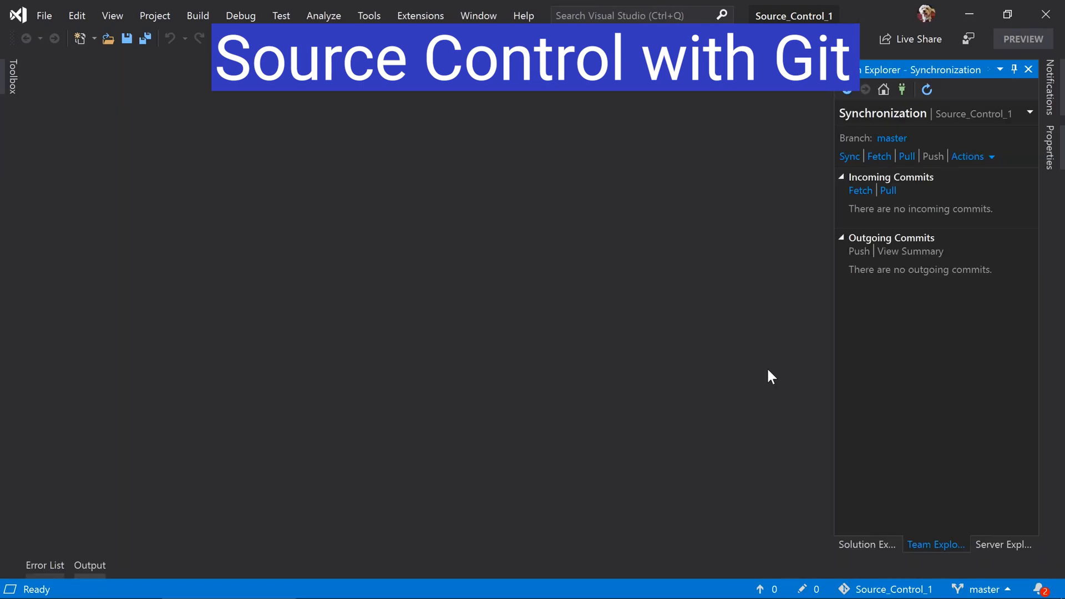
mouse_move(887, 205)
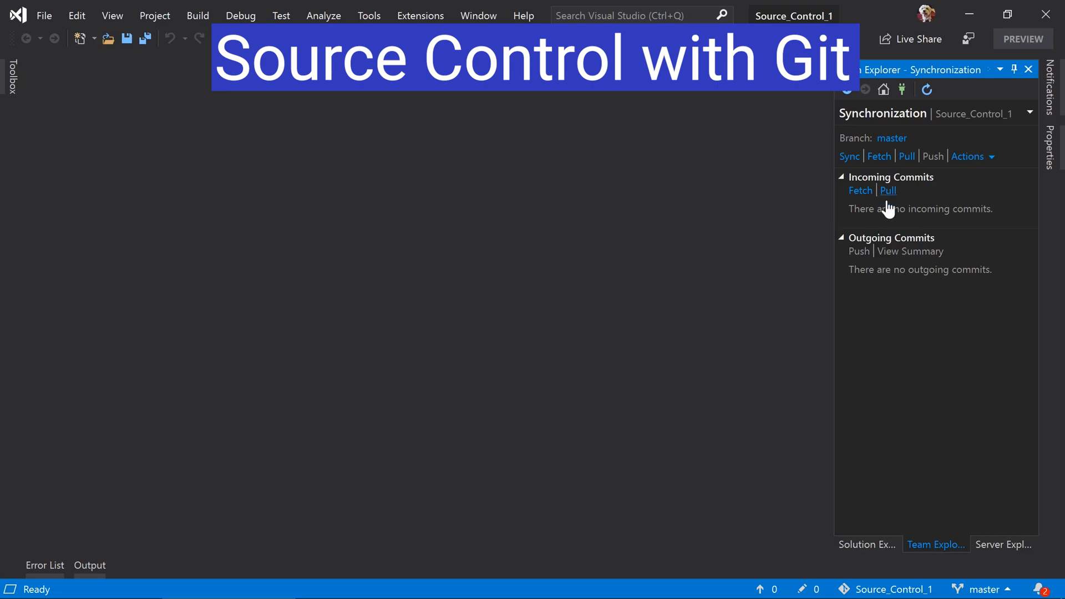
Create the 'Source Control 1' project with Git source control.
click(888, 190)
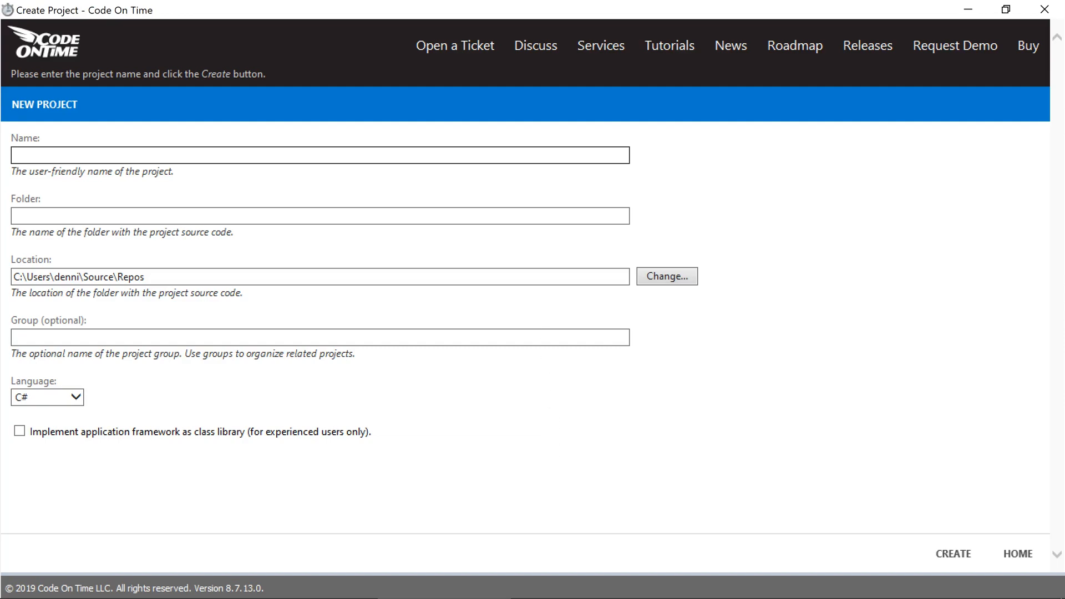
text(Source Control 1)
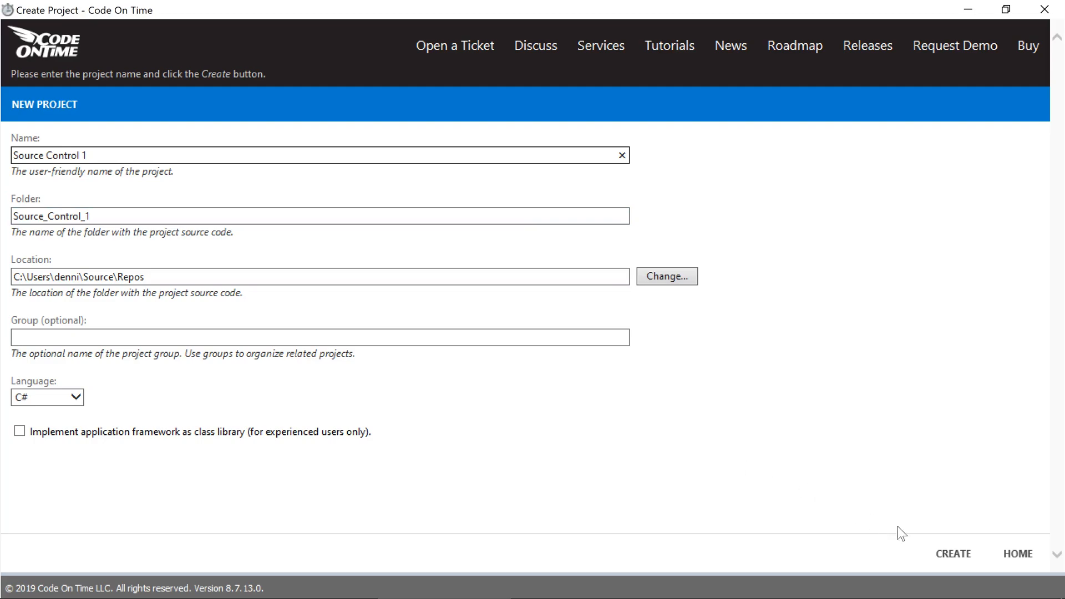
click(953, 554)
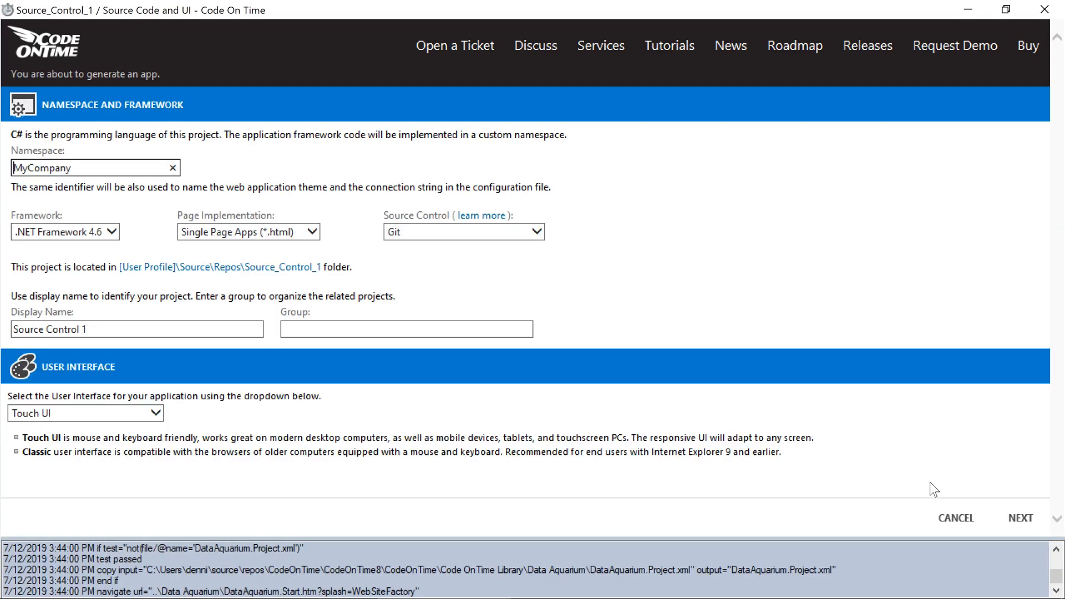
click(1020, 519)
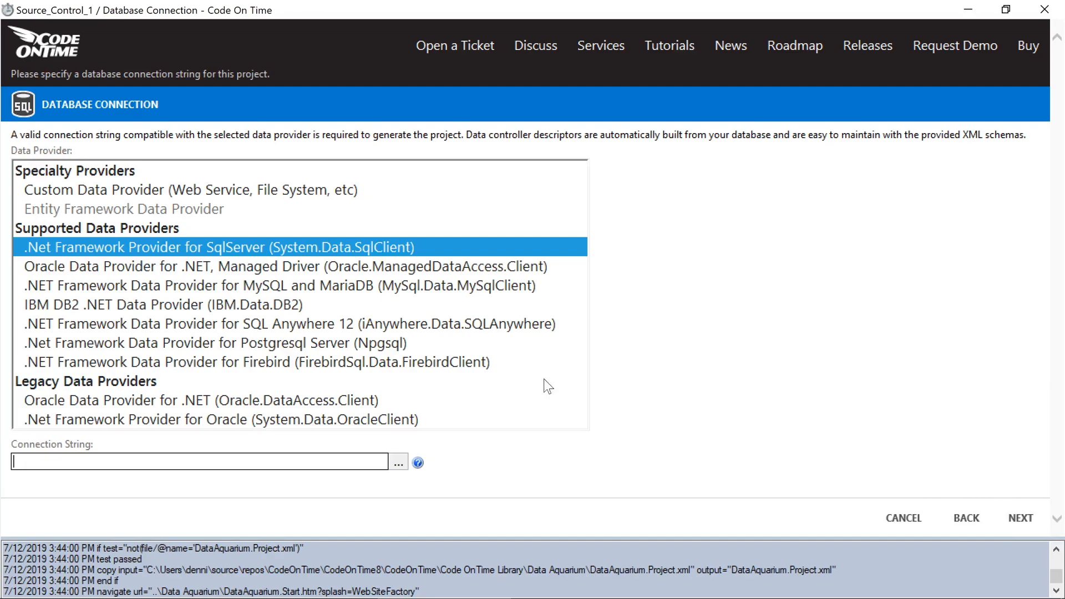
Connect to a new northwind-git database with the Northwind sample tables installed.
click(1020, 518)
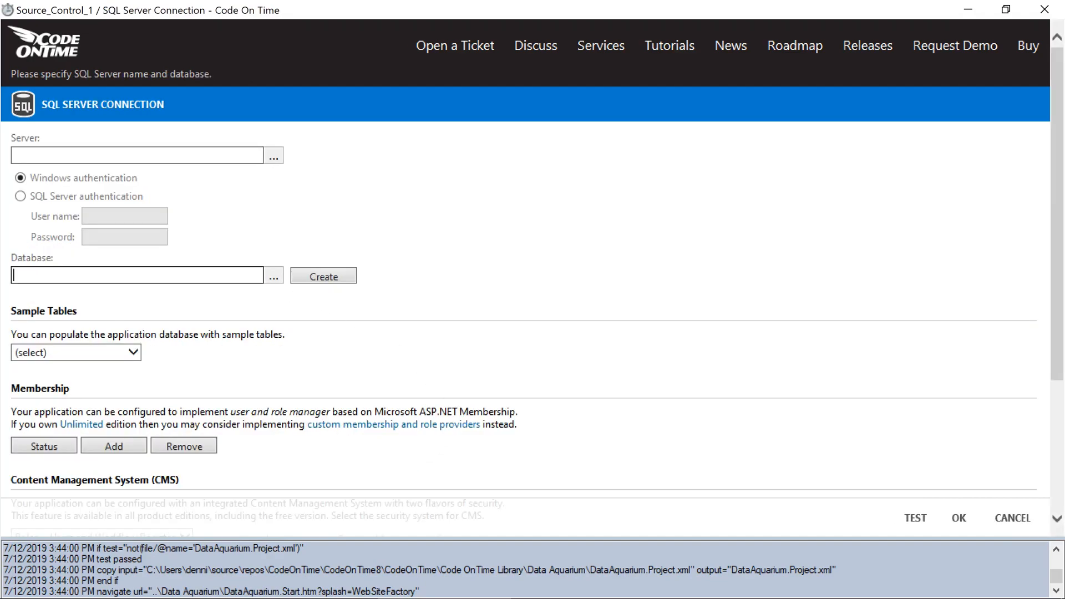
text(northwind-git)
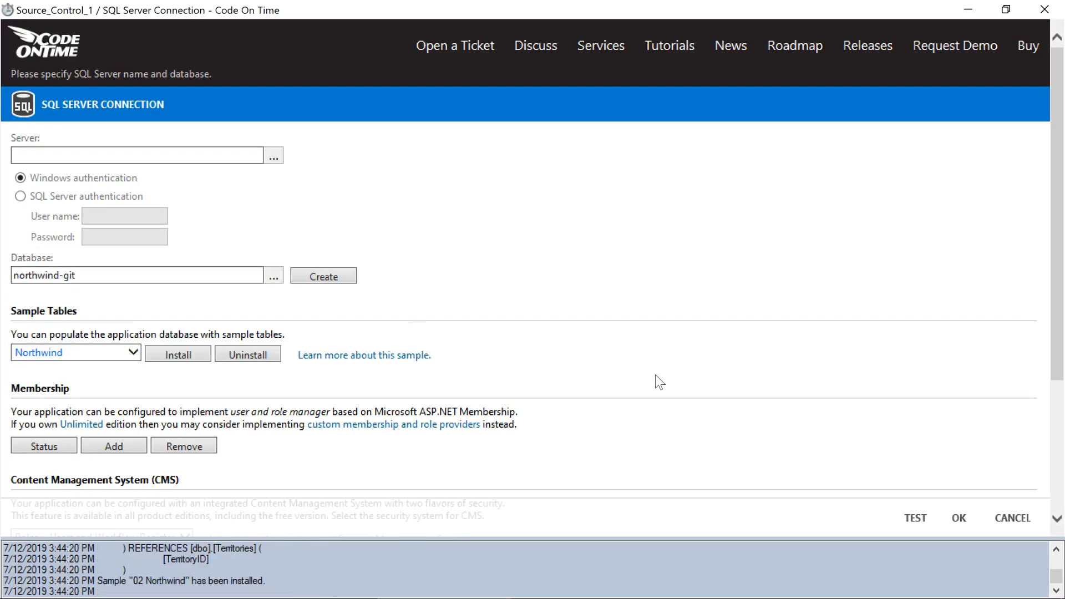
click(959, 518)
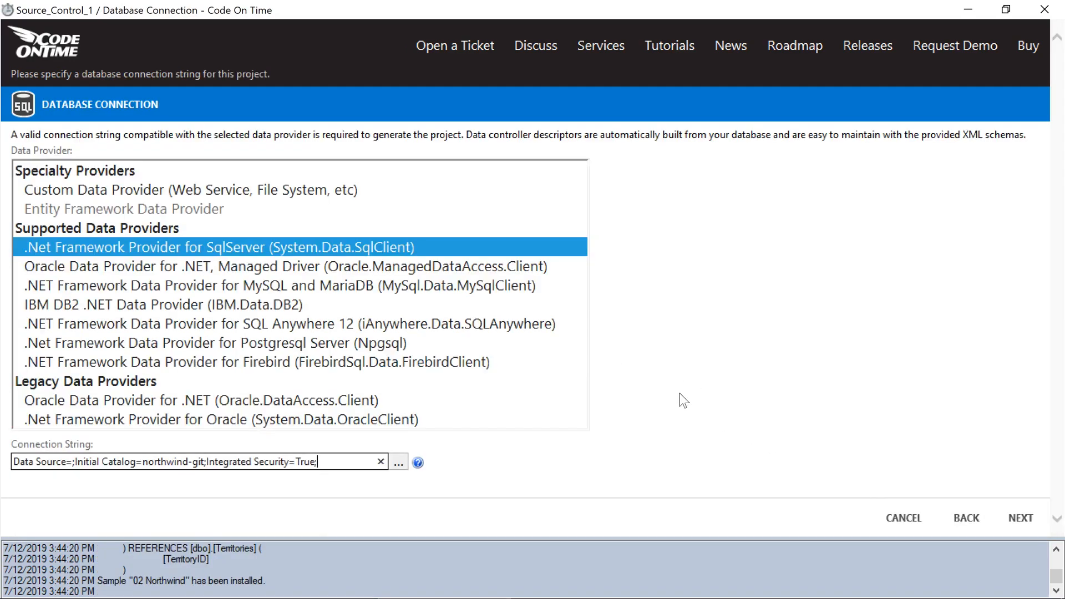
mouse_move(799, 440)
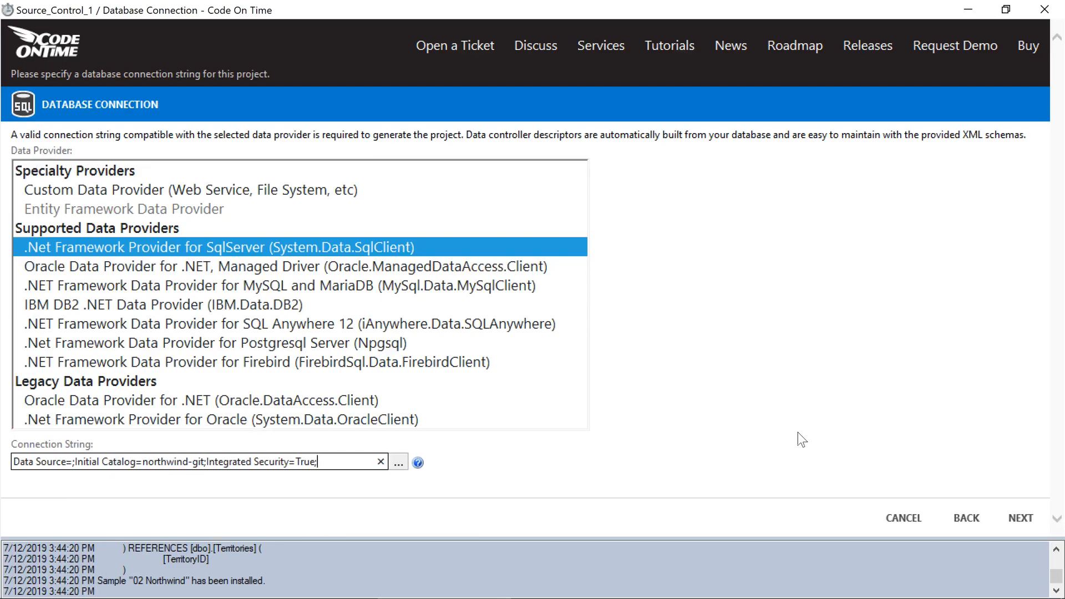
Build and save a Suppliers model from the dbo.Suppliers table.
click(1020, 518)
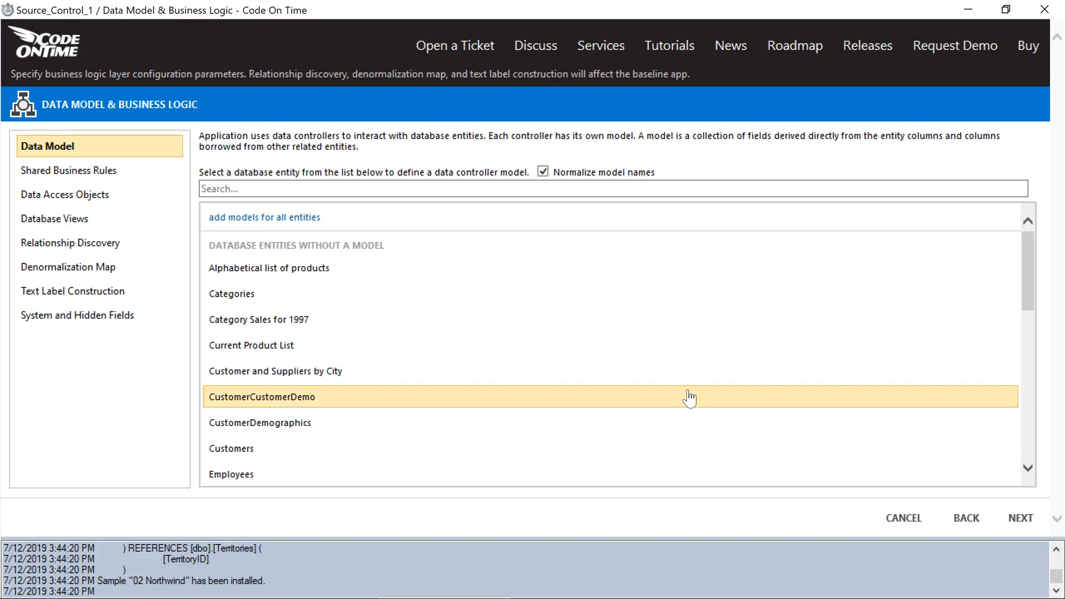
scroll(down, 3)
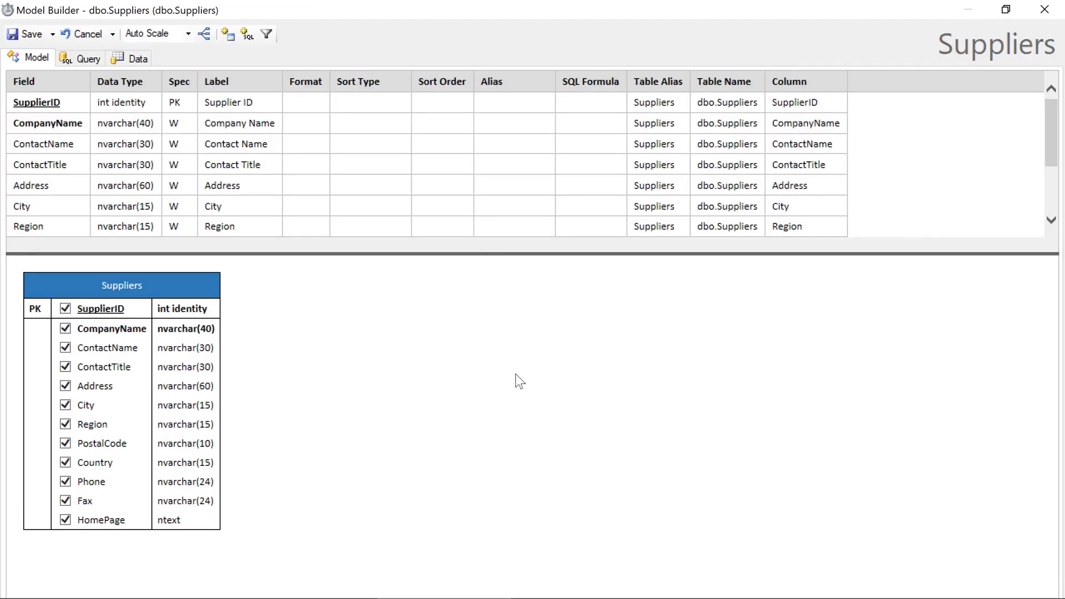
text(asc)
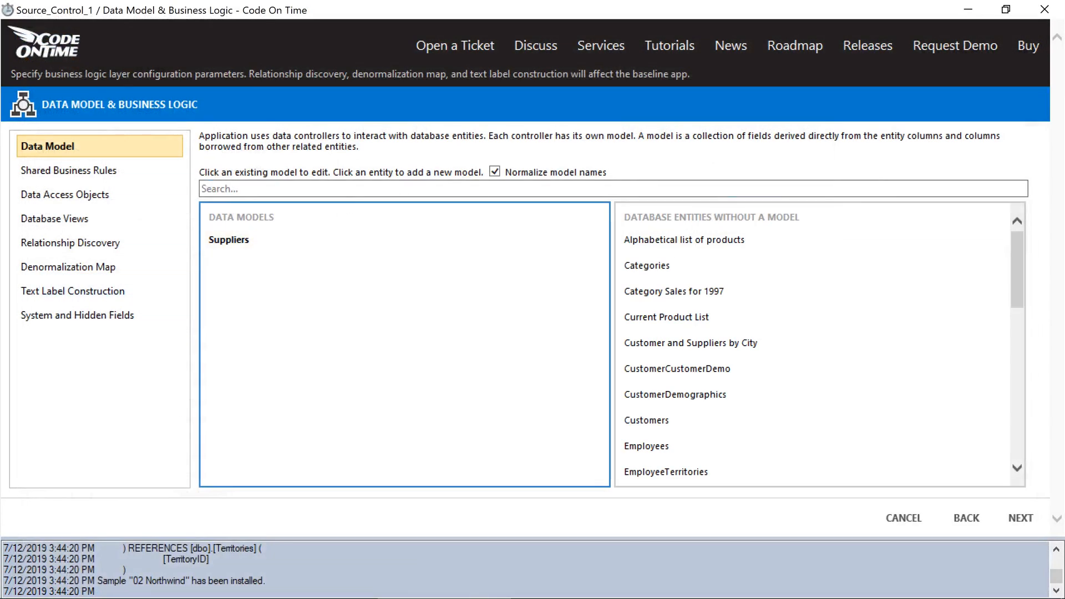
mouse_move(716, 402)
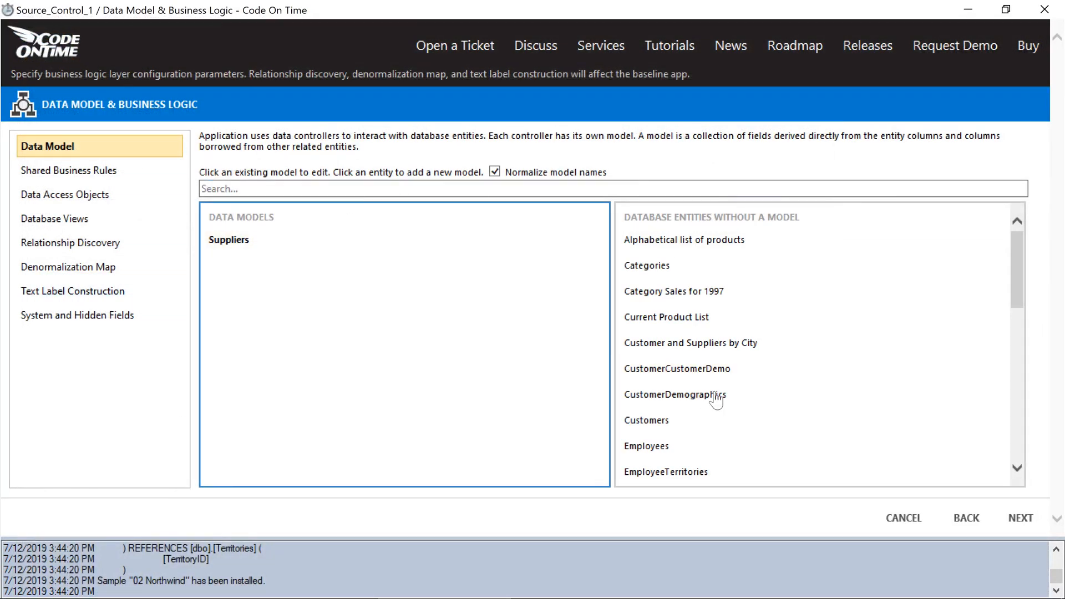
Accept the default reporting, features and globalization settings, then generate the app.
click(1020, 518)
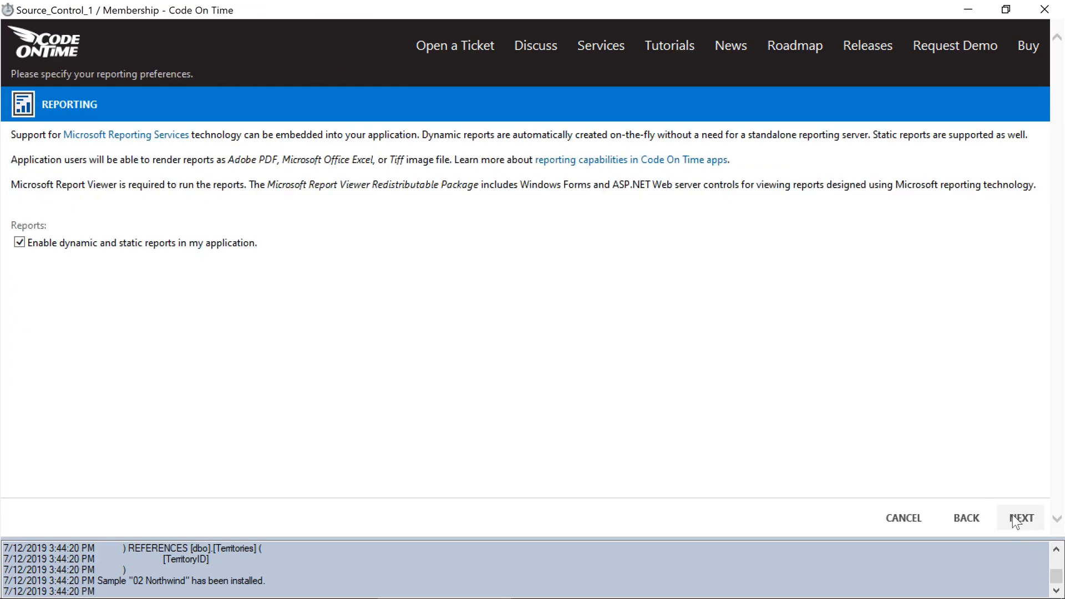
click(1020, 518)
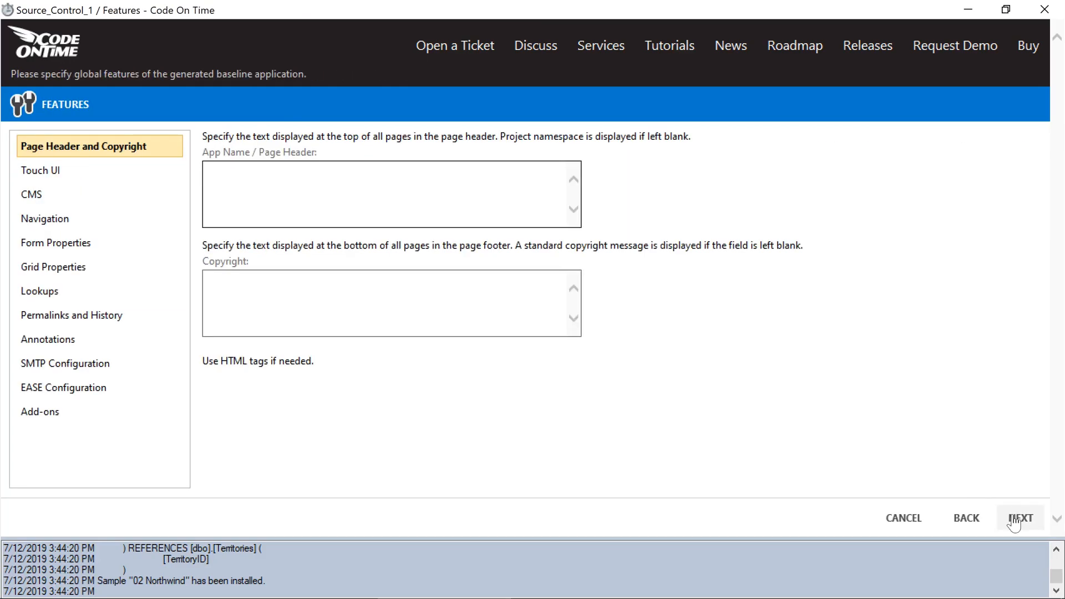
click(1020, 518)
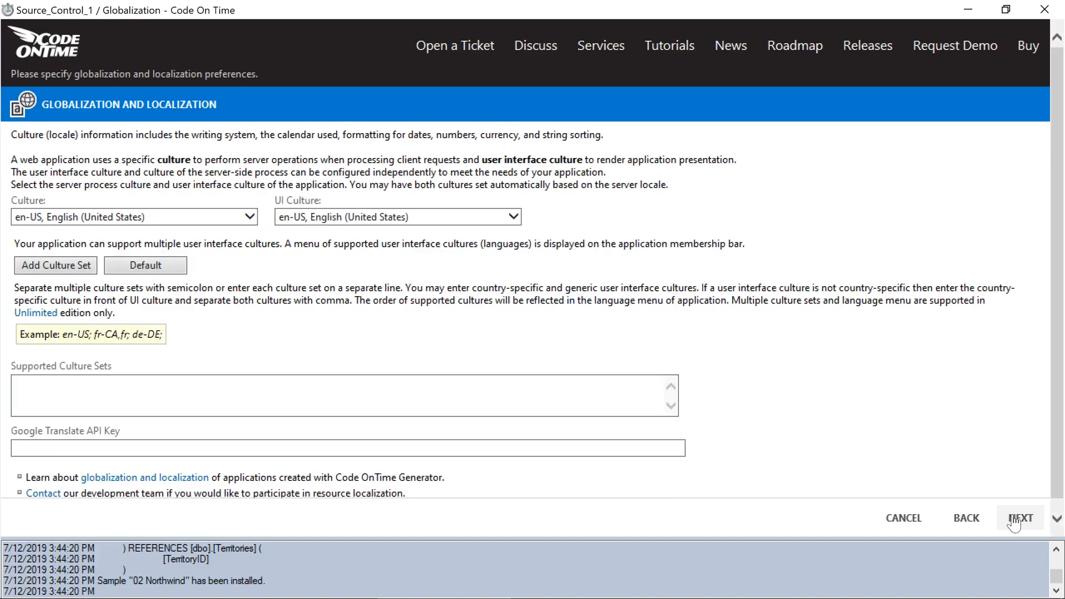
click(1020, 519)
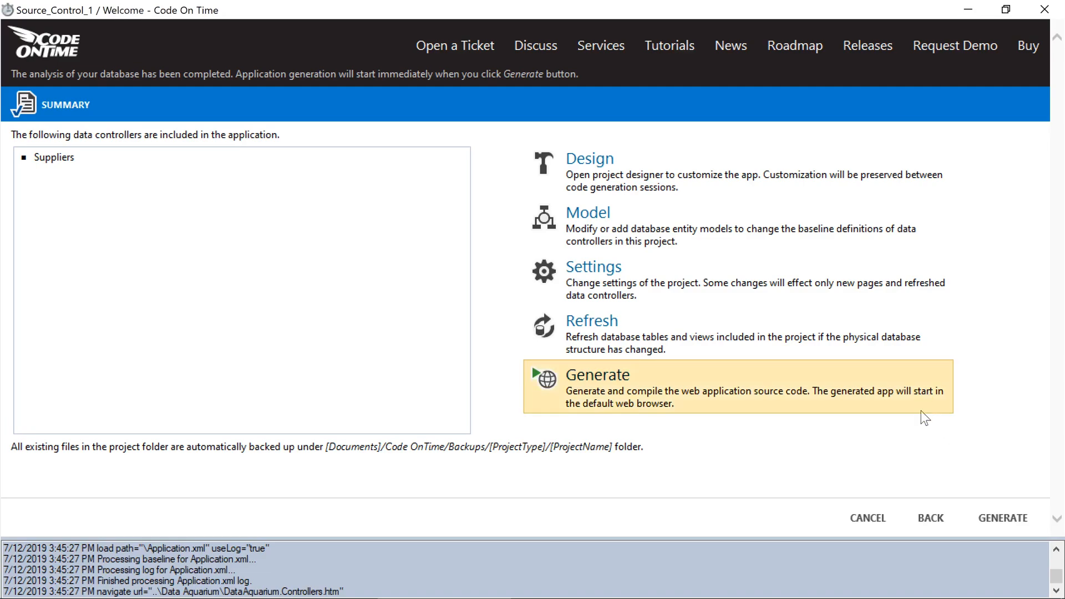
click(1002, 518)
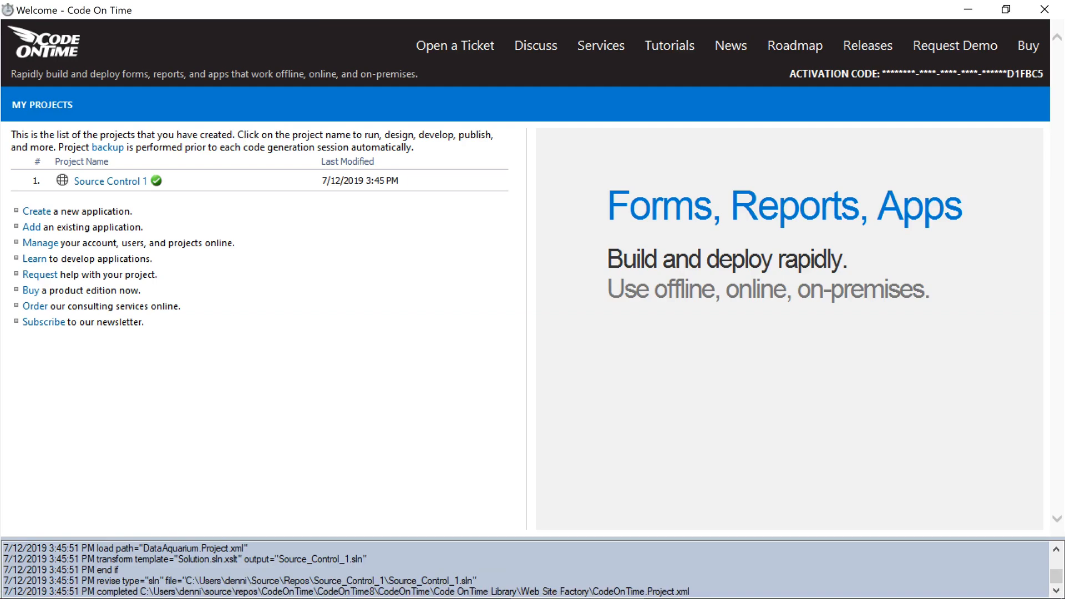
Open Source Control 1 in Visual Studio, add it to Git, and save the solution.
click(109, 181)
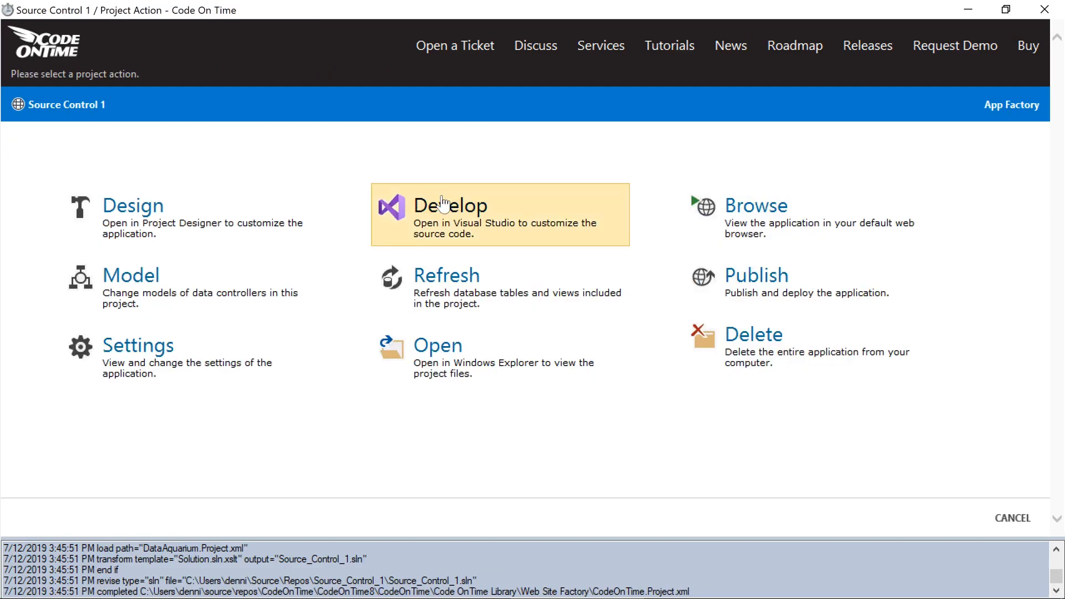
click(452, 207)
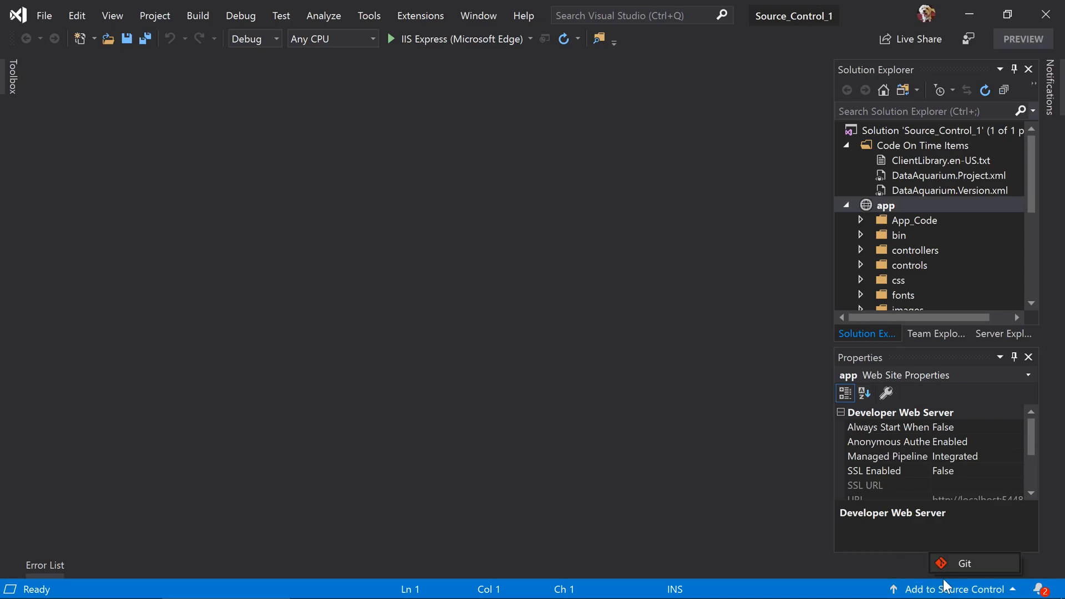
click(973, 563)
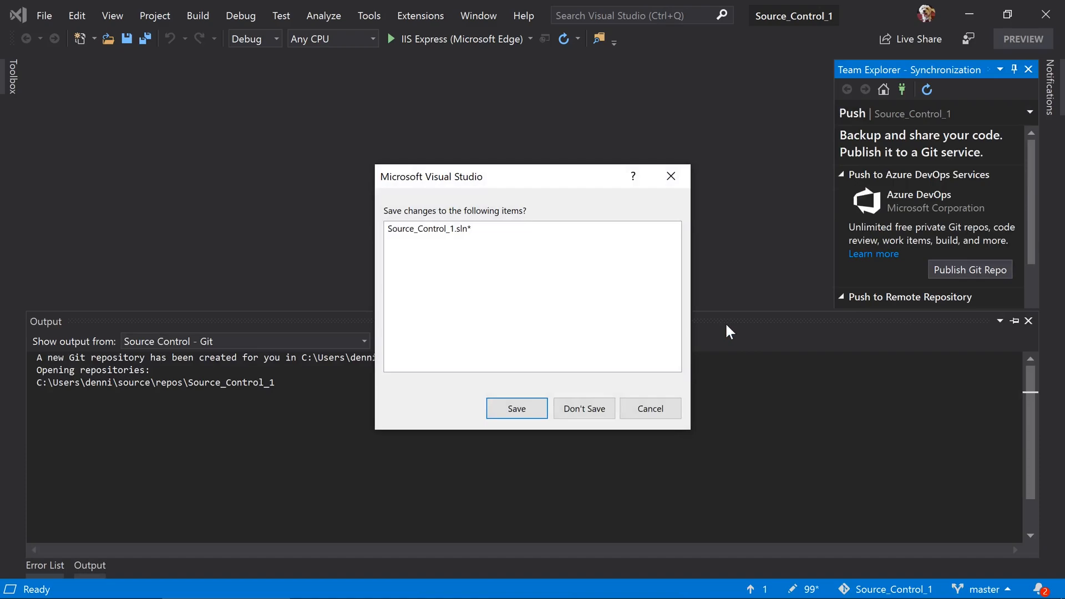
click(516, 408)
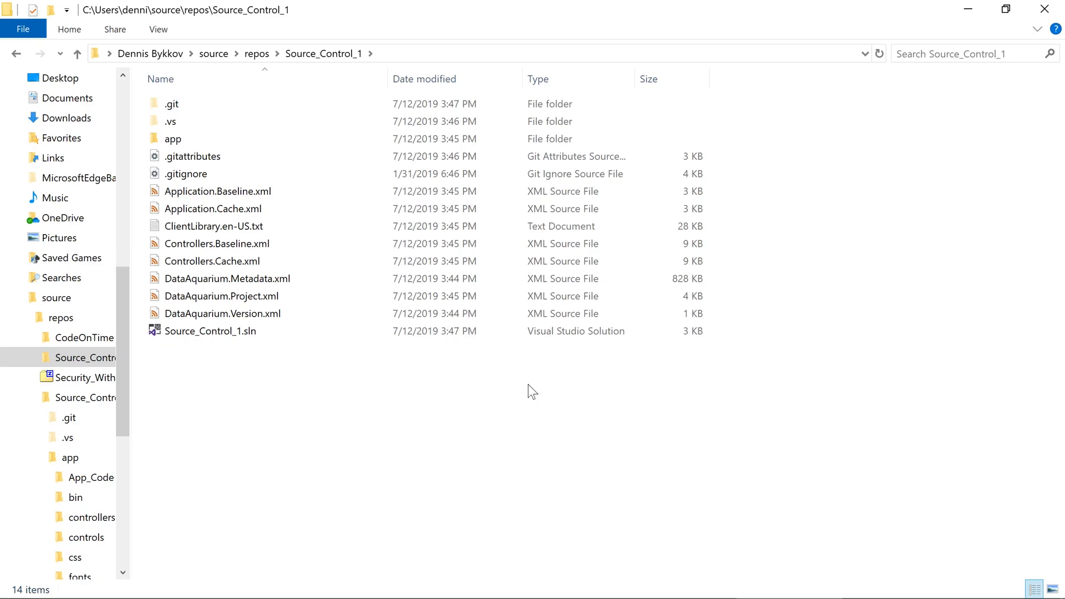
Check the .git folder and .gitignore in File Explorer, then return to Visual Studio.
click(171, 104)
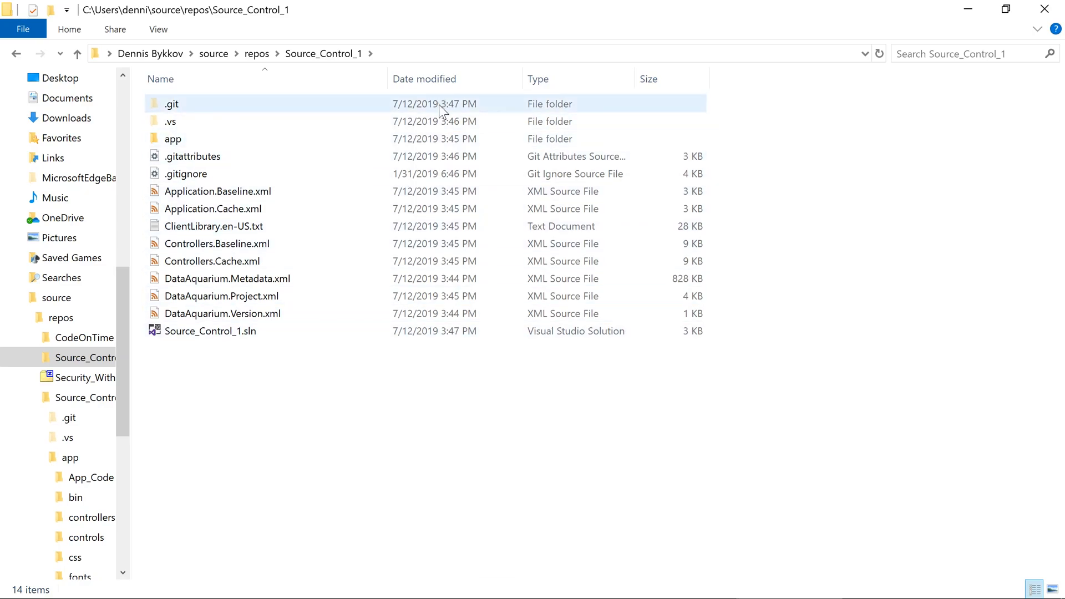
click(172, 104)
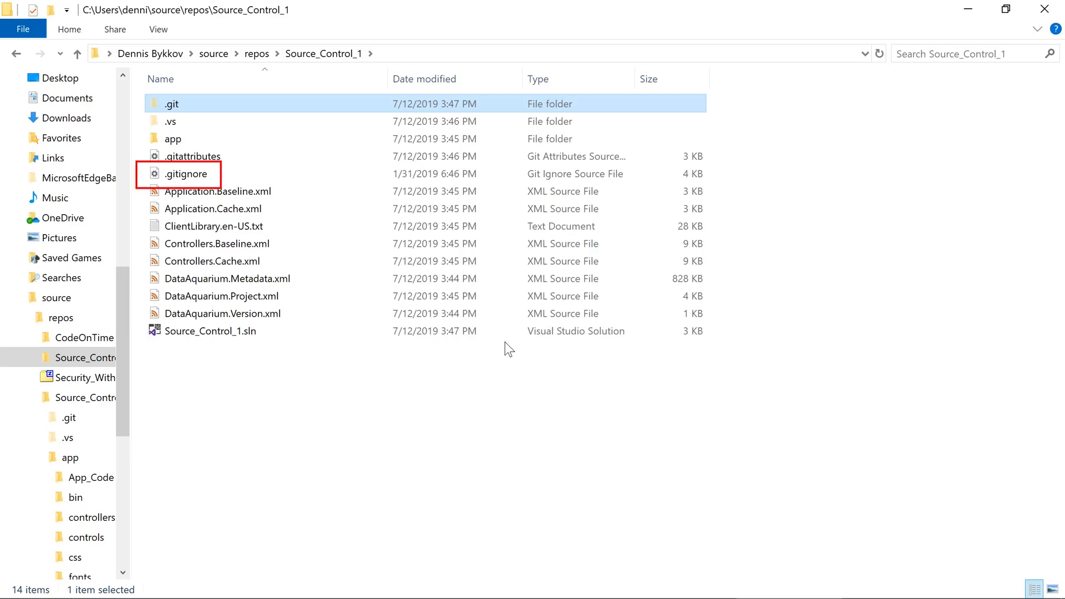
click(186, 174)
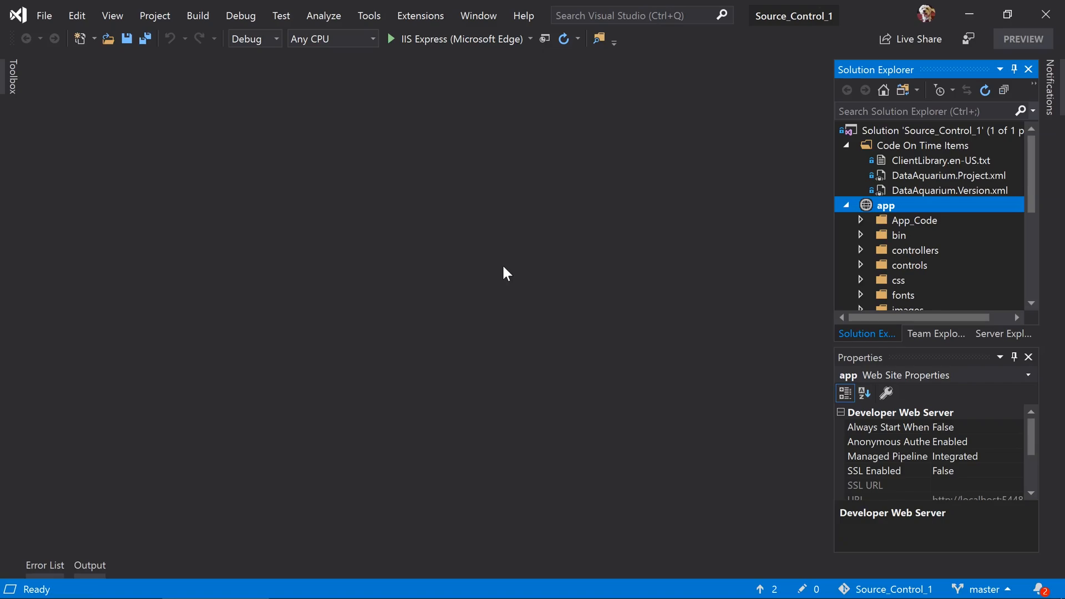
mouse_move(777, 476)
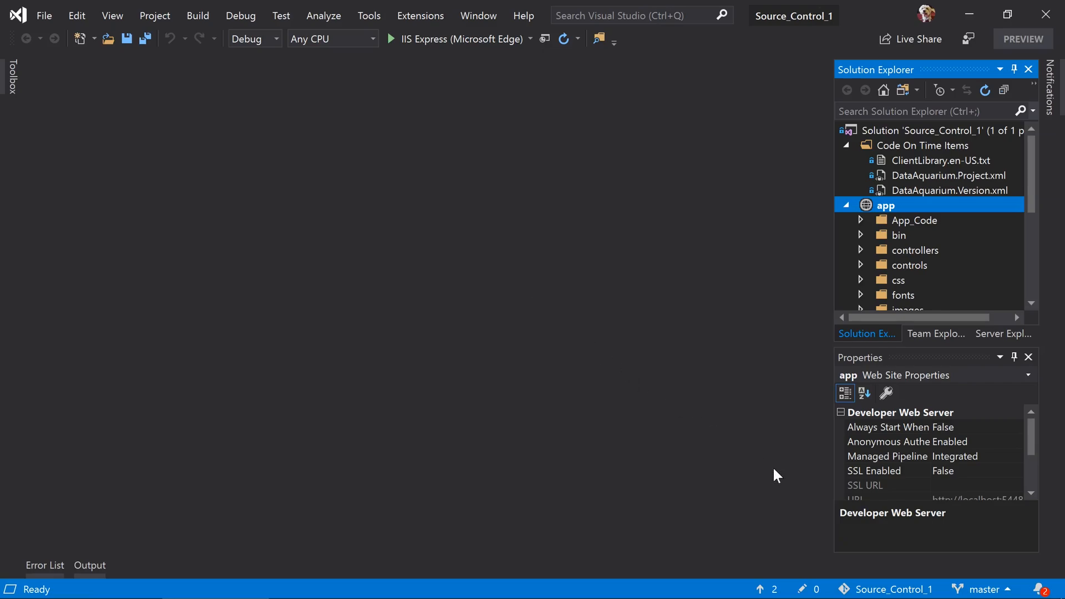
View master's history showing two local commits and confirm nothing is pending.
click(987, 588)
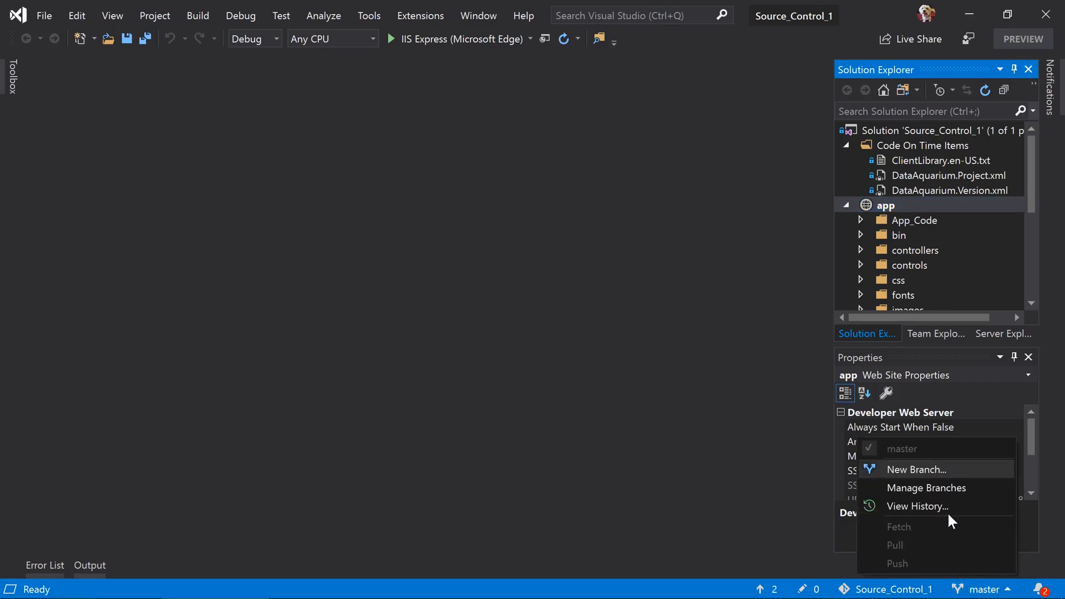
click(917, 507)
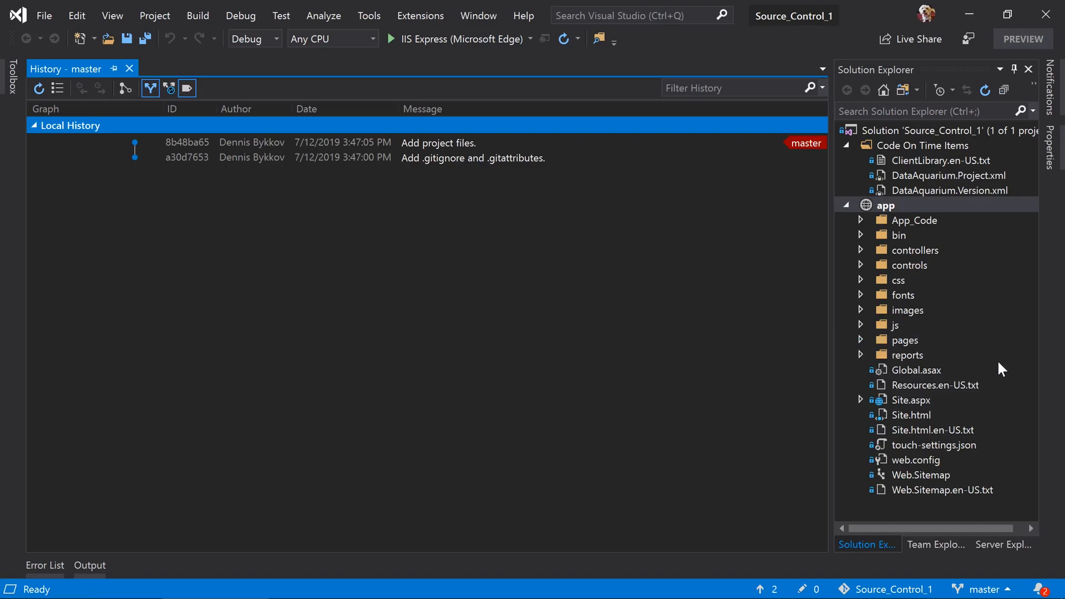
mouse_move(952, 372)
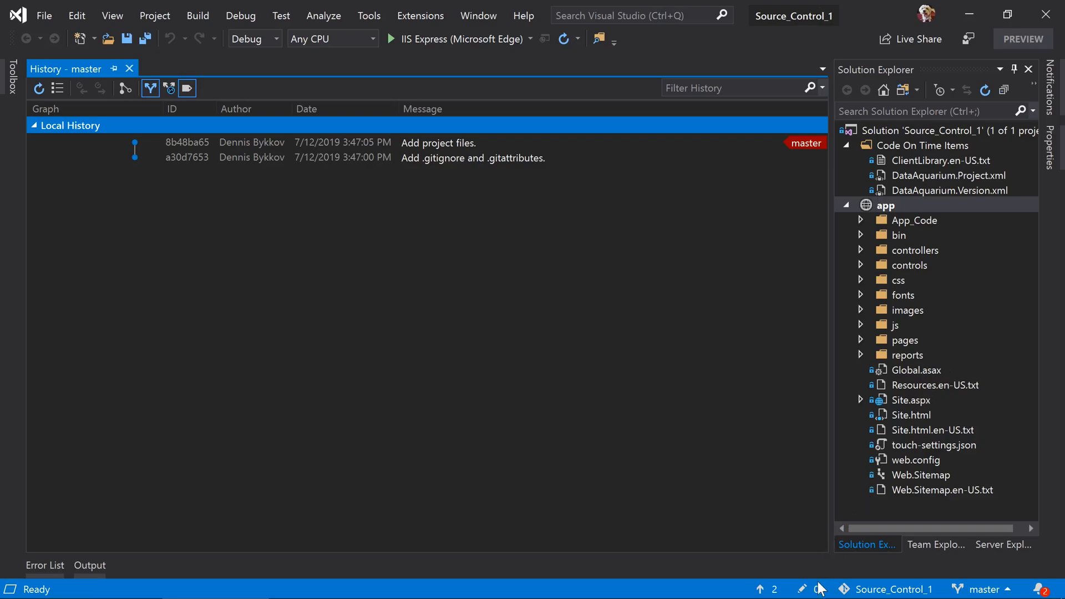
mouse_move(819, 590)
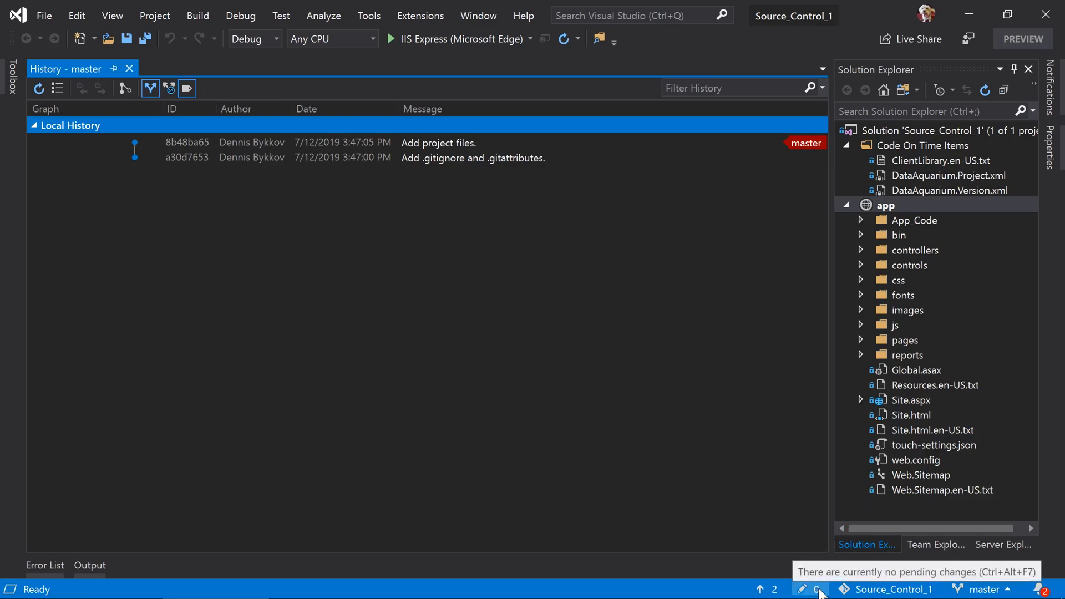
click(804, 589)
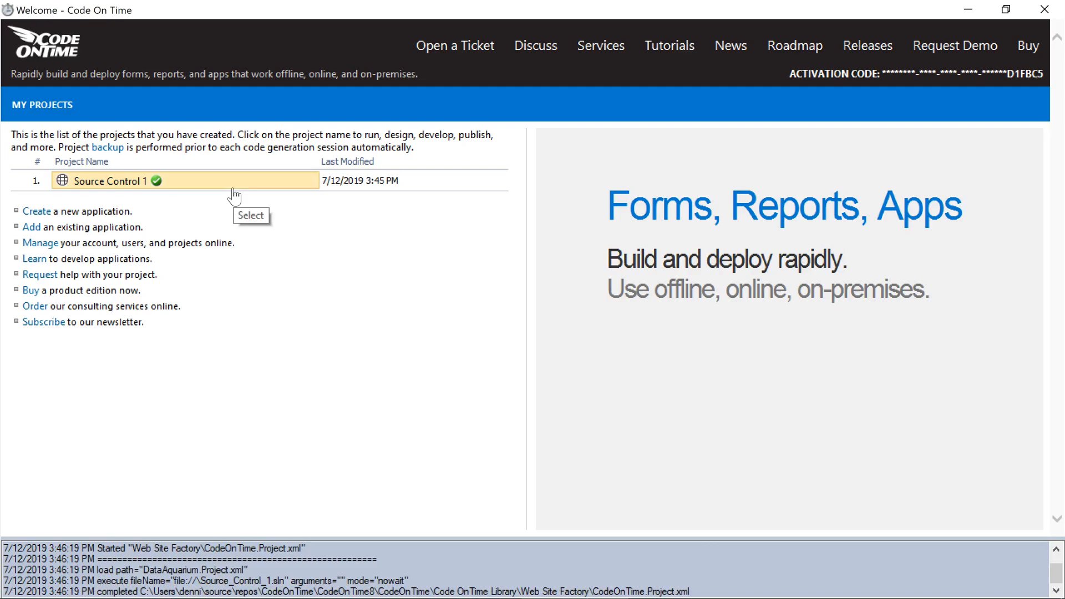
Select the Source Control 1 project in My Projects.
click(108, 181)
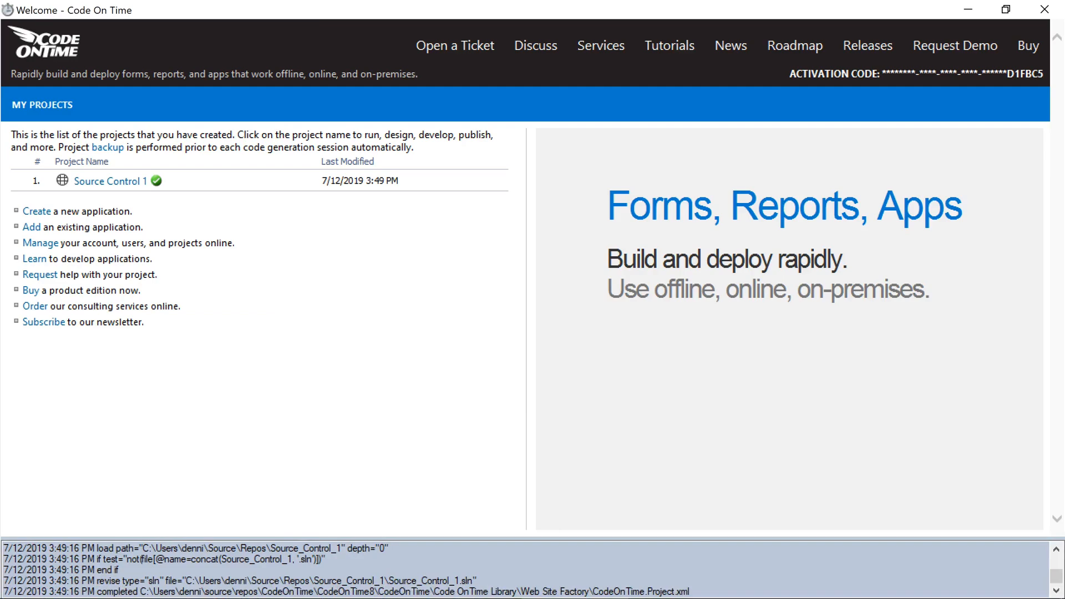
Model the Products entity with ProductName sorted ascending, save, and regenerate the app.
click(110, 182)
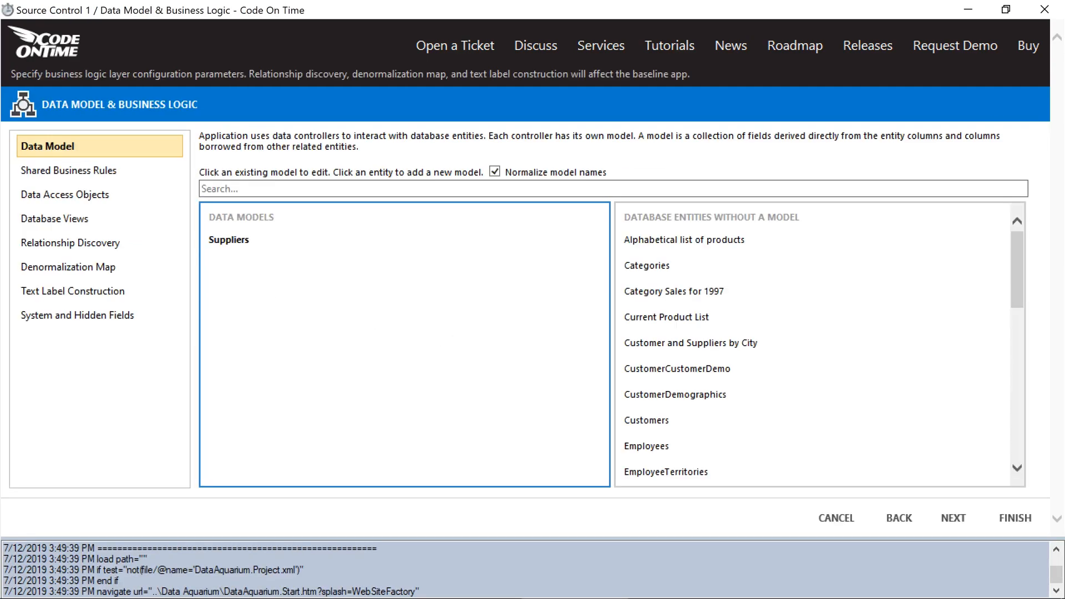
scroll(down, 3)
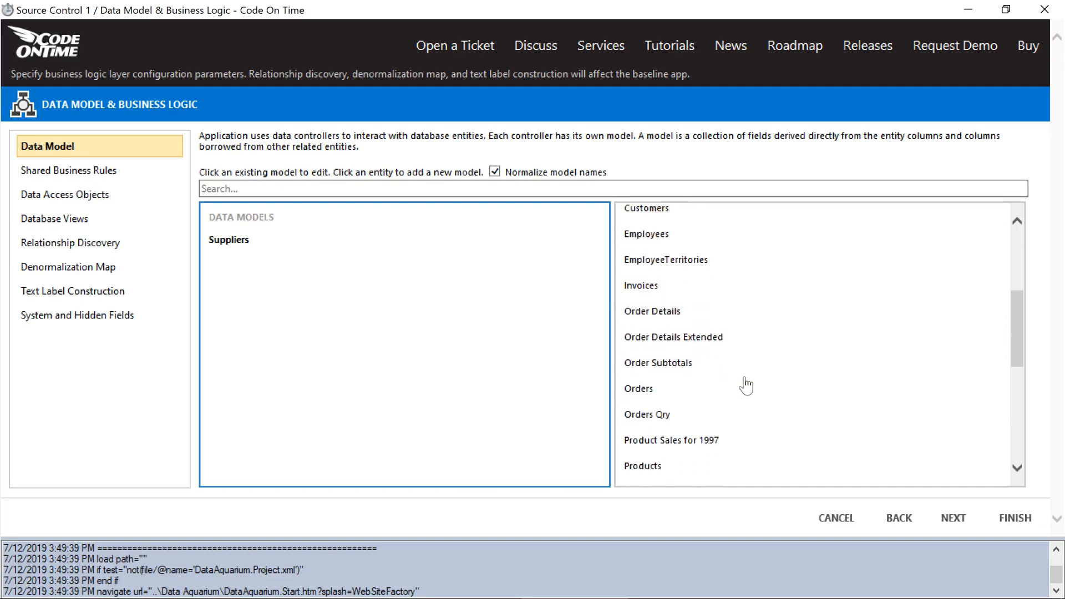
click(642, 466)
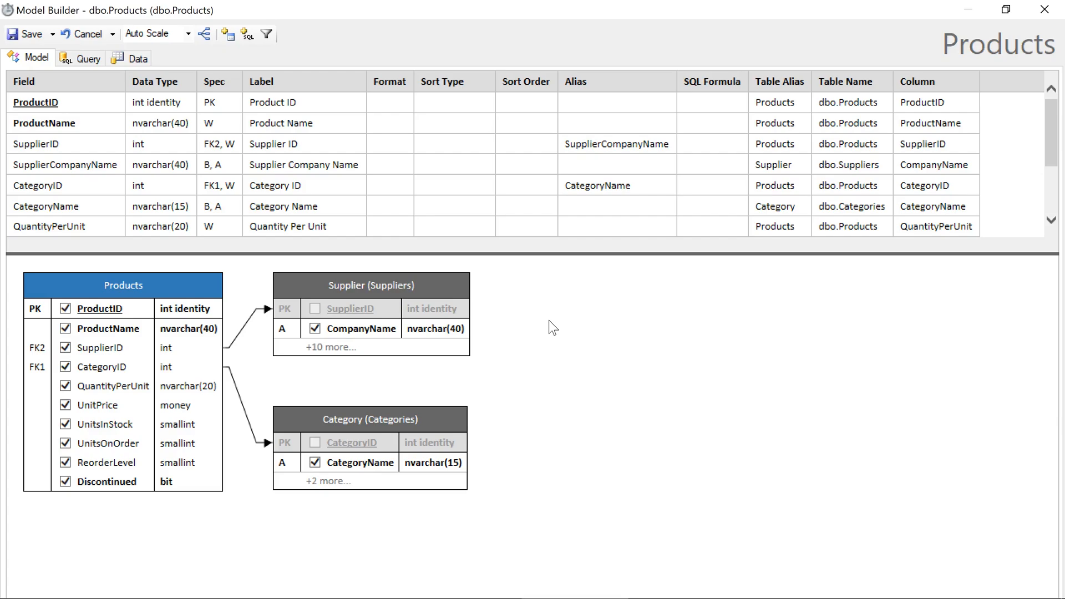
text(asc)
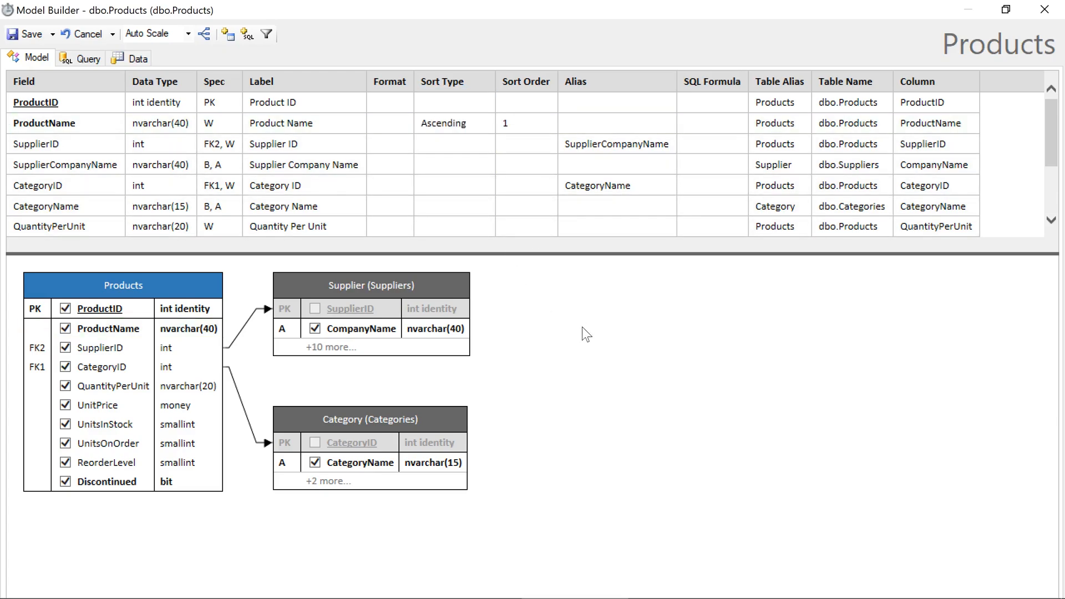
click(31, 34)
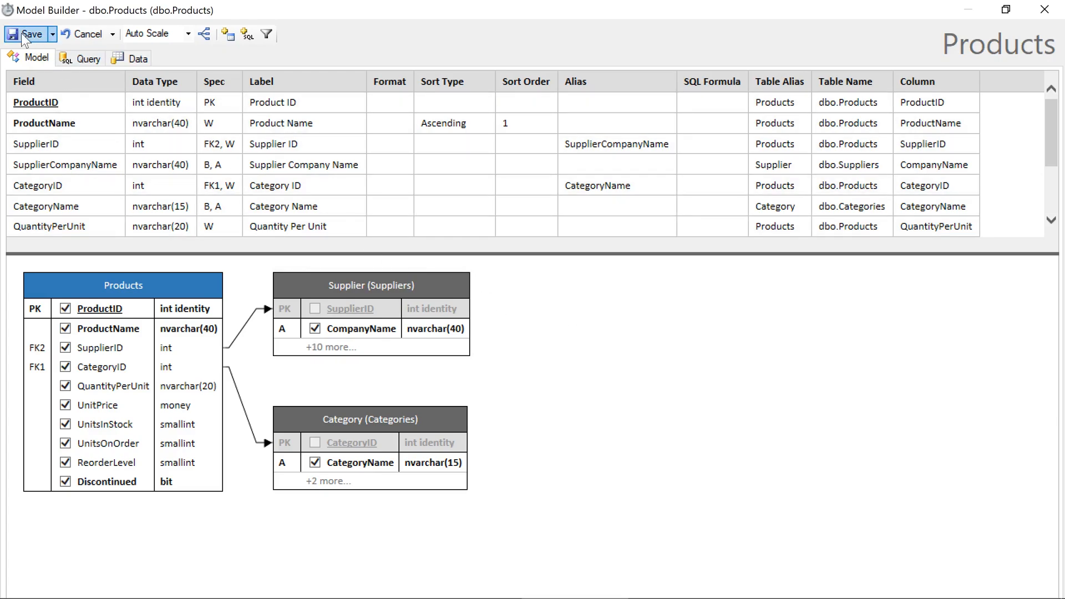
click(31, 34)
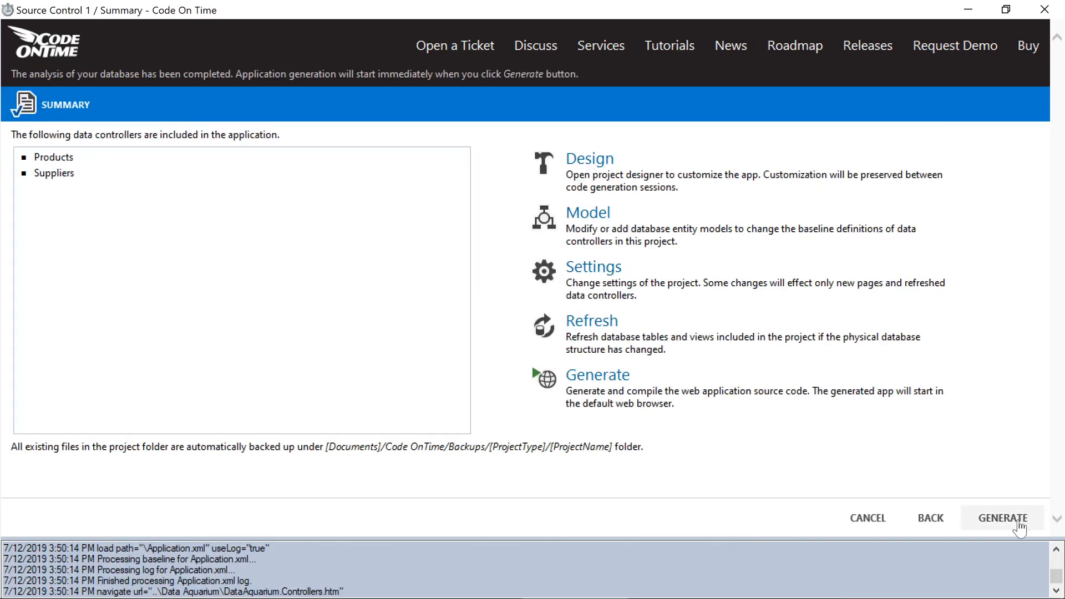
click(1002, 518)
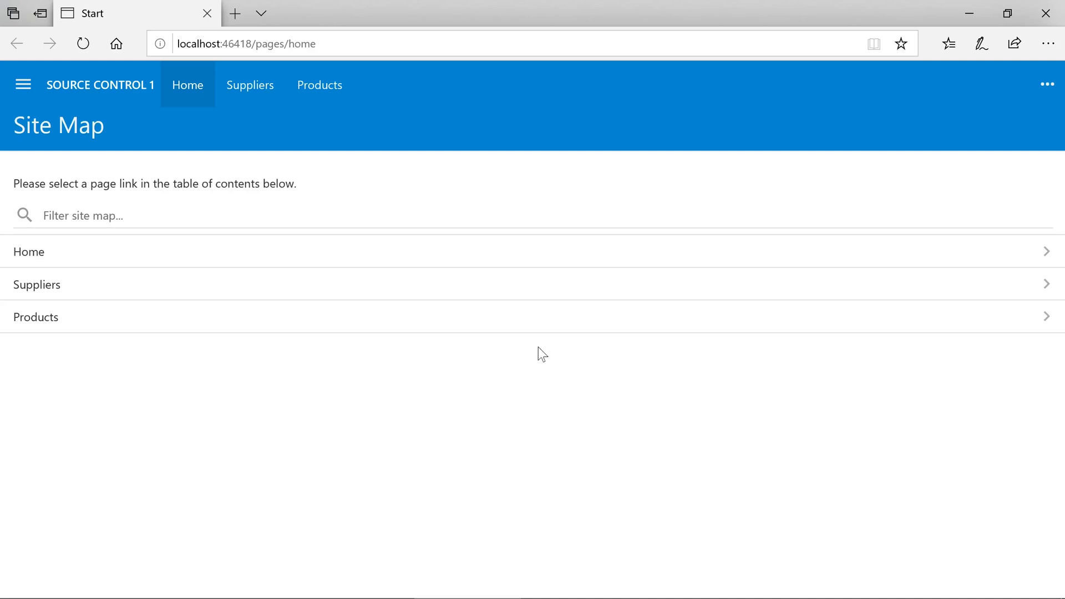
click(319, 85)
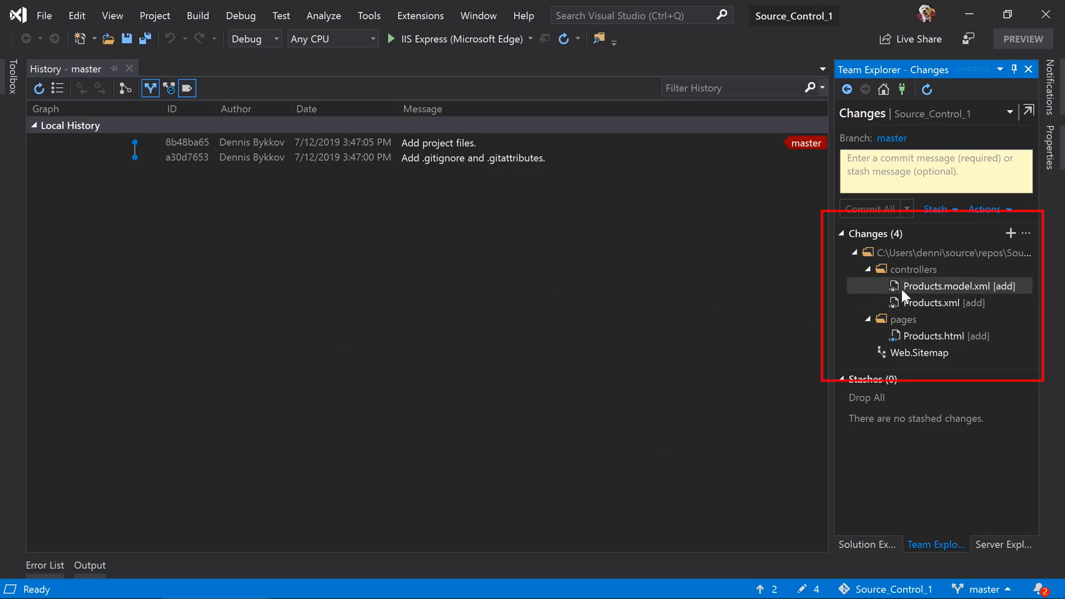
Review the four Products changes and commit them all as 'Added products model.'.
click(932, 303)
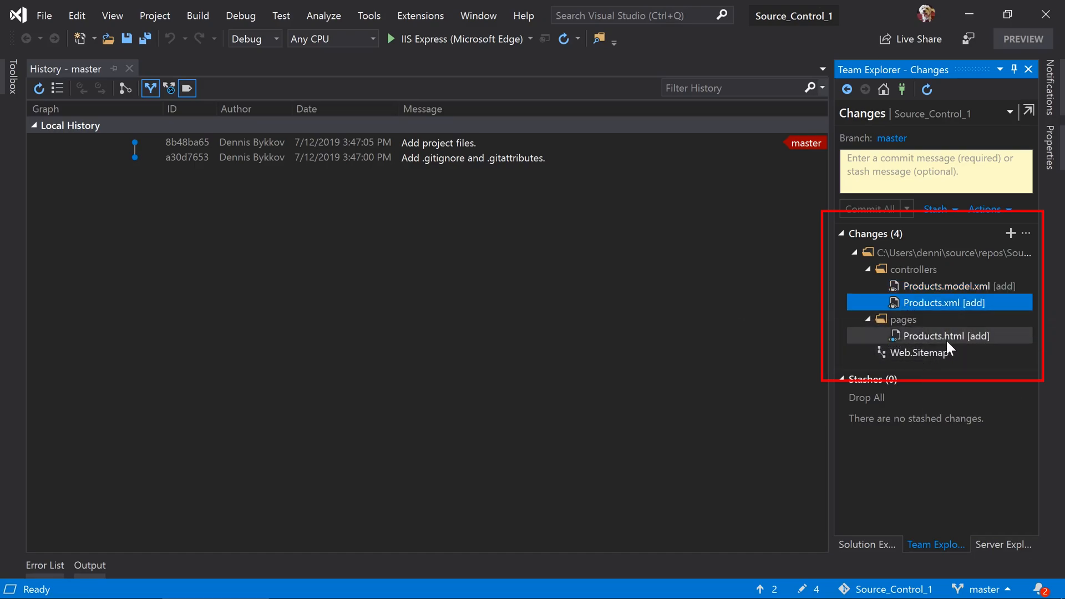
click(933, 335)
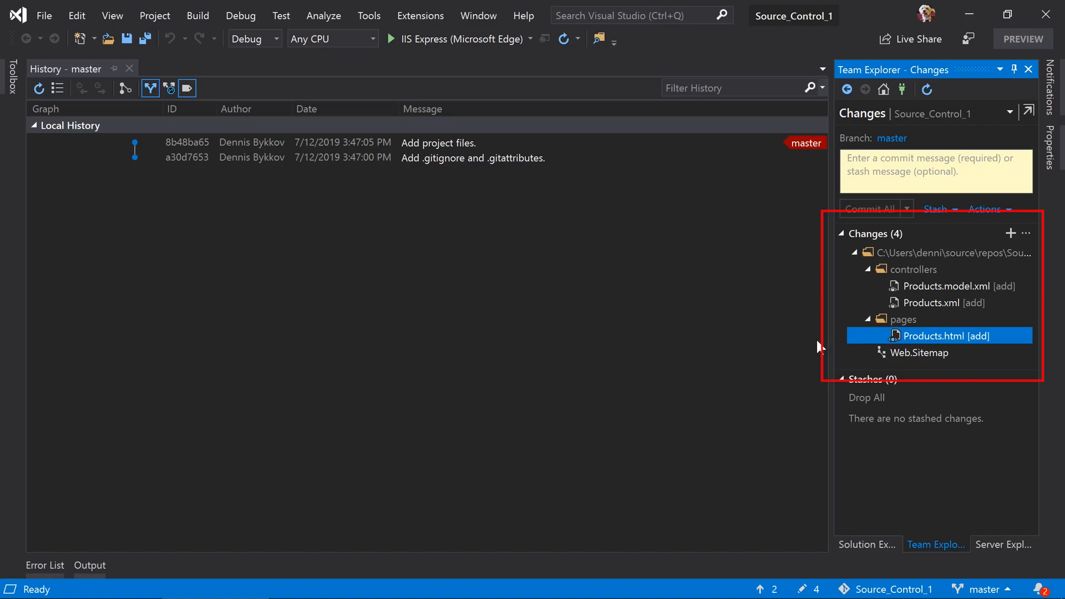
mouse_move(867, 355)
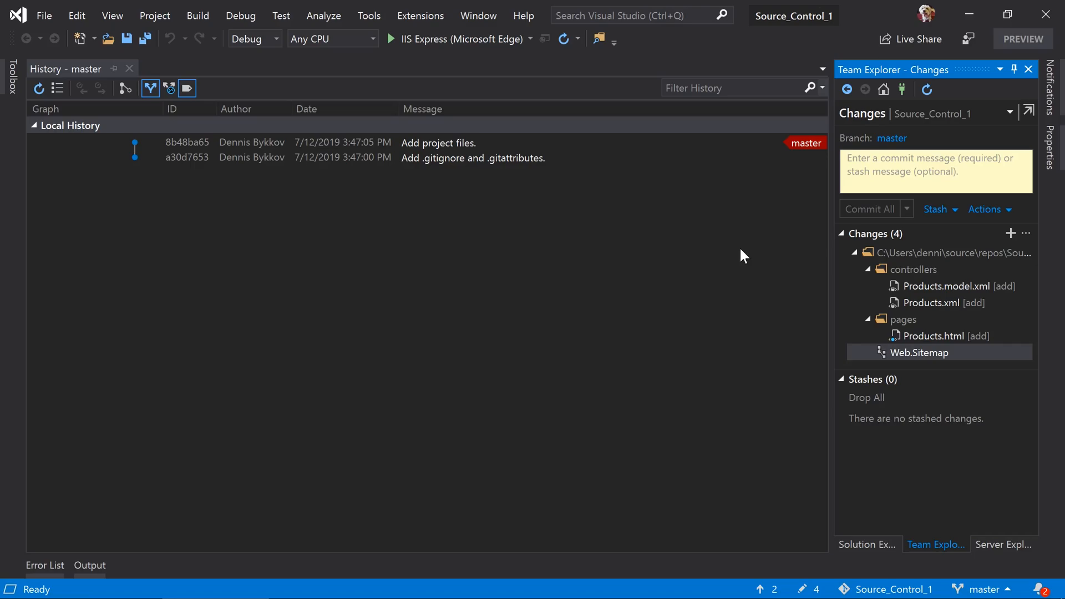
text(Added products model.)
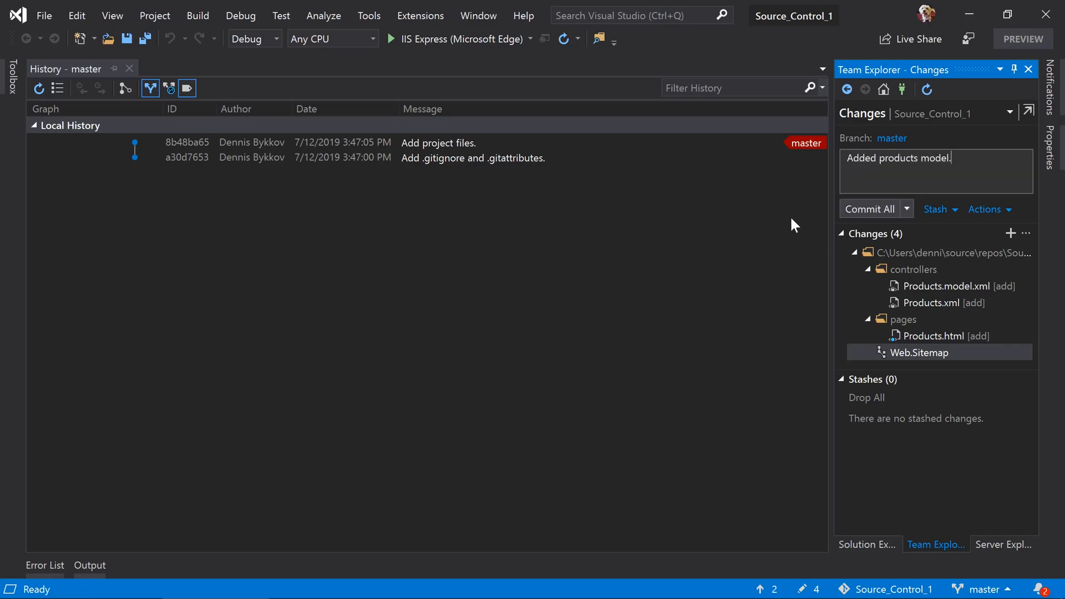
click(869, 209)
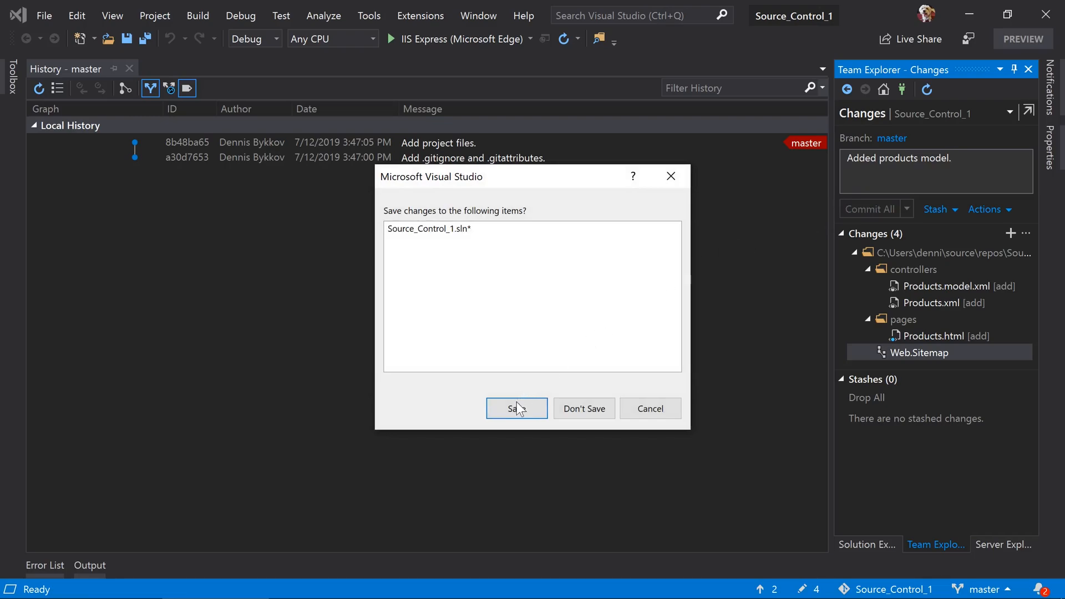
click(516, 408)
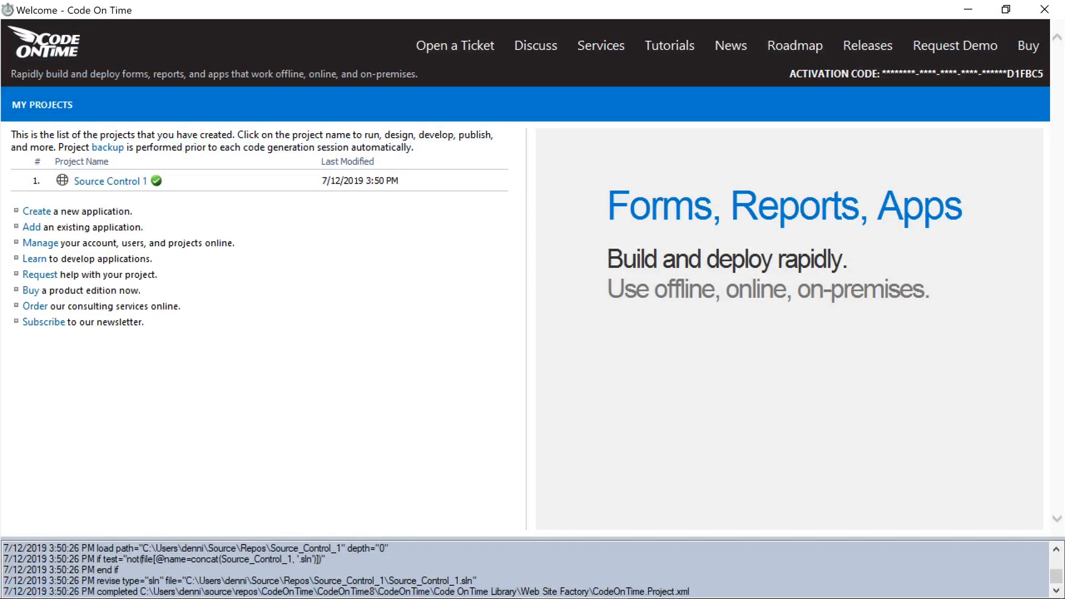
click(111, 181)
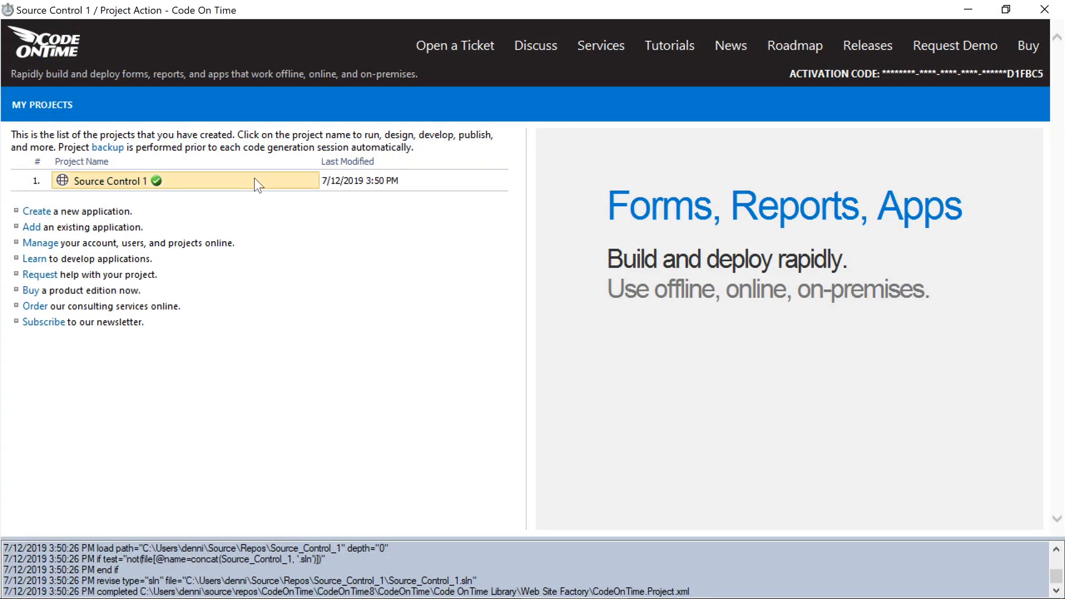
In the Products model, check the Supplier Country and Phone fields, then finish and regenerate.
click(105, 181)
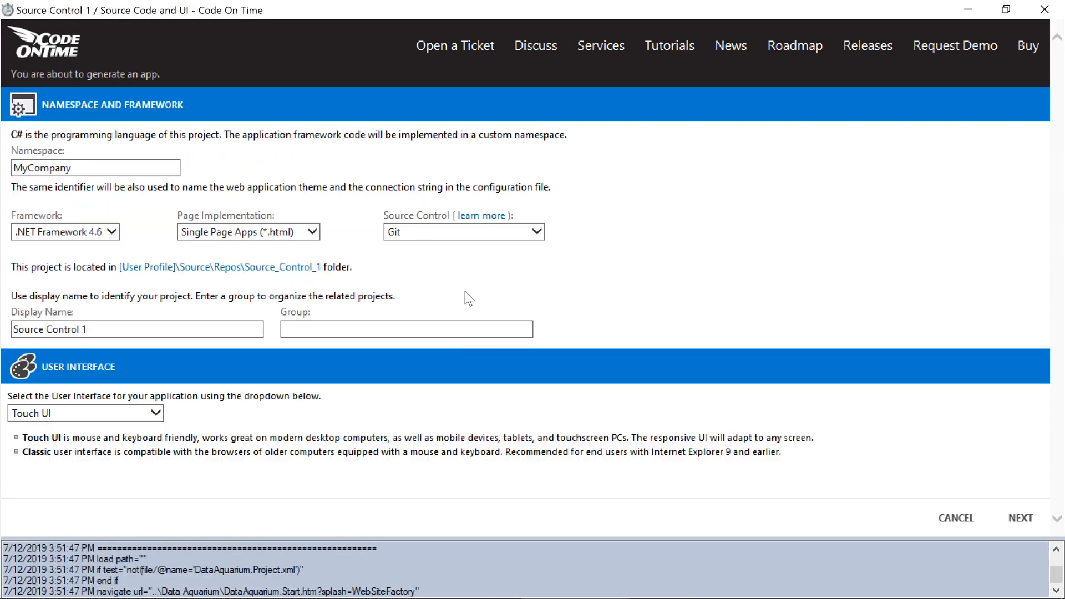
click(1021, 518)
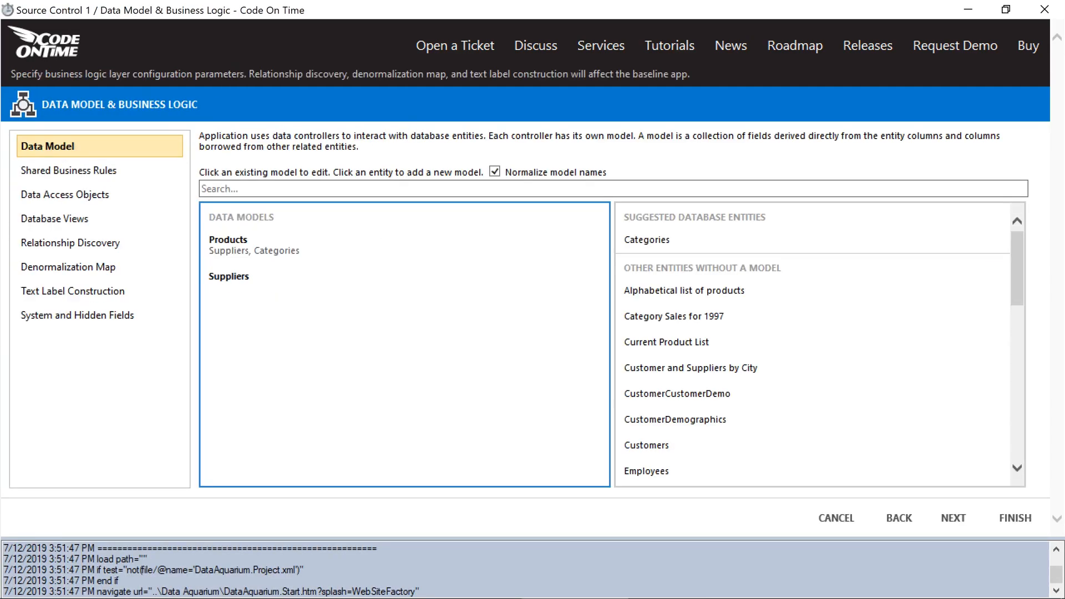
click(228, 240)
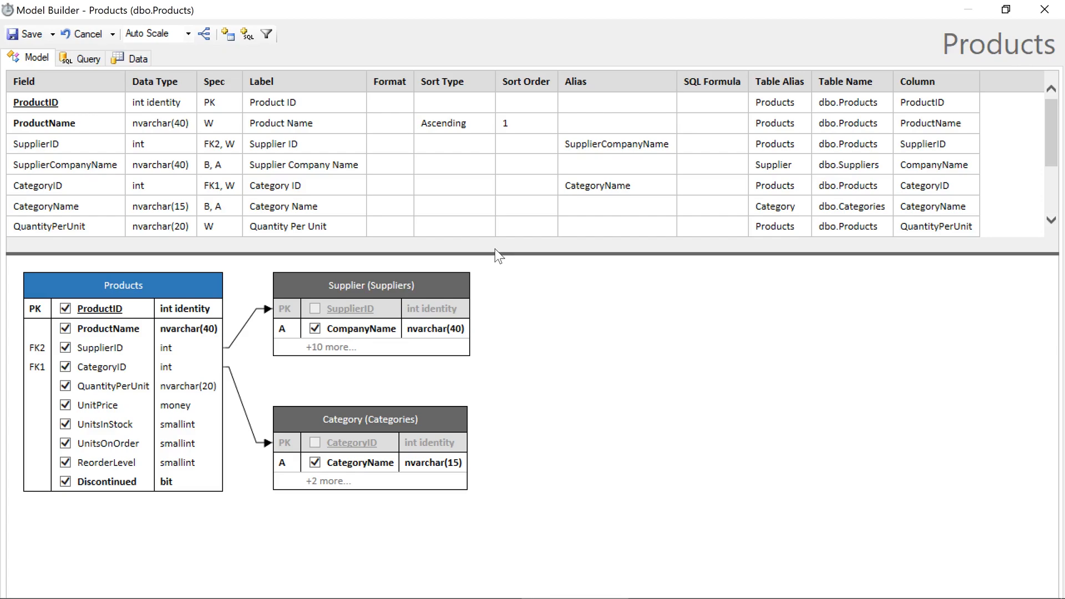
drag(370, 284, 627, 292)
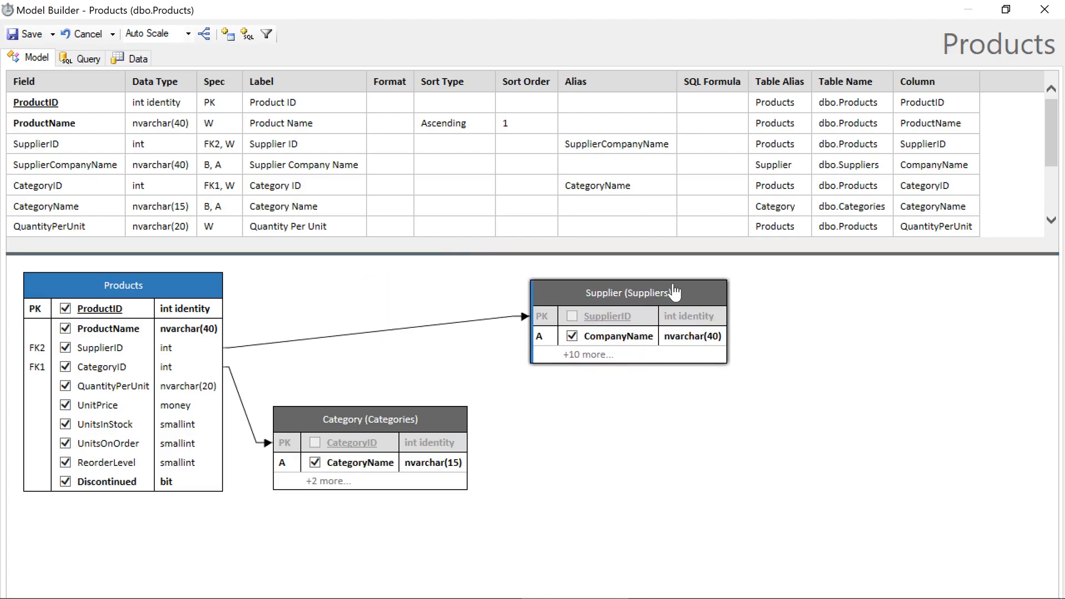
click(587, 353)
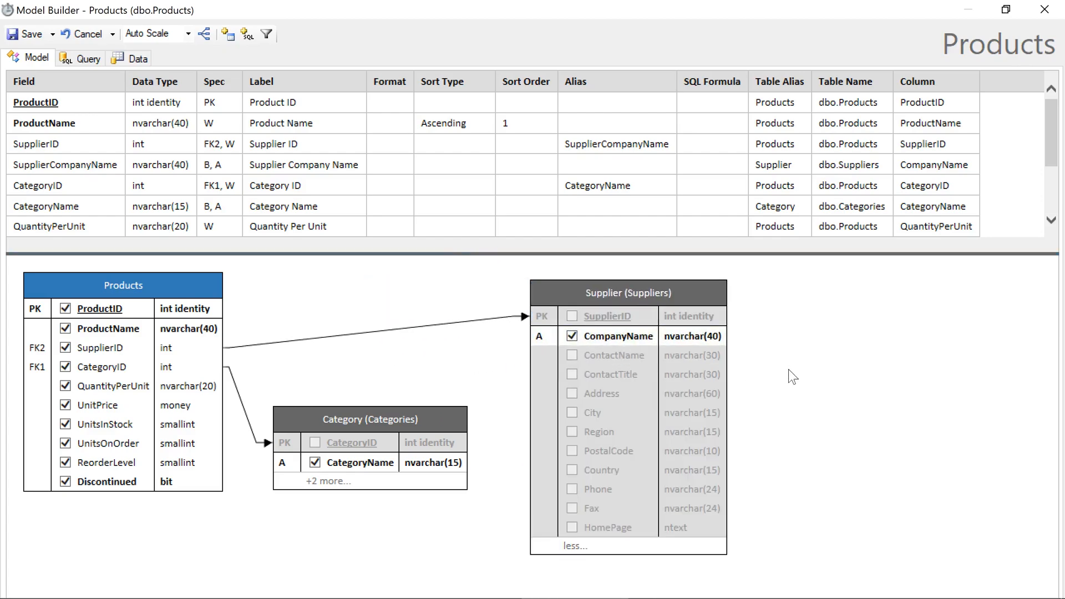
click(572, 470)
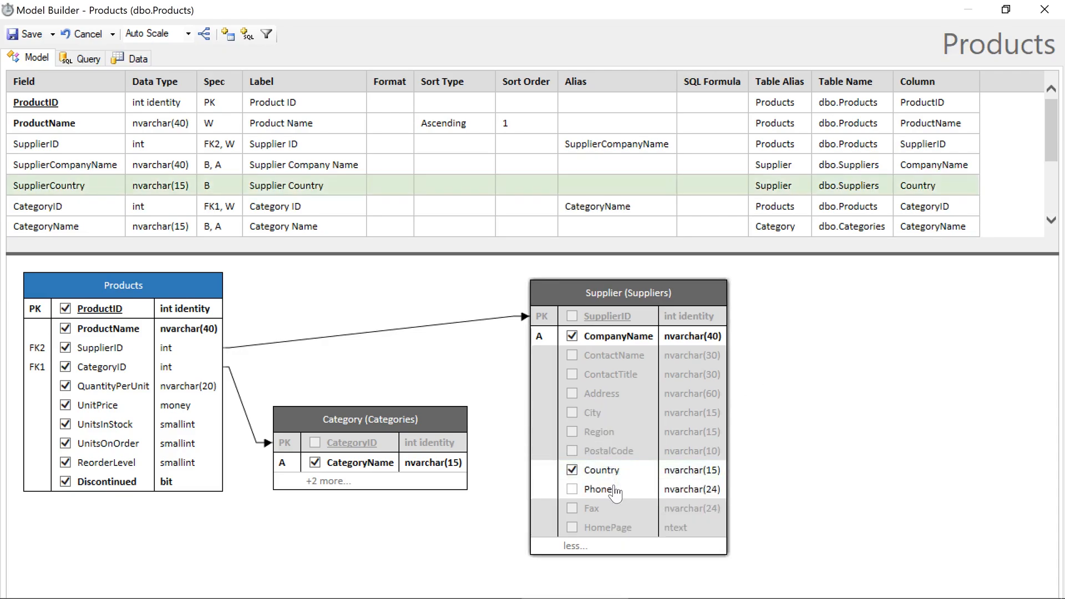
click(571, 488)
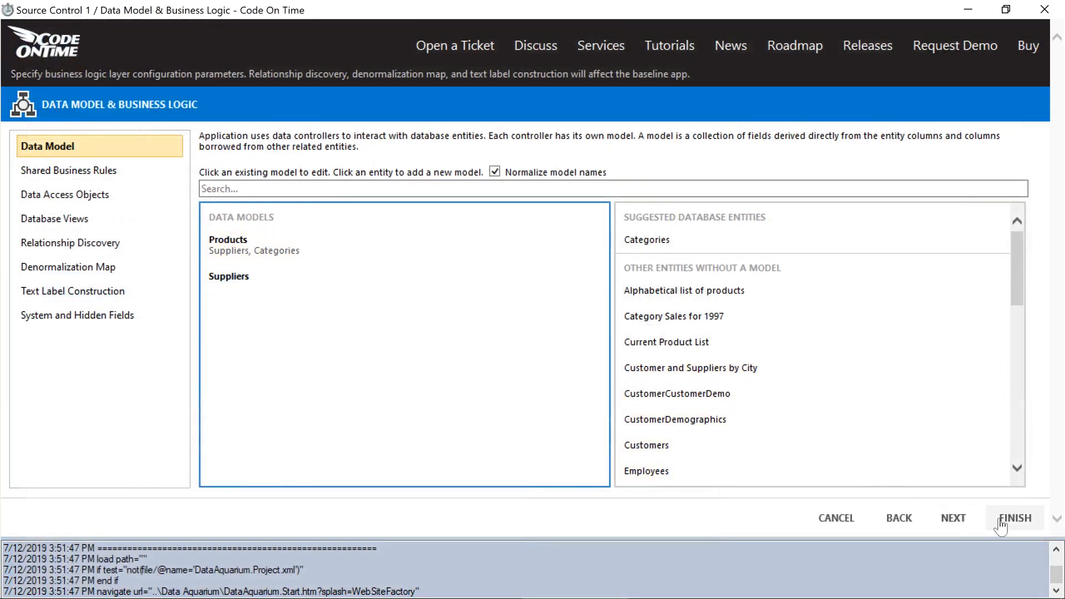
click(1015, 518)
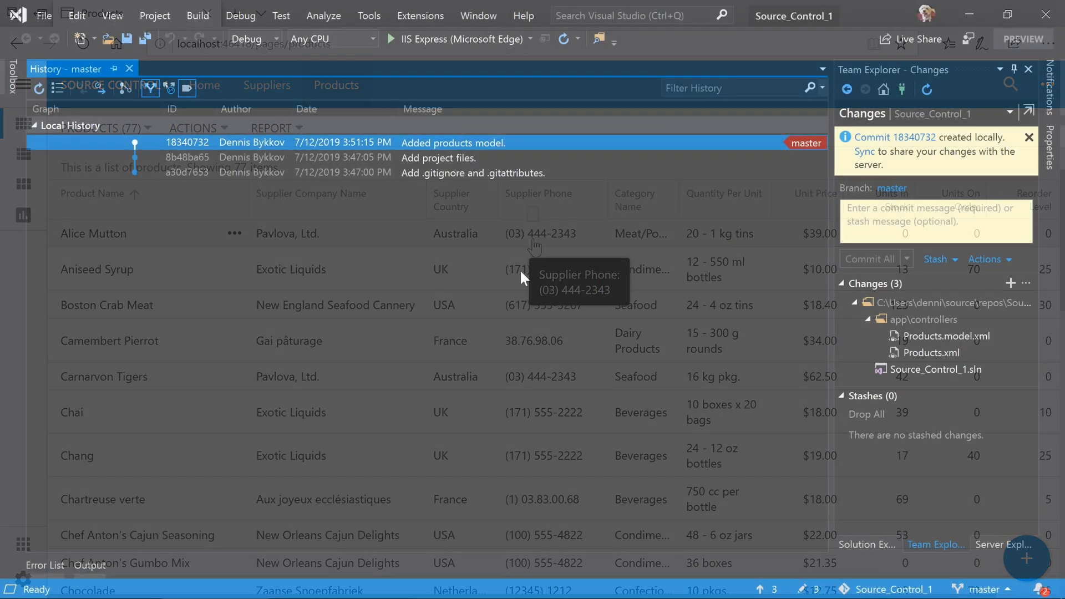
Review the Products.model.xml and Products.xml diffs, then commit all as 'Added Supplier Country and Phone.'.
click(947, 336)
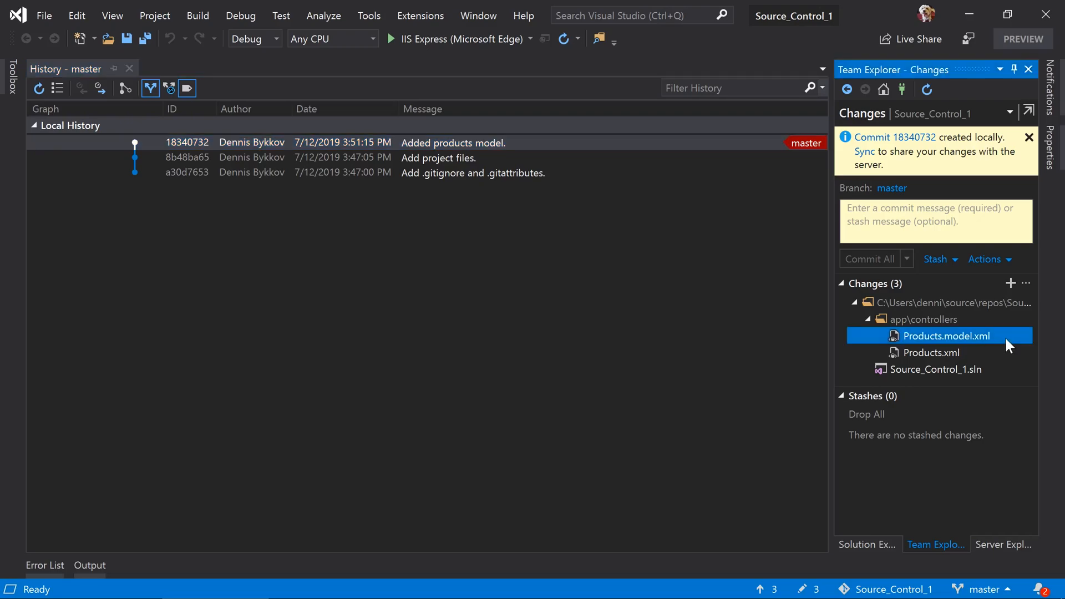
click(931, 352)
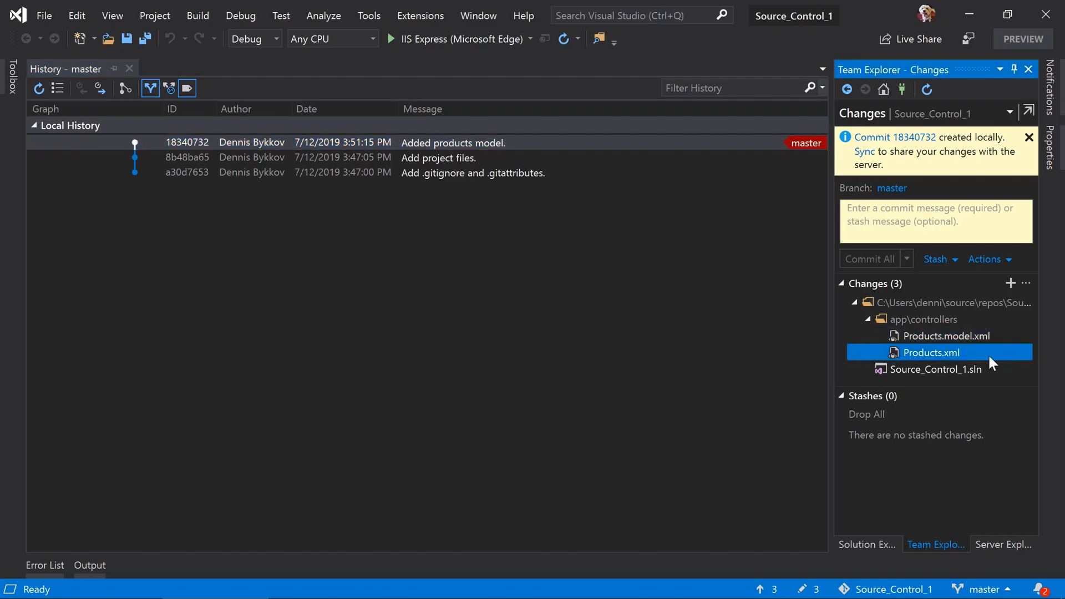
mouse_move(795, 360)
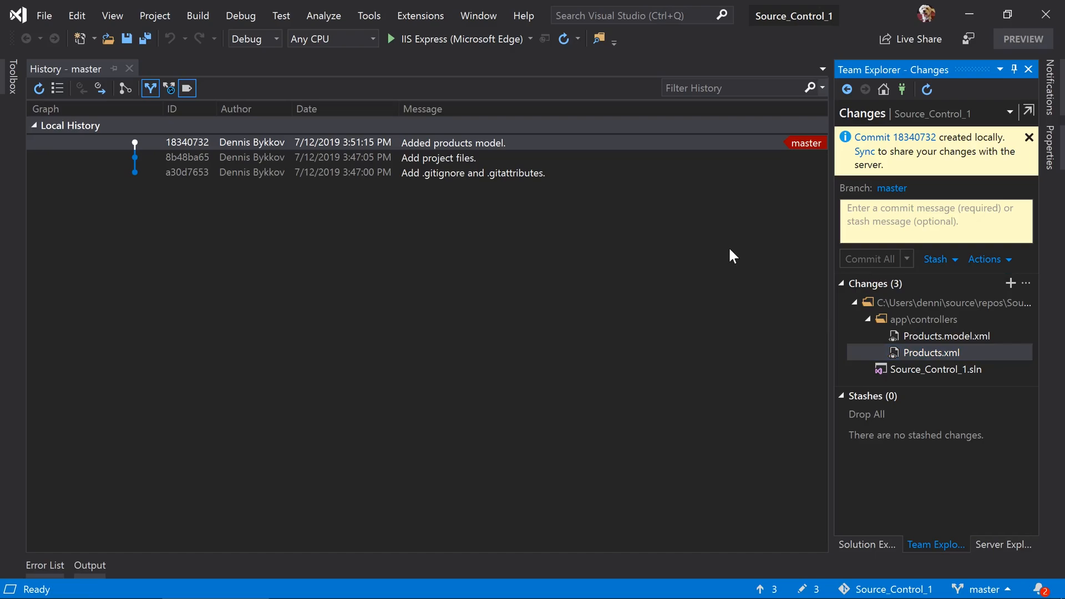
text(Added Supplier Country)
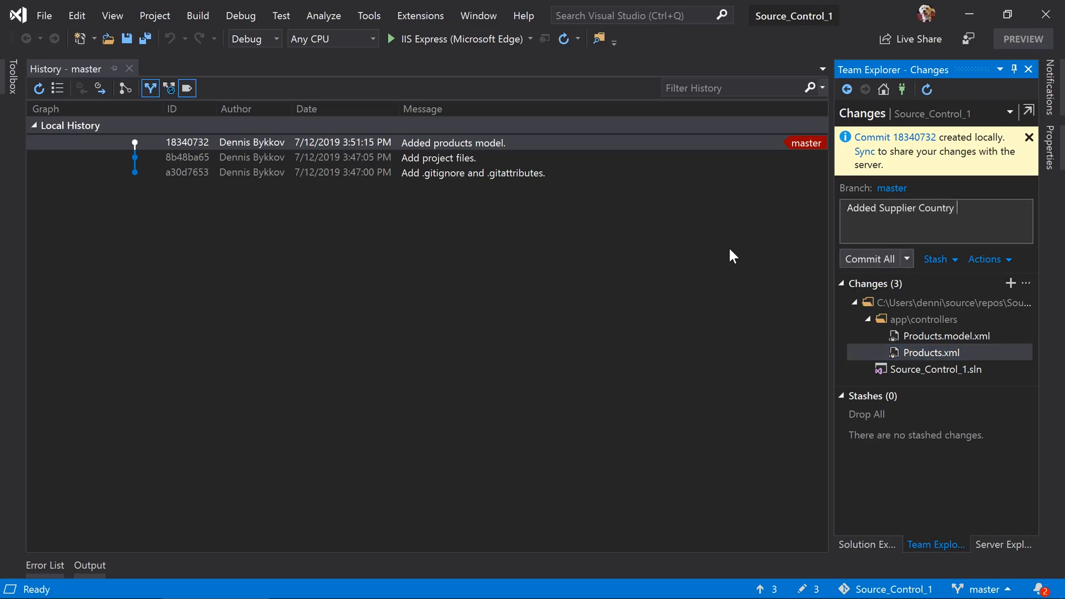
text(and Phone.)
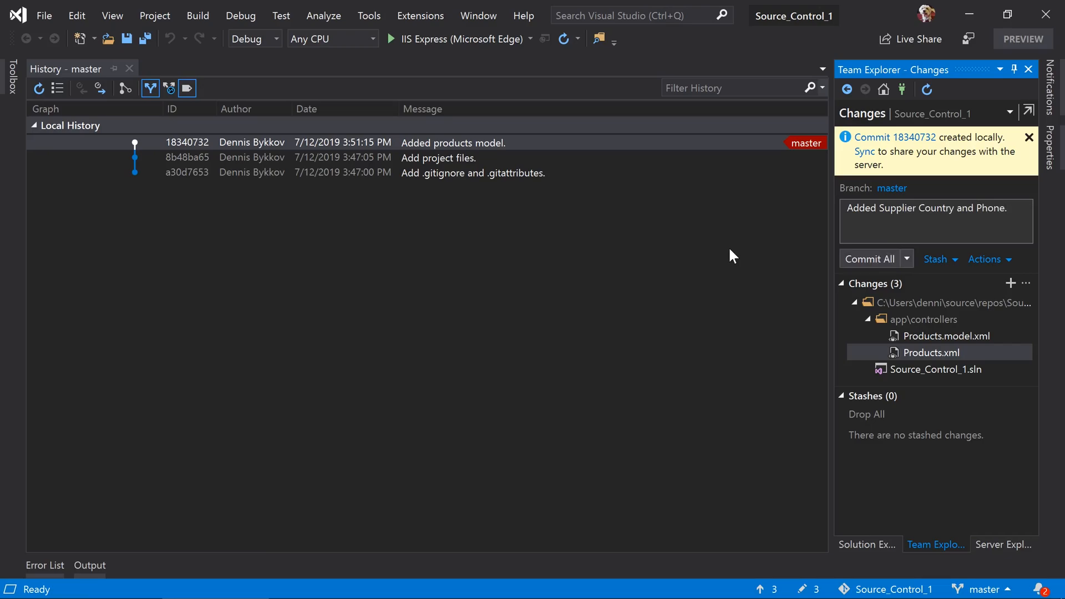
click(869, 259)
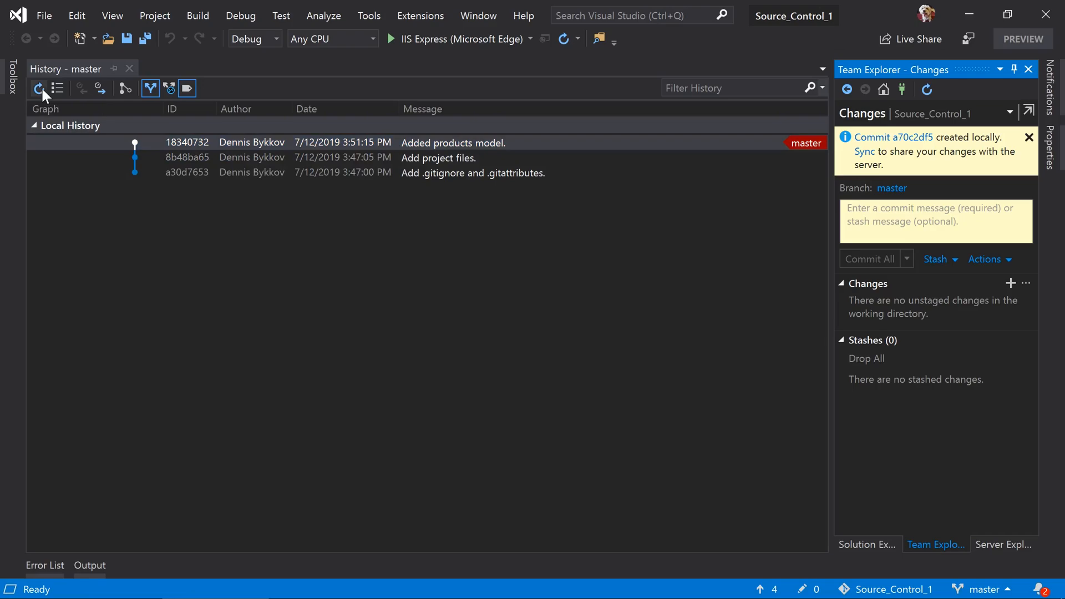
Refresh the list and open the Bigfoot Breweries supplier record.
click(38, 88)
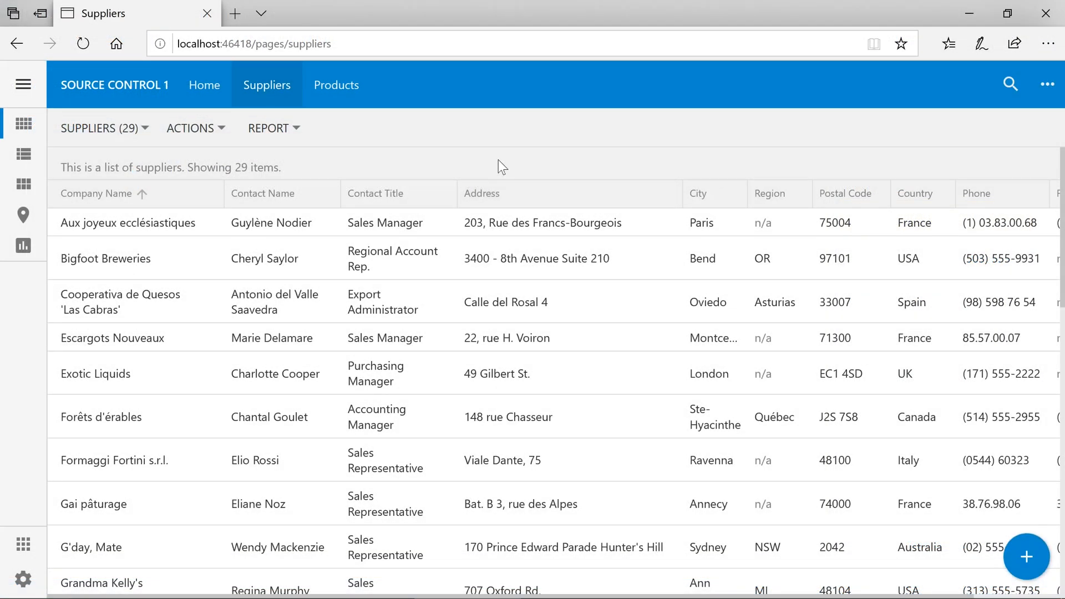
click(106, 258)
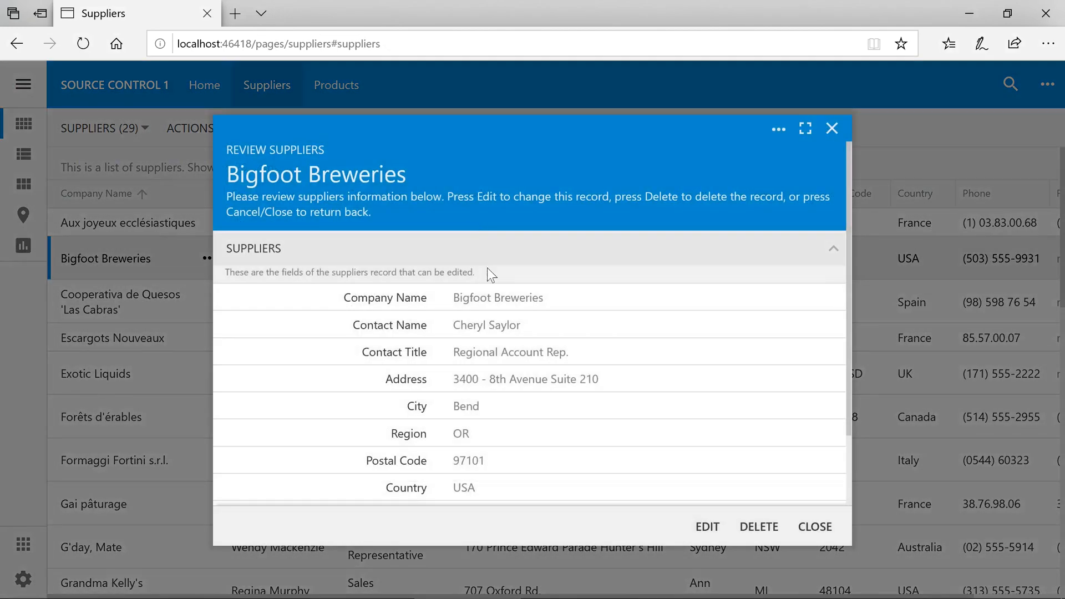
mouse_move(563, 401)
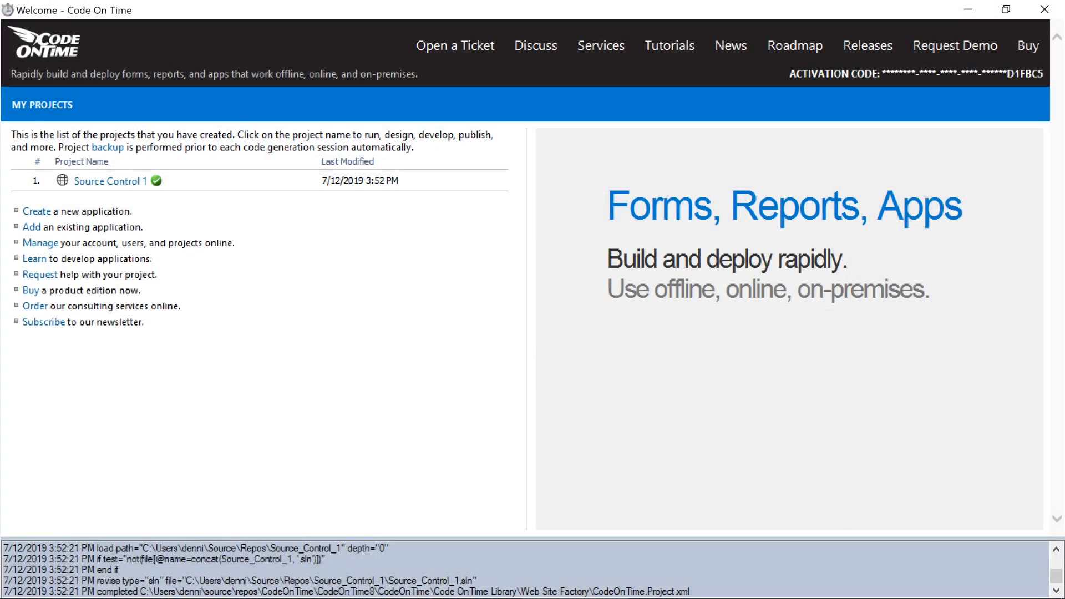
Open Source Control 1 in the Designer and expand the Suppliers editForm1 fields.
click(108, 181)
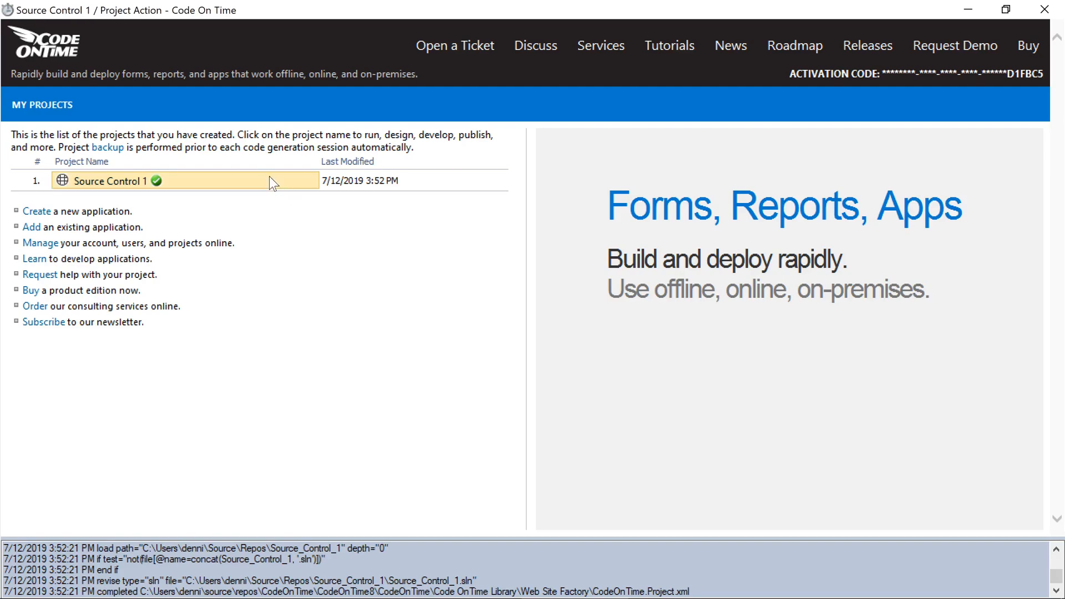
click(110, 181)
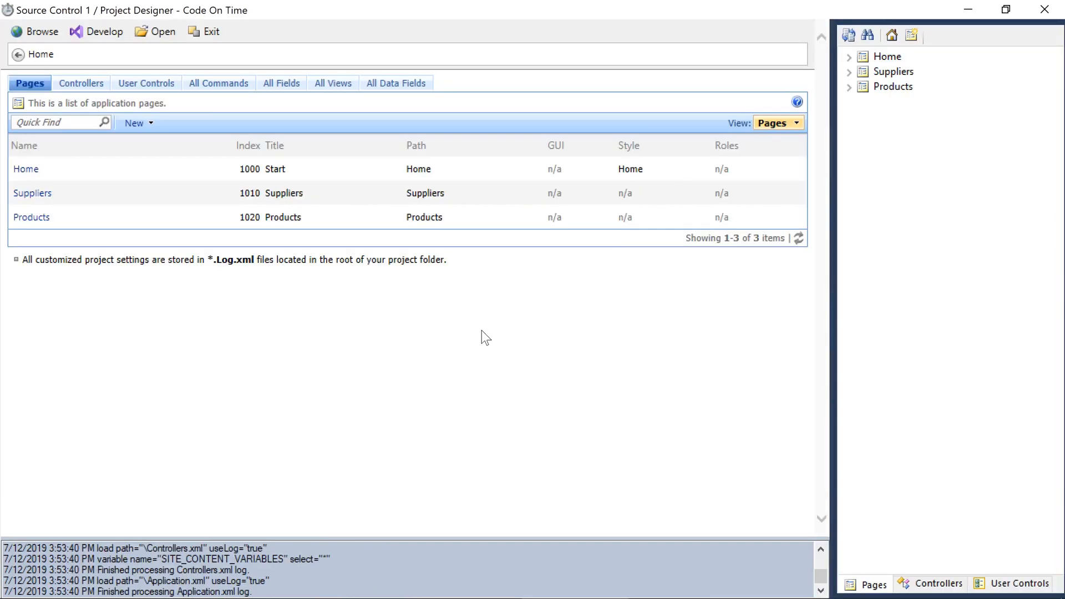
mouse_move(725, 436)
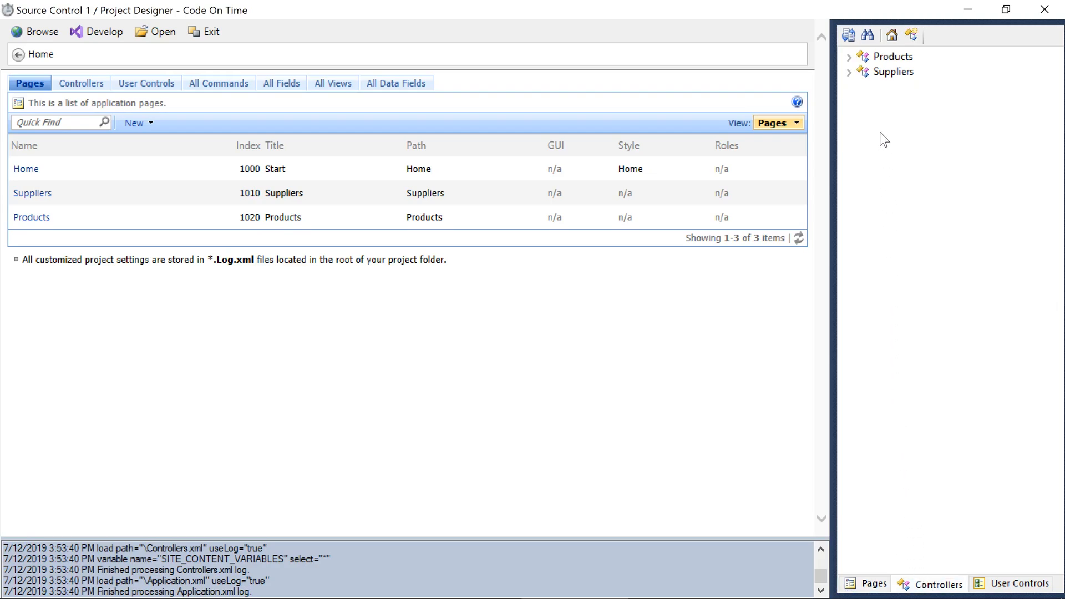
mouse_move(892, 89)
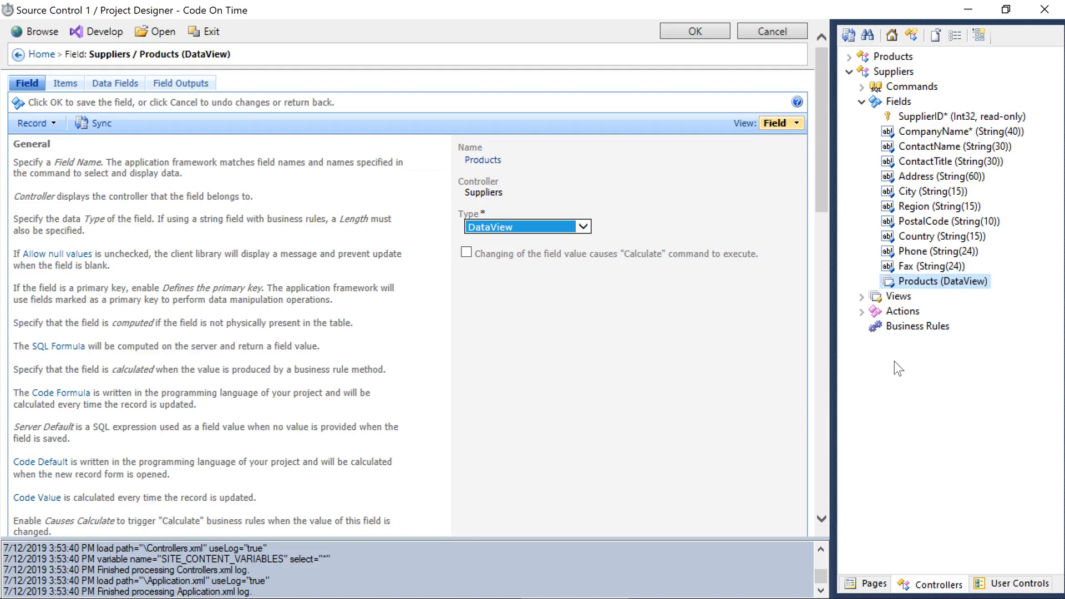
click(861, 296)
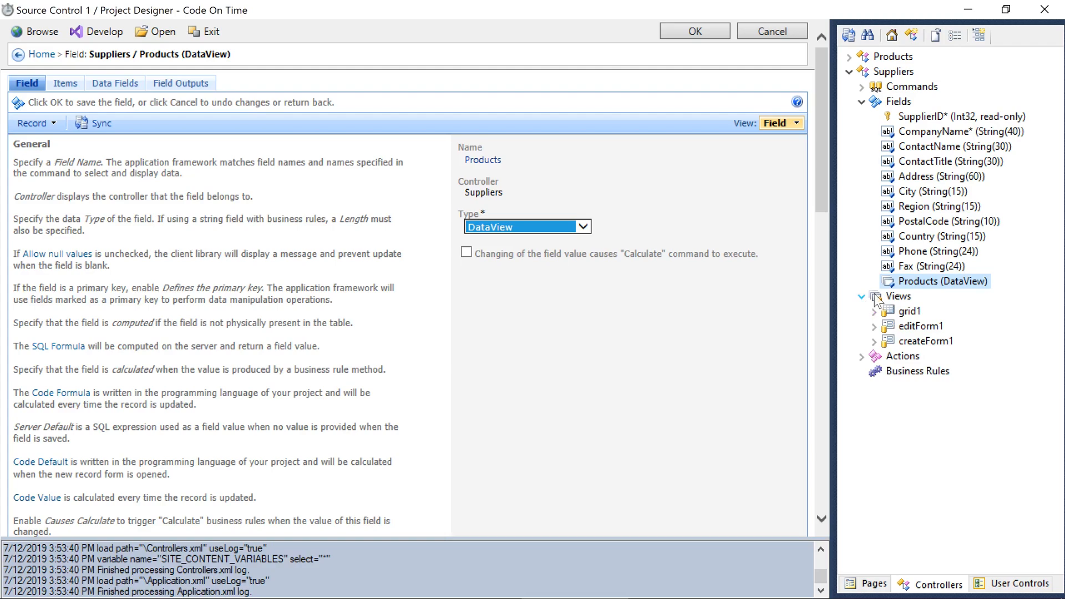
click(920, 326)
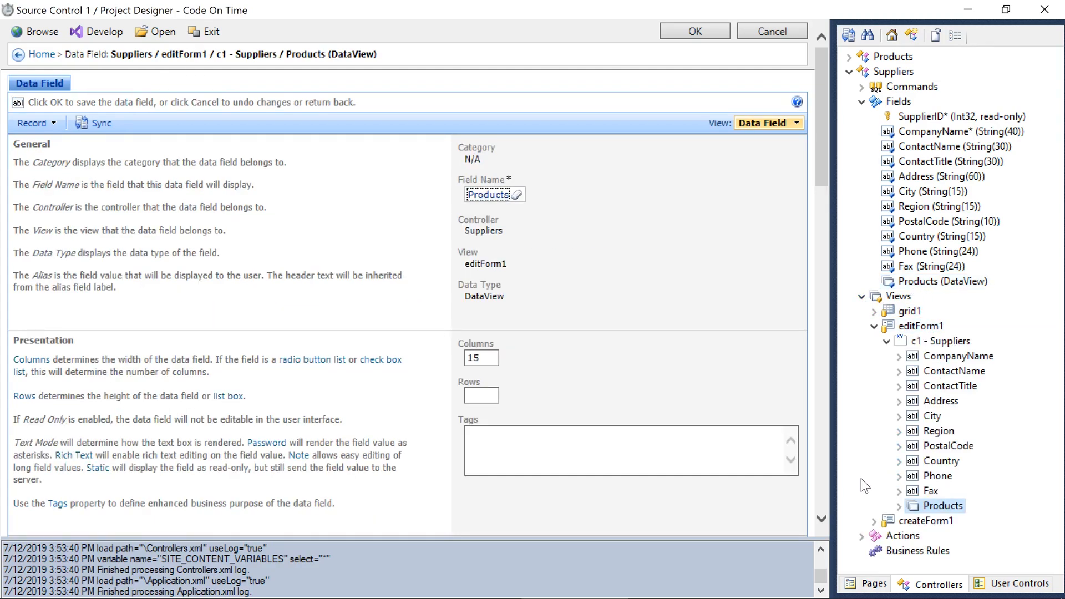
mouse_move(159, 139)
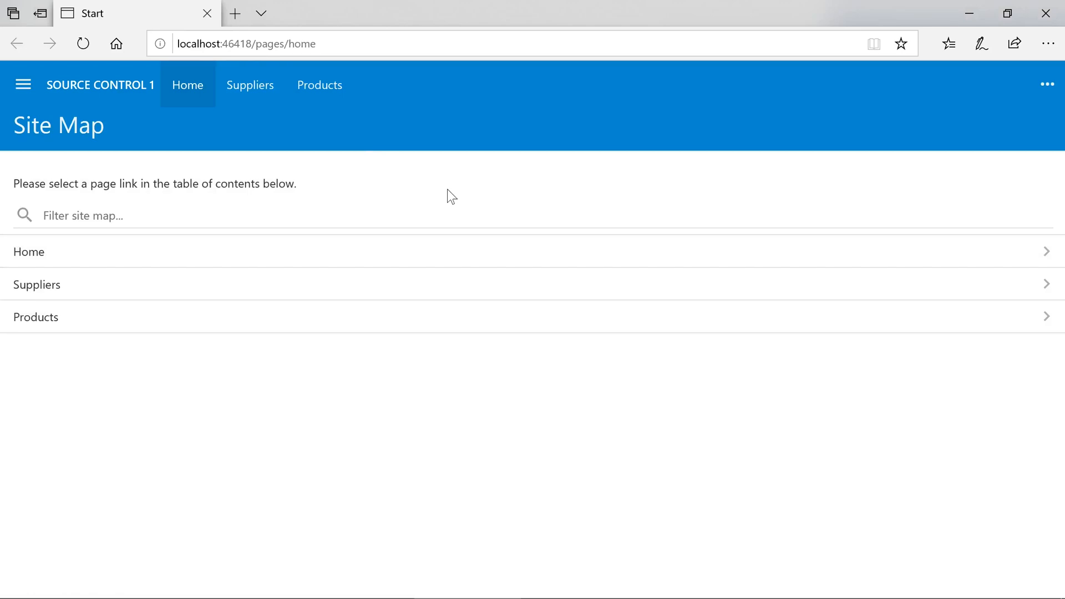
Open the Suppliers page and view the first supplier's record in the app.
click(250, 85)
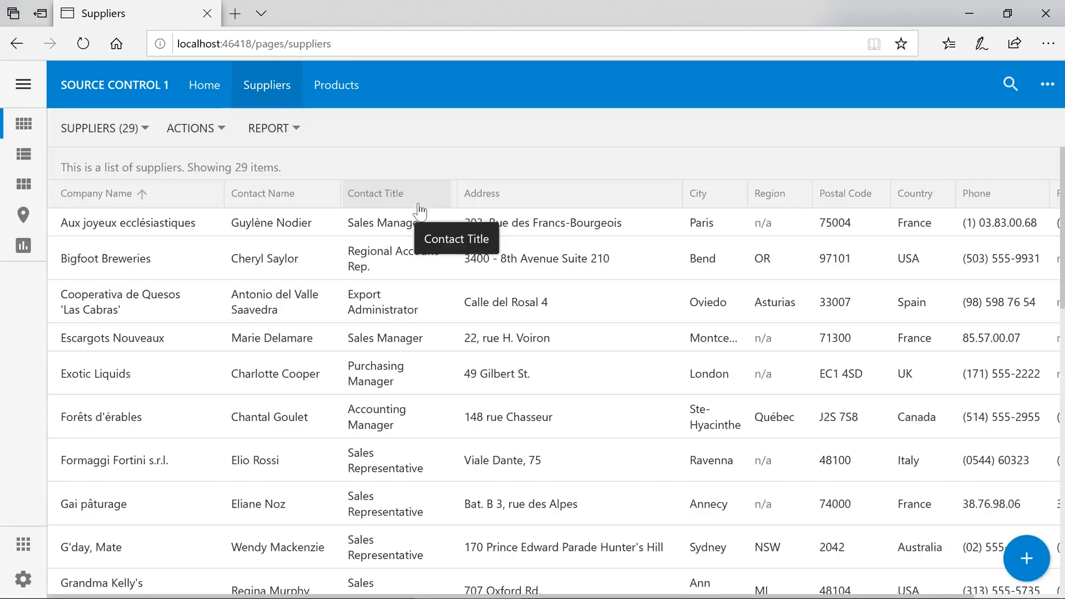
click(128, 223)
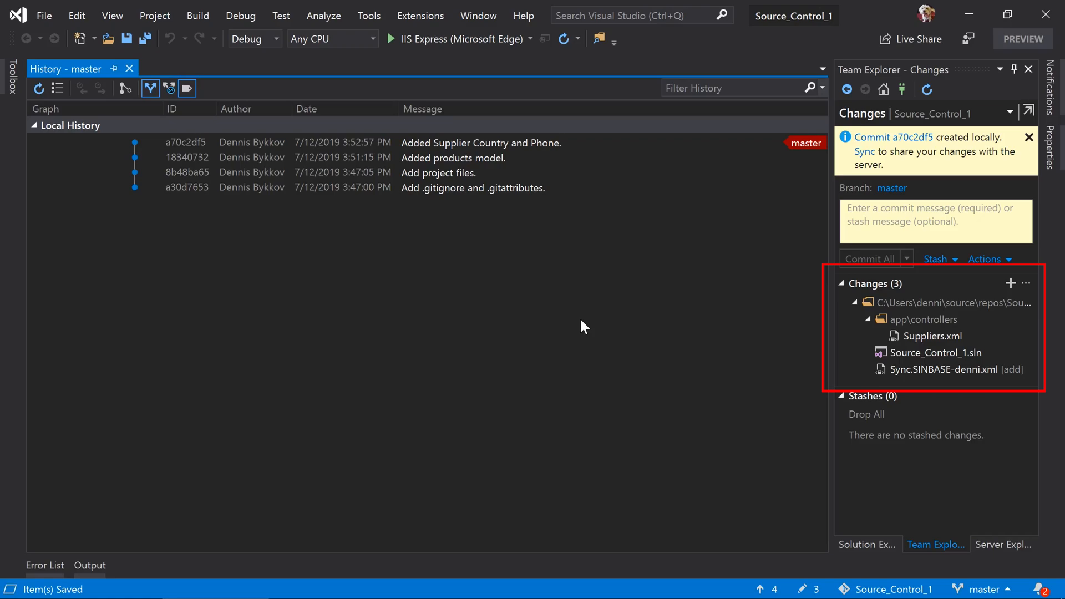
mouse_move(746, 324)
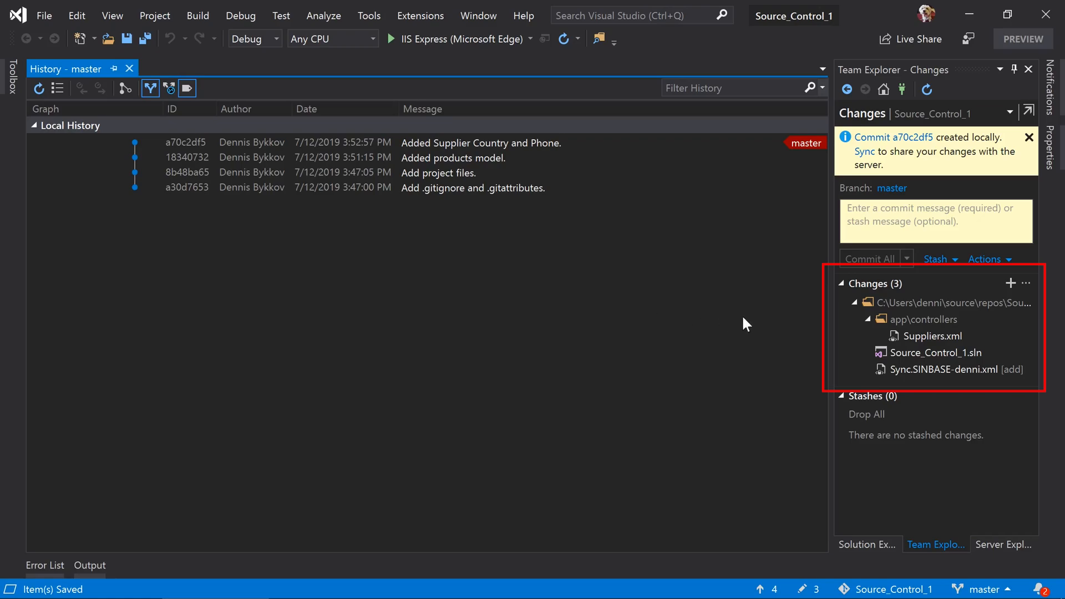
Diff Suppliers.xml and commit all changes as 'Added Products data view field.'.
double_click(932, 336)
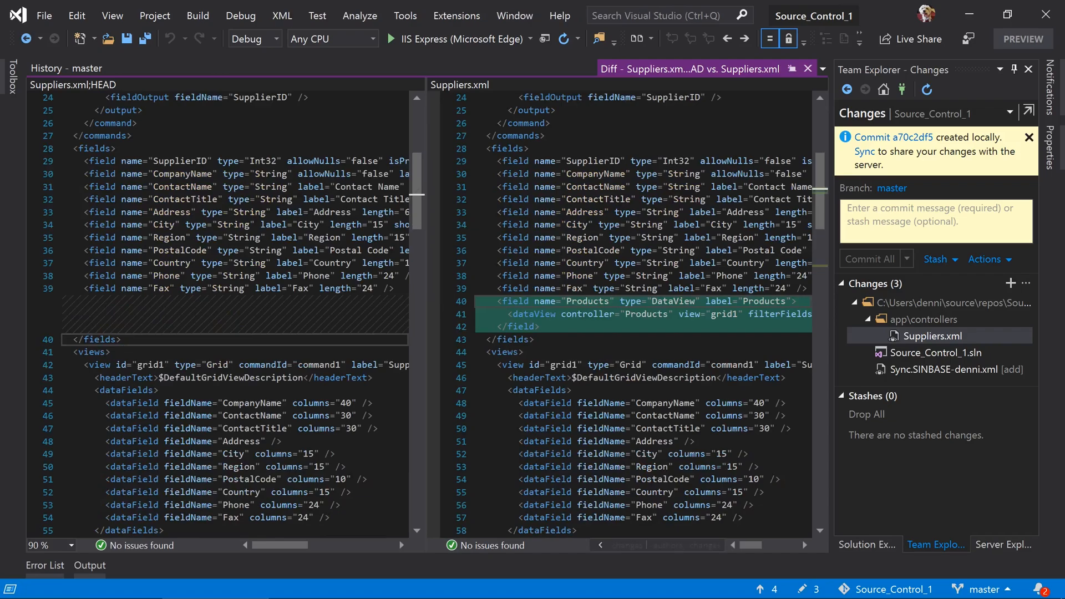
scroll(down, 3)
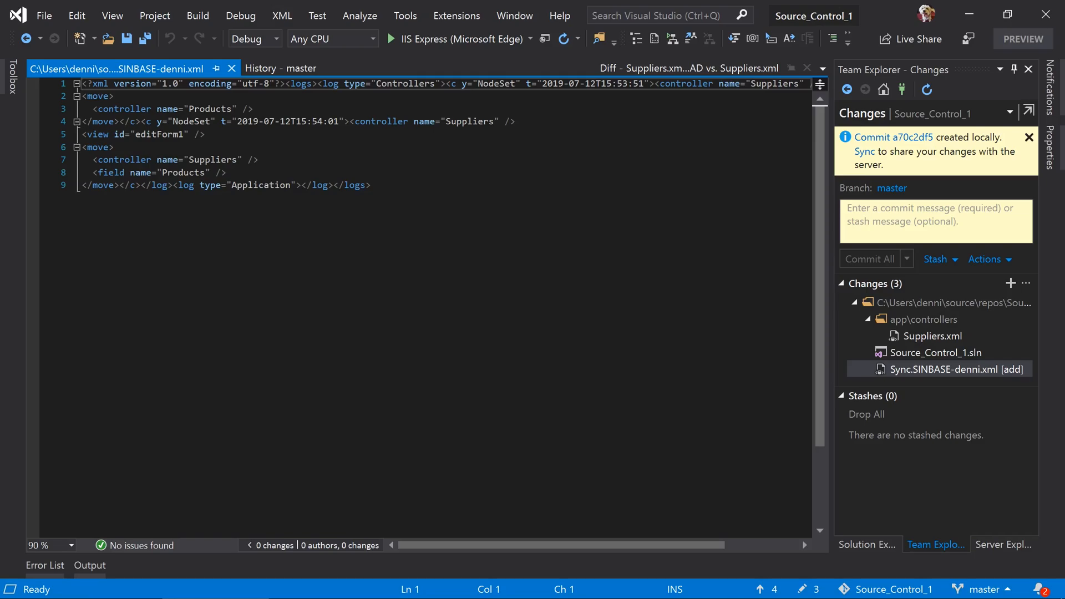
text(Added Products data view field.)
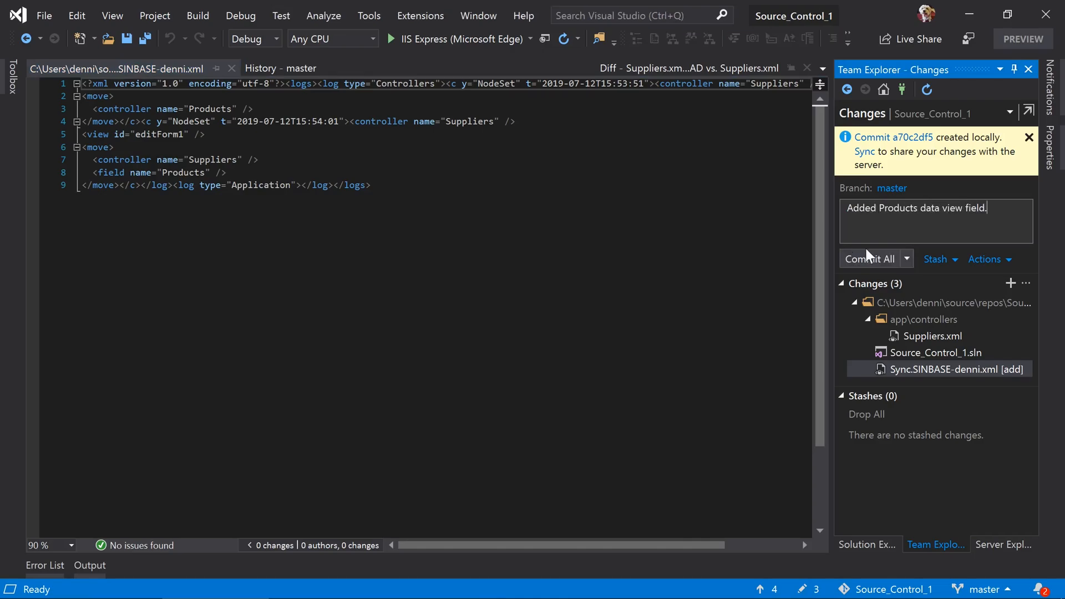
click(870, 259)
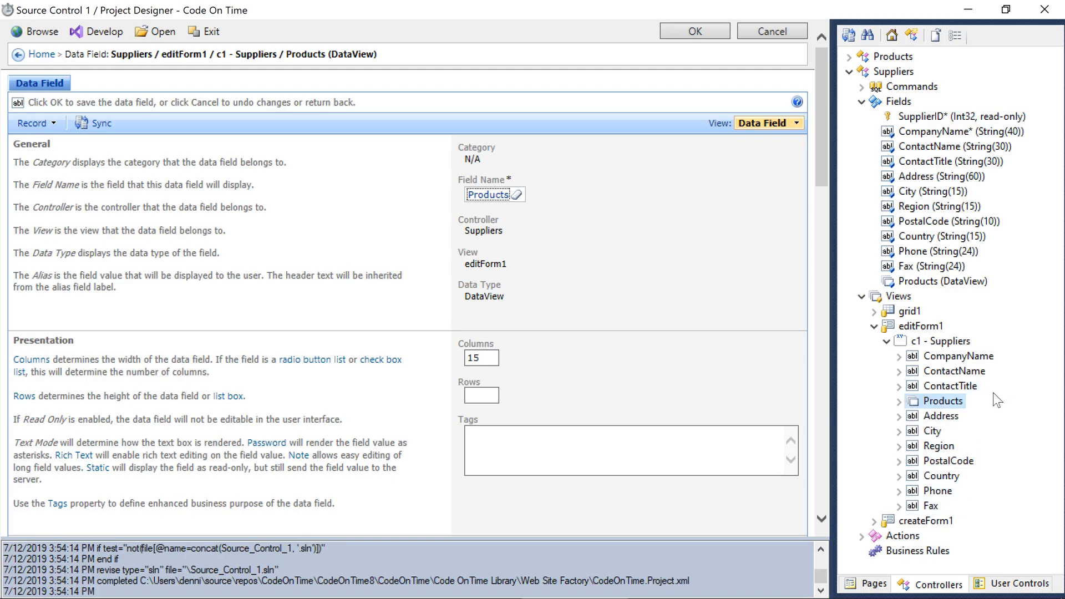
mouse_move(328, 160)
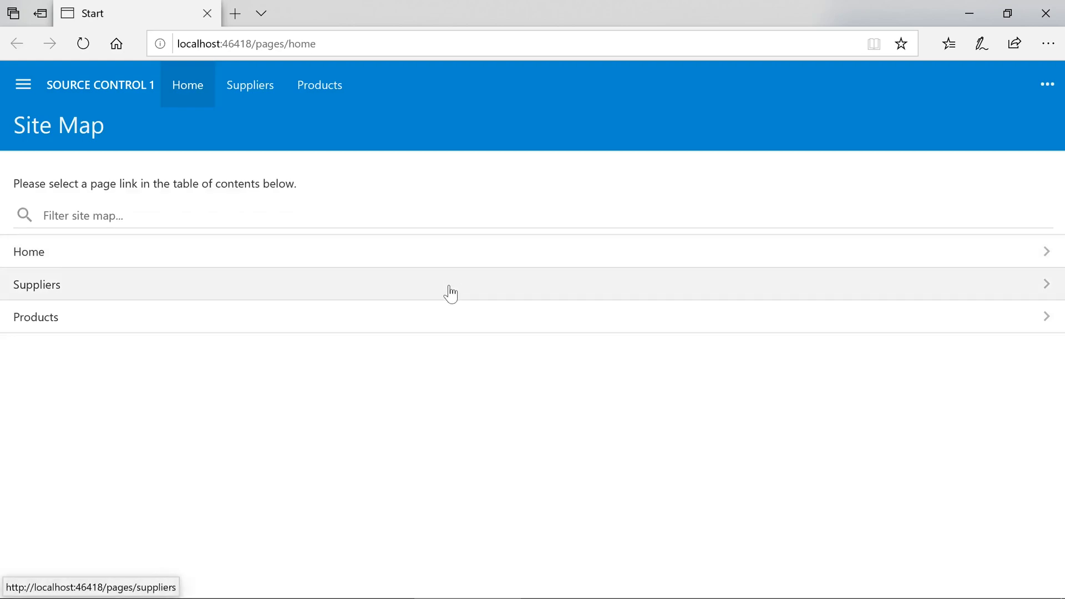
Open the first supplier's record from the Suppliers page to see the reordered form.
click(36, 284)
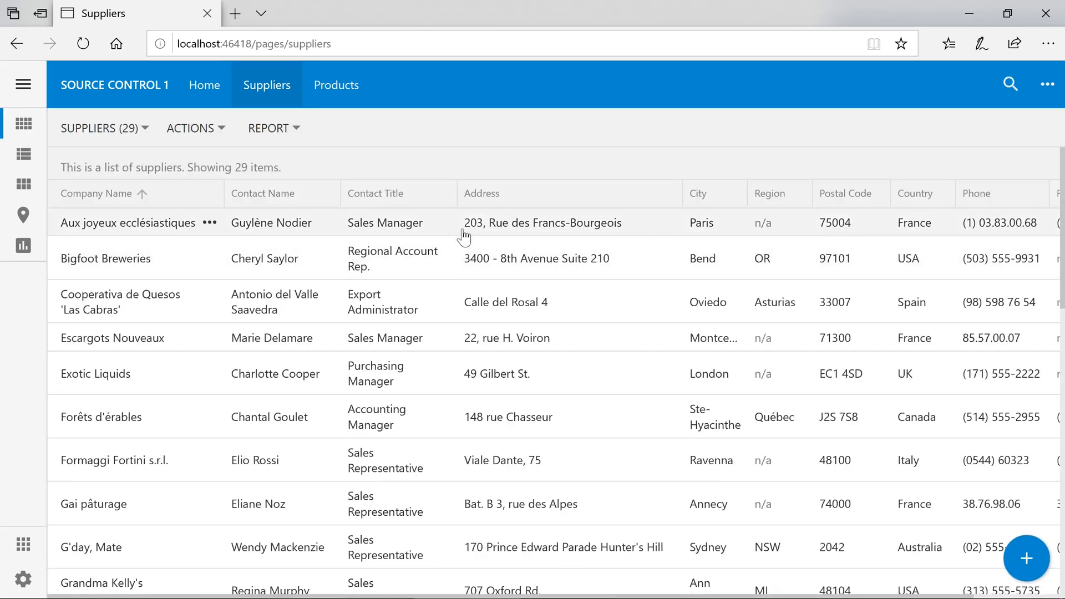
click(127, 223)
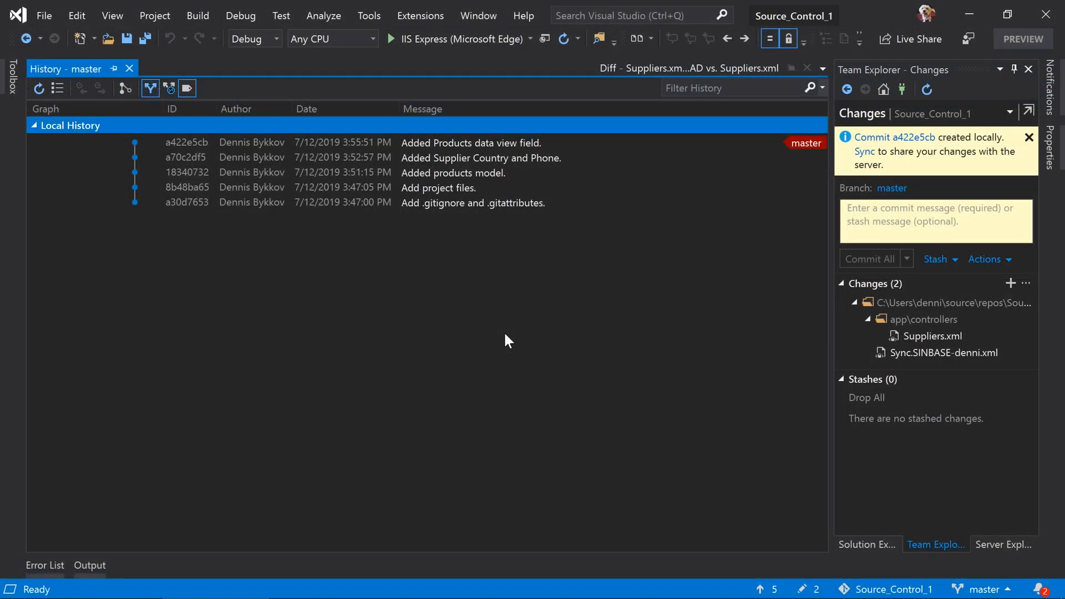
Diff Suppliers.xml and the sync log, then commit as 'Moved products above address in Suppliers edit form.'.
click(932, 336)
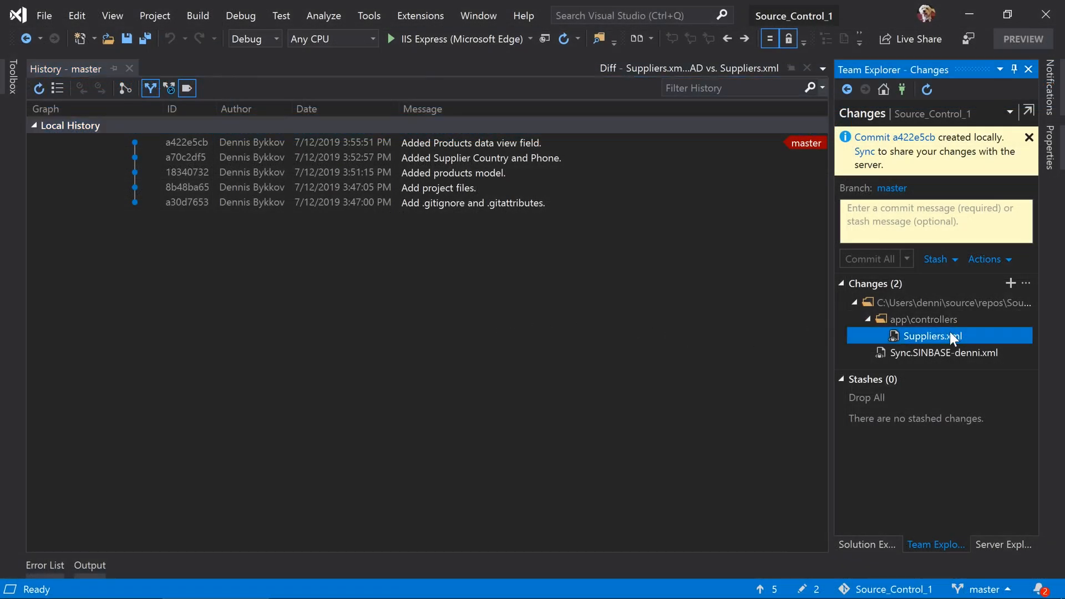
double_click(933, 335)
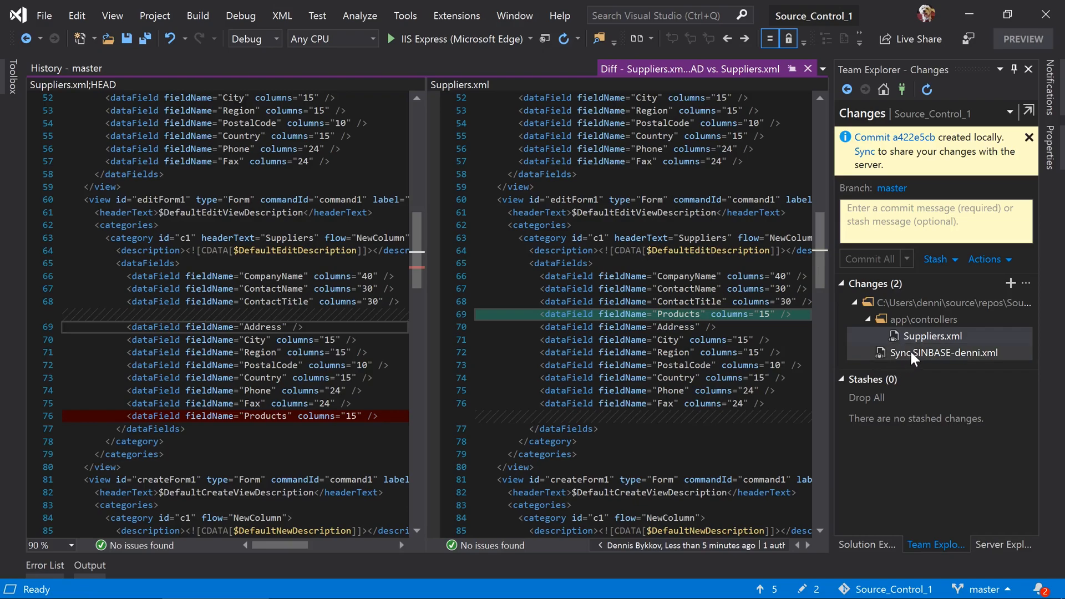
click(944, 352)
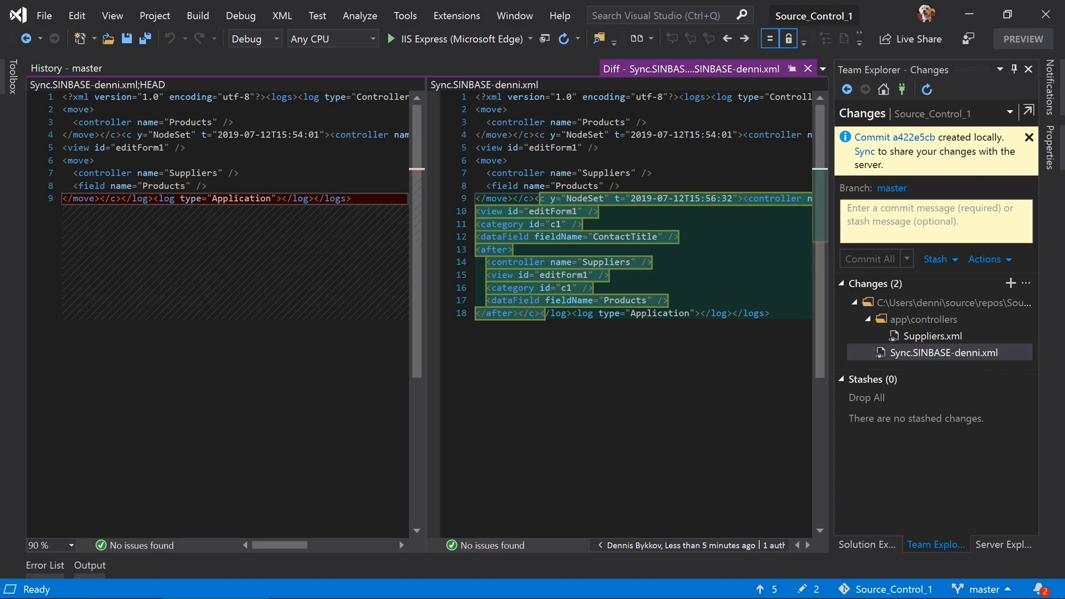
text(Moved products above address in Suppliers)
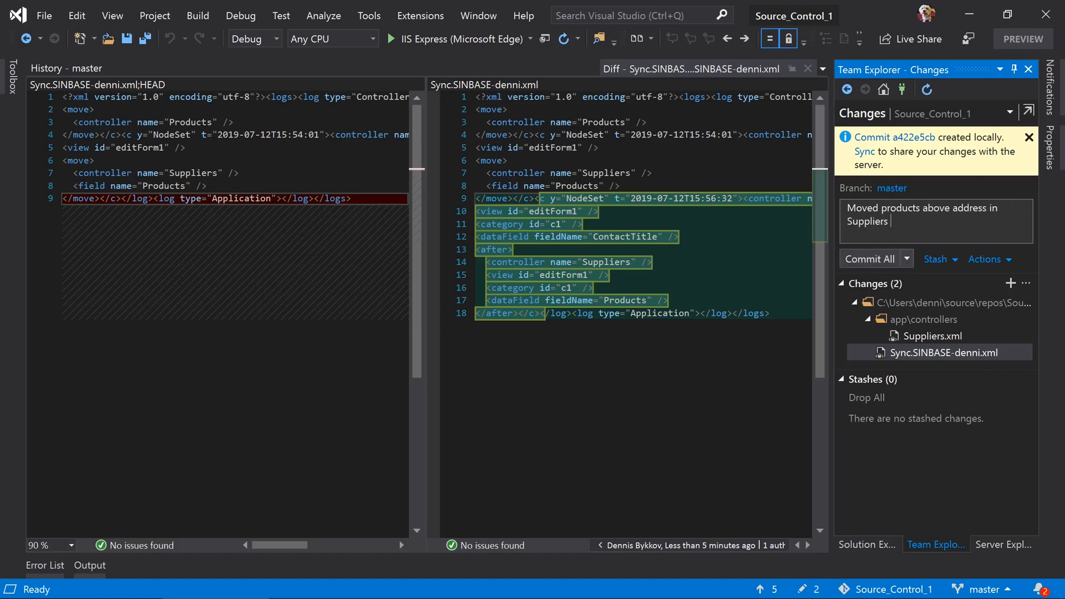
text(edit form.)
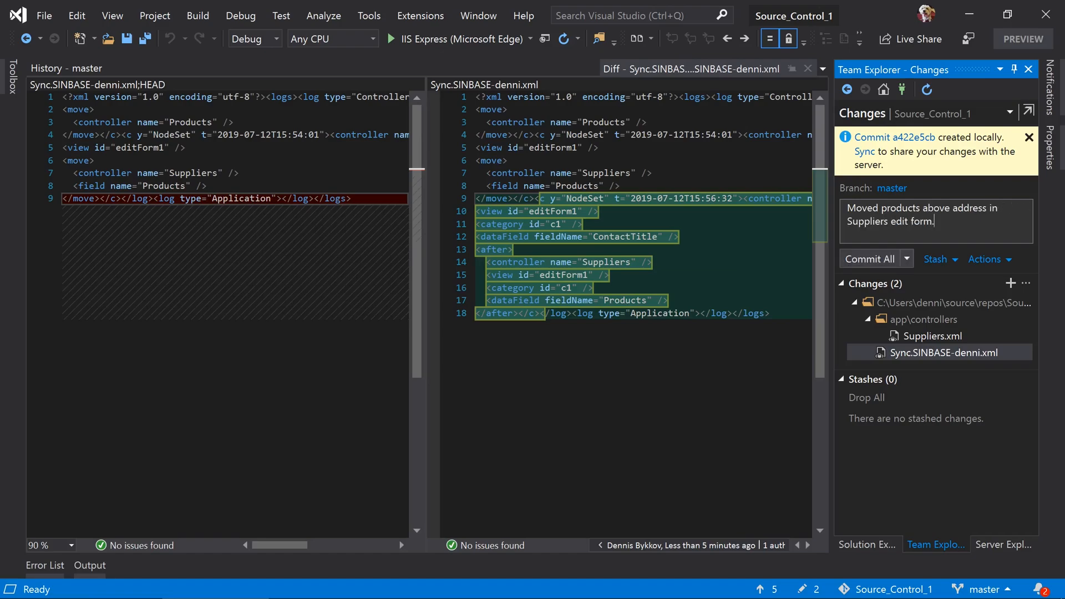
click(870, 259)
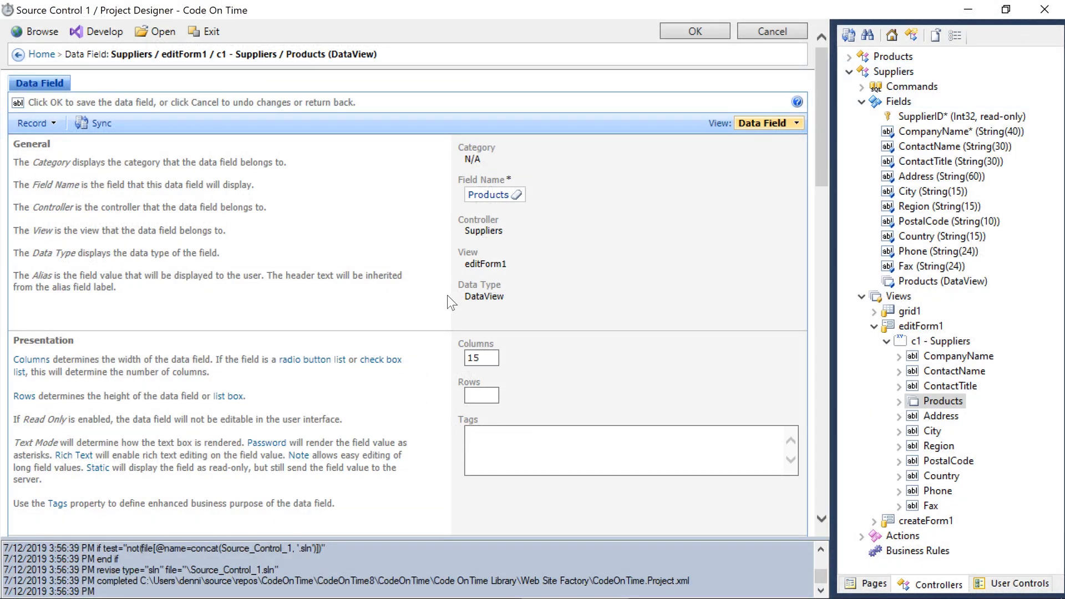
mouse_move(855, 333)
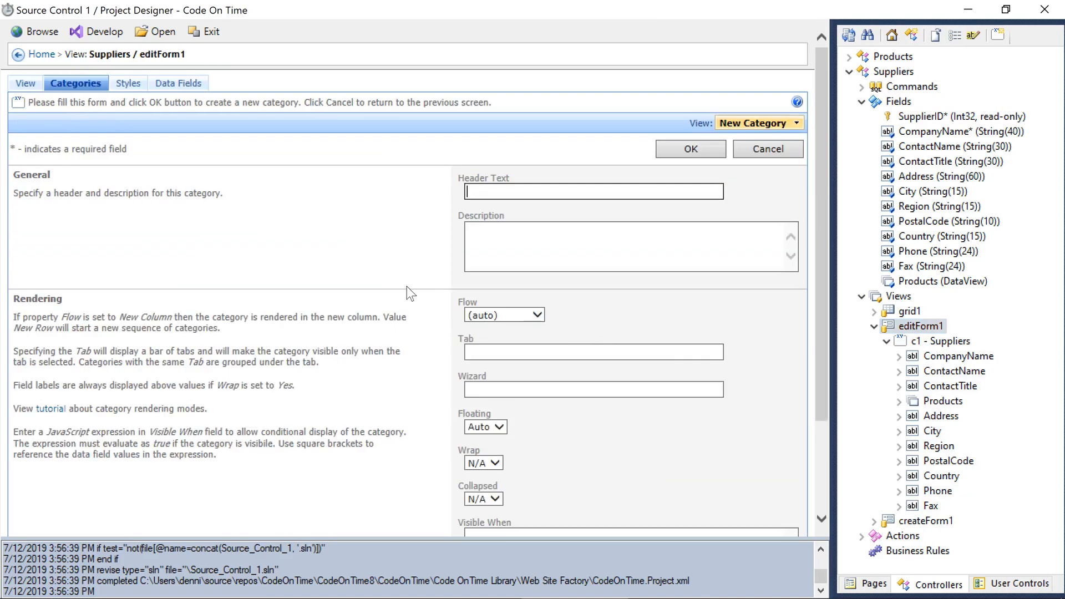
Give the new category header 'Address', change its collapsed setting, confirm, and browse the app.
text(Addr)
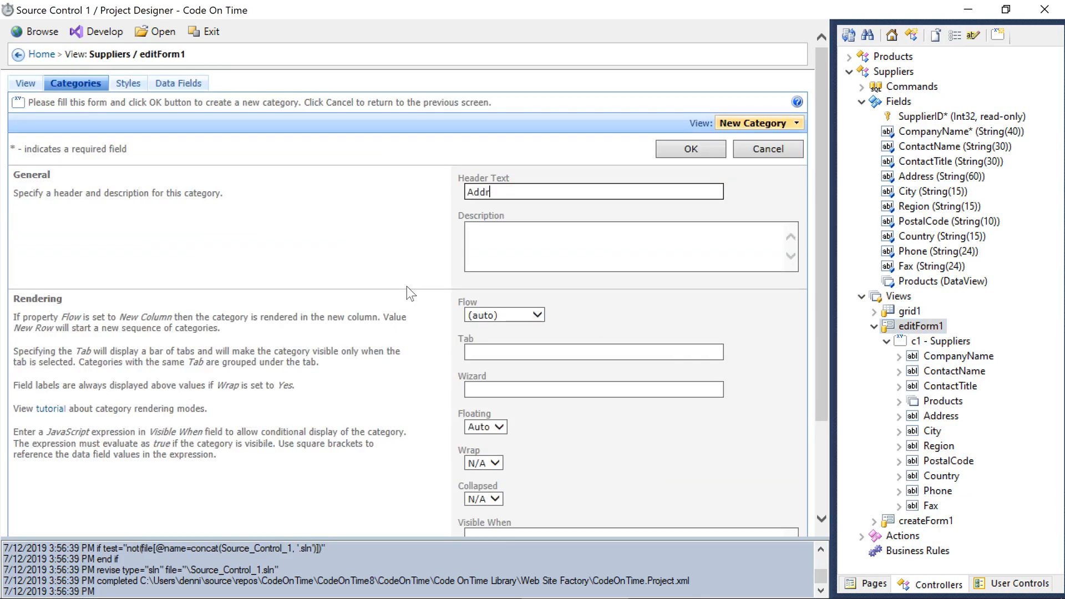
text(ess)
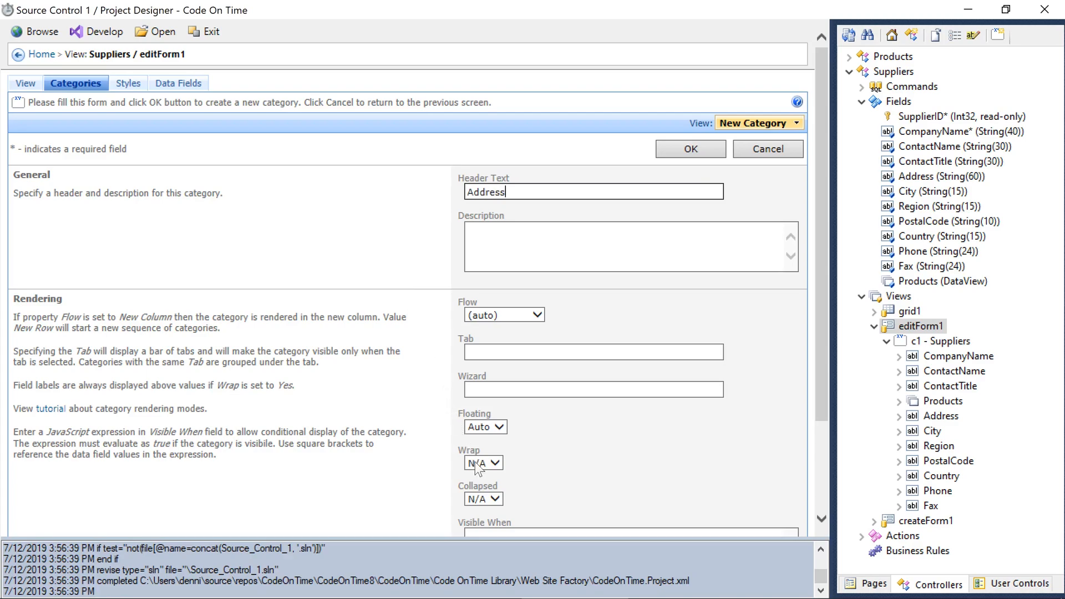
click(483, 499)
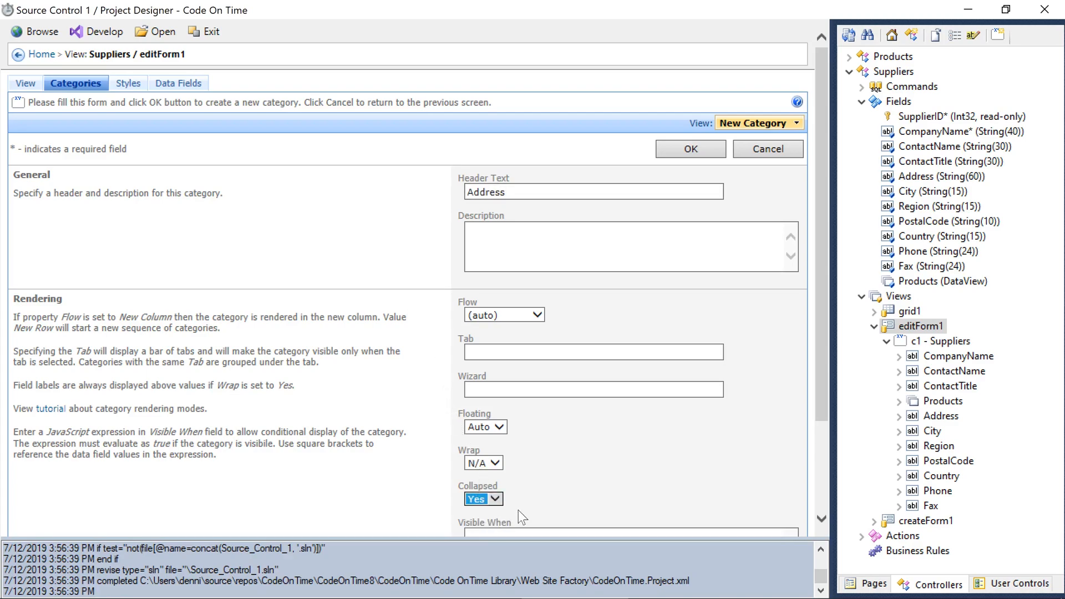
click(690, 148)
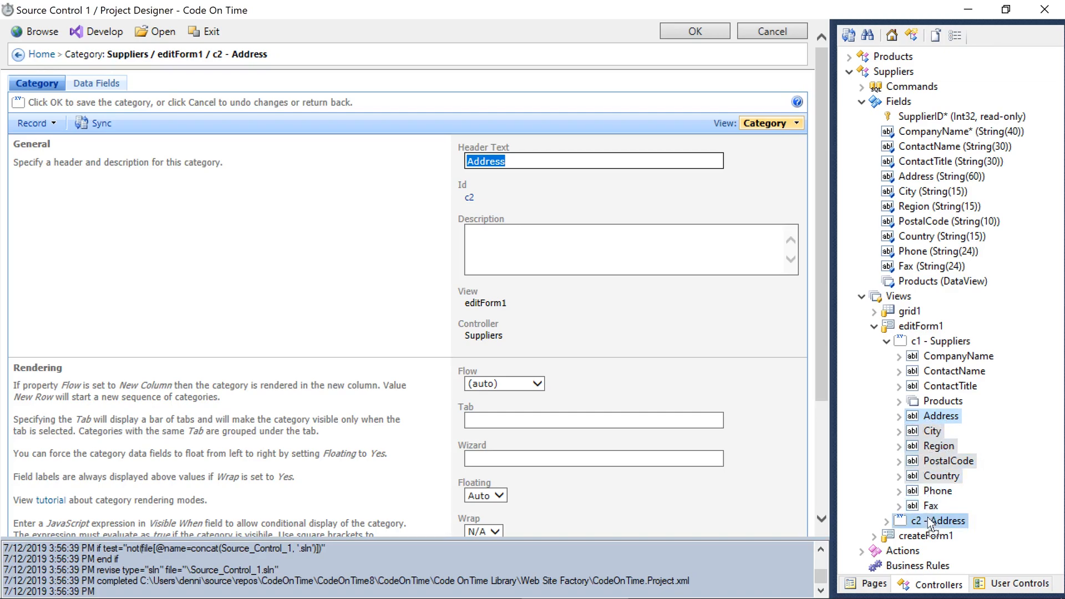
click(940, 521)
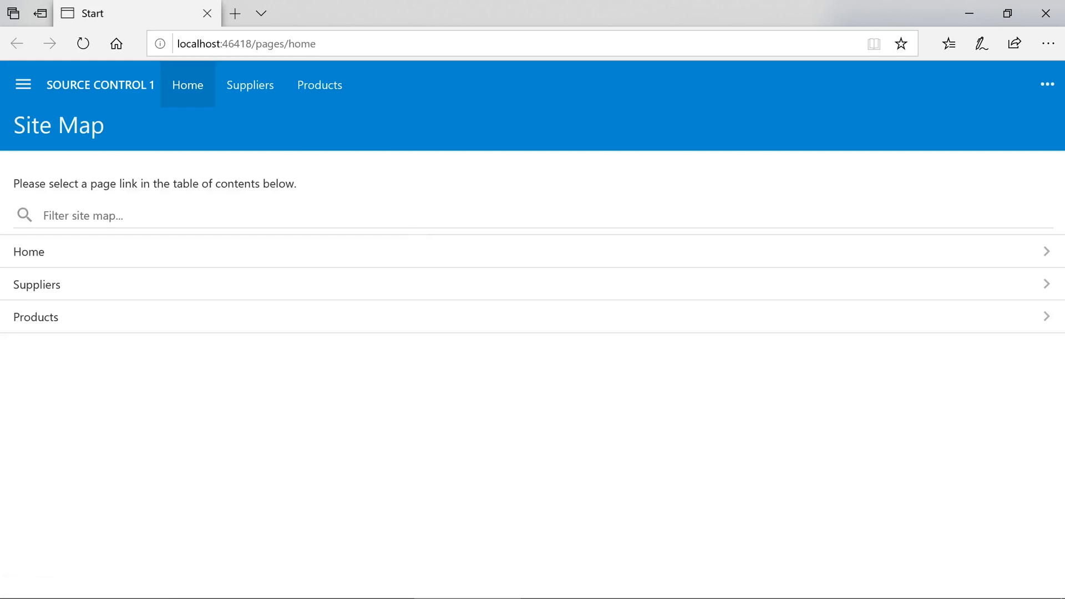
Open the Aux joyeux ecclésiastiques supplier and expand its Address section.
click(249, 85)
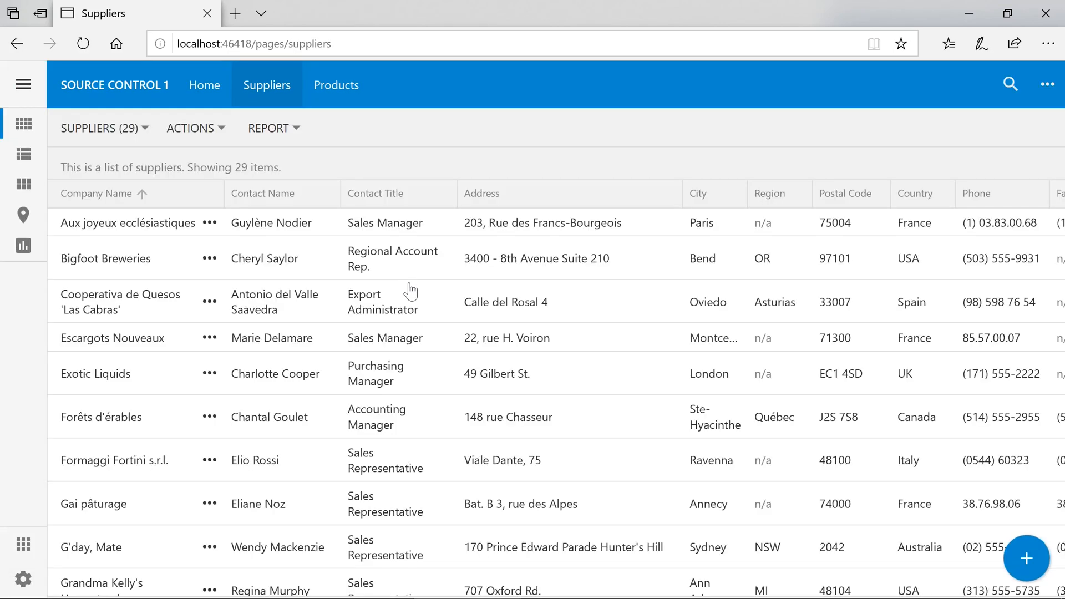
click(128, 222)
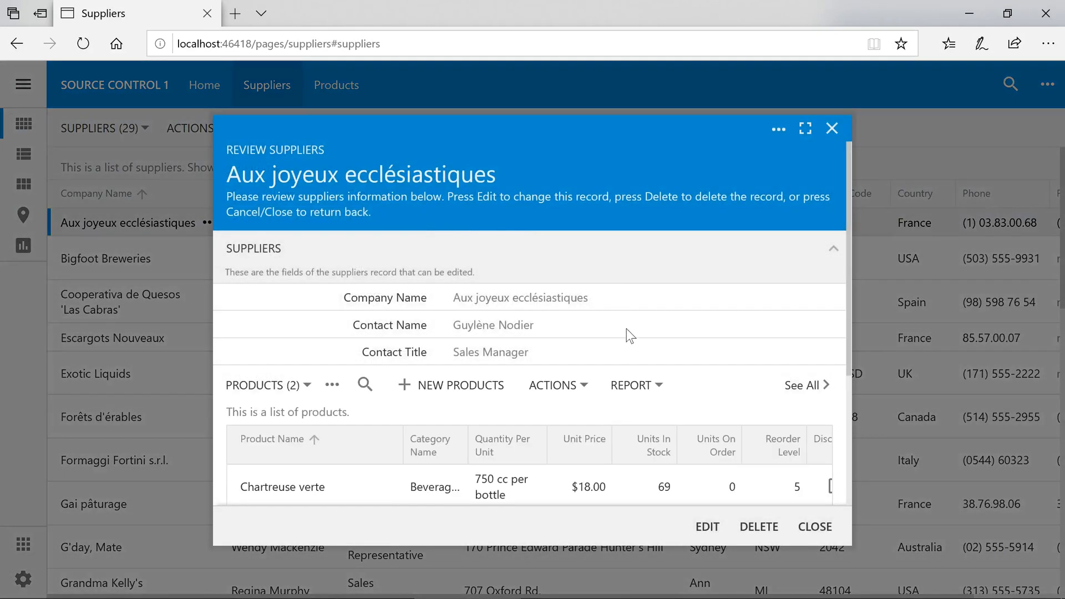
scroll(down, 3)
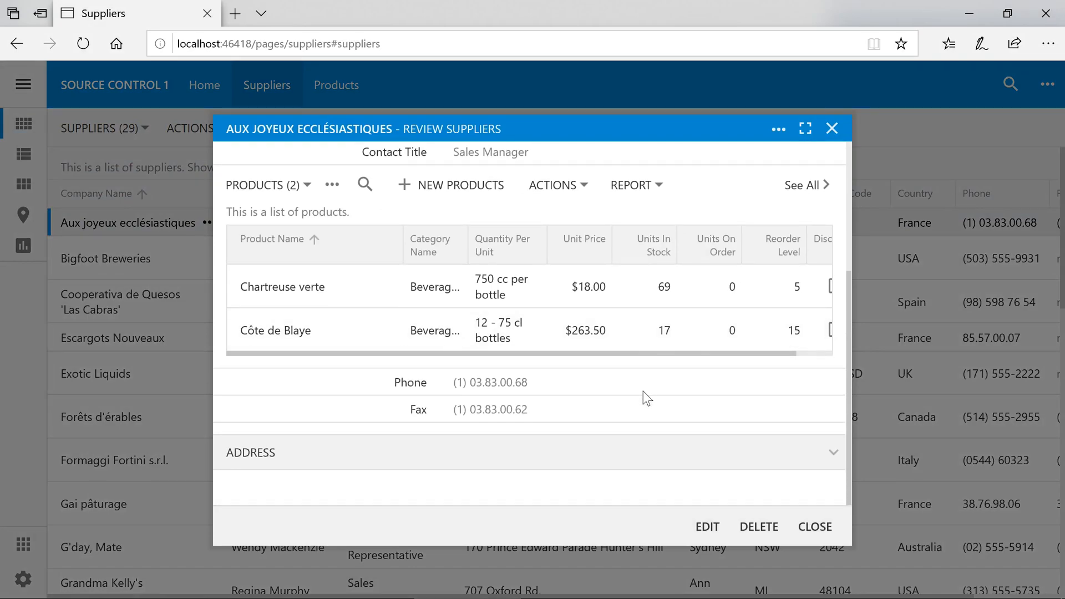
mouse_move(449, 493)
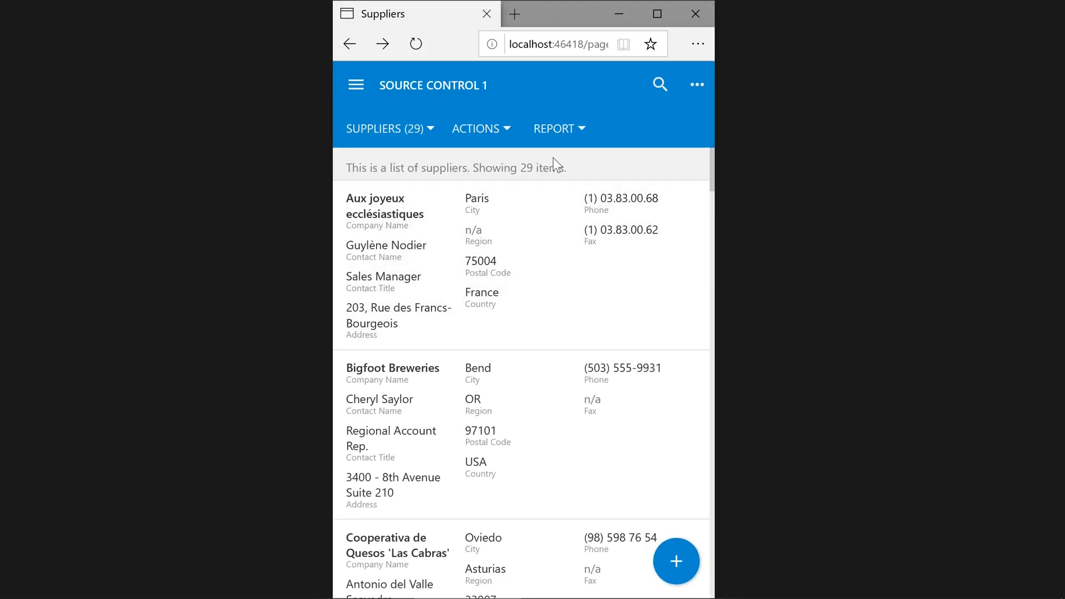
click(385, 211)
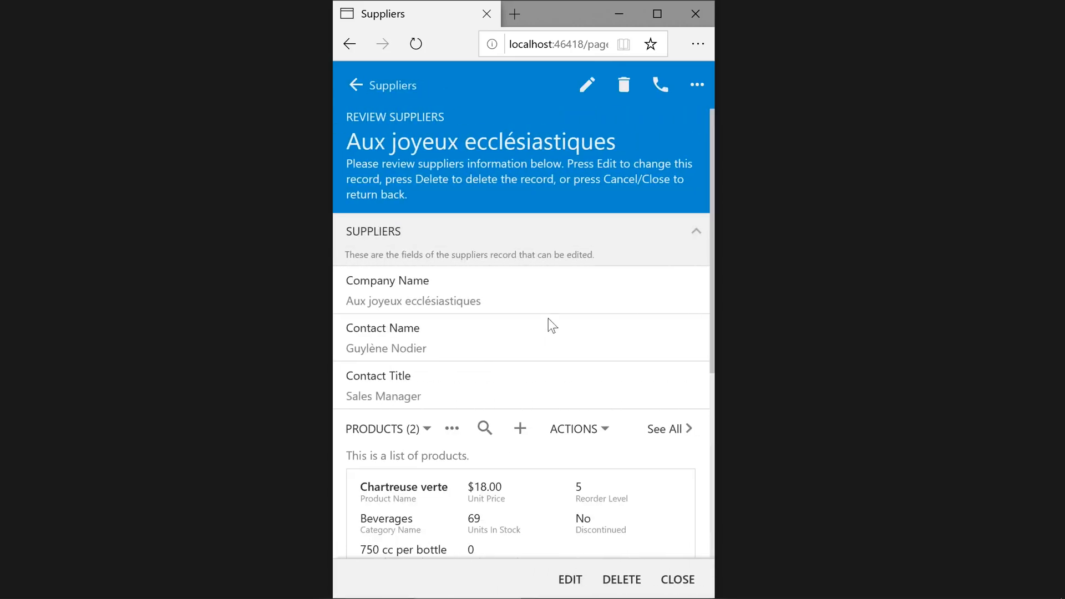
scroll(down, 3)
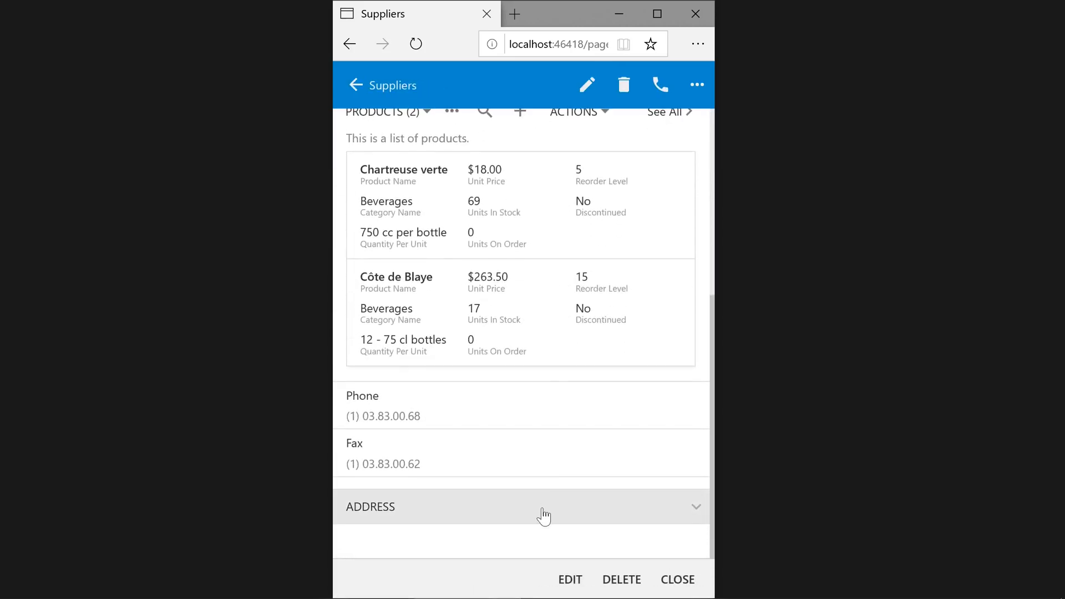
click(543, 507)
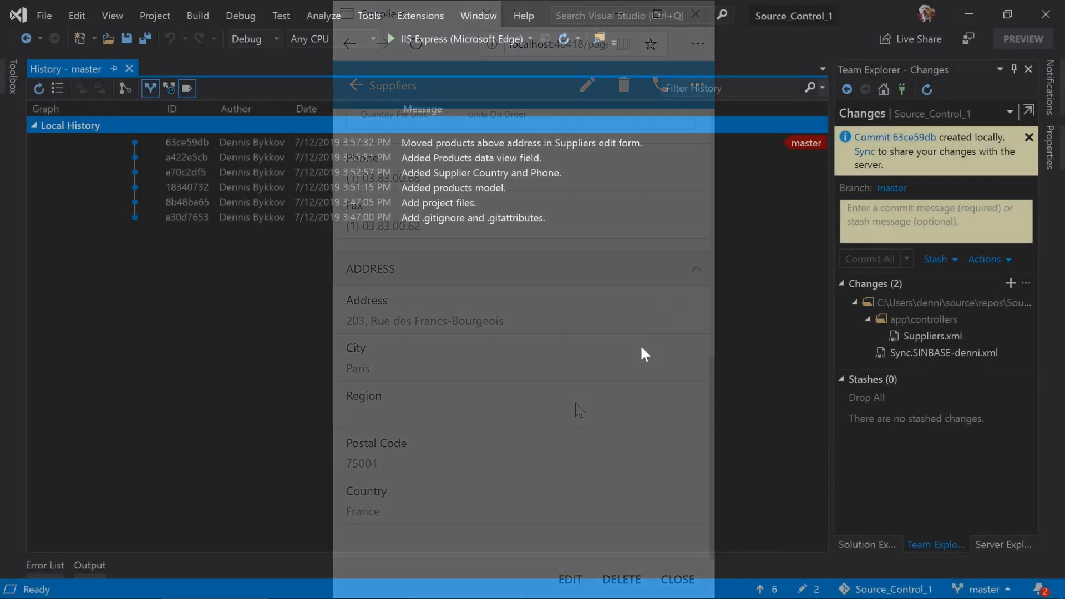
Enter 'Moved address fields into a collapsed category.' and commit all pending Suppliers changes.
click(677, 580)
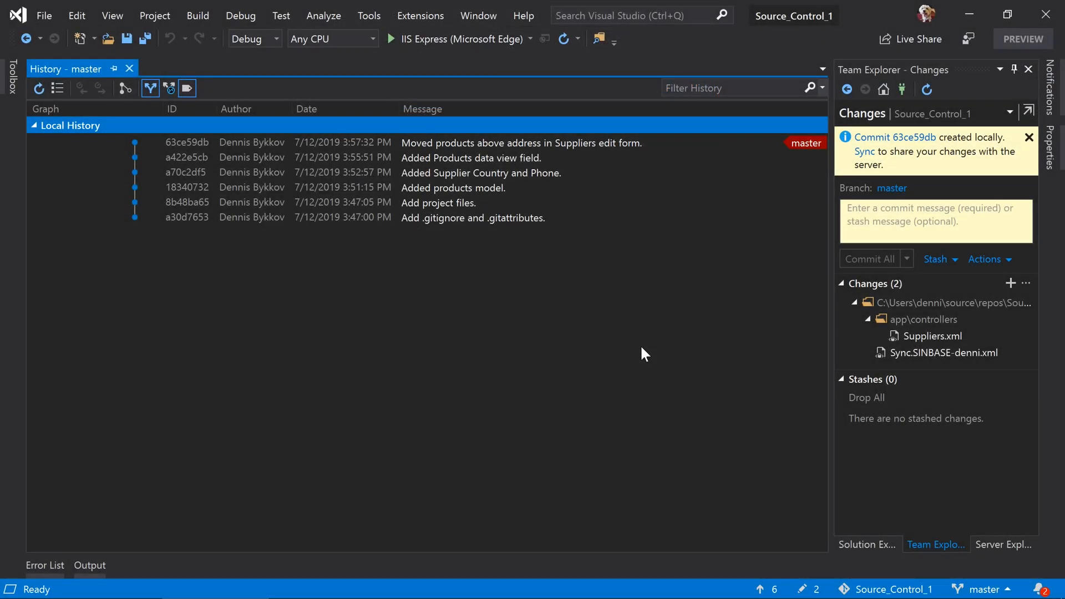
text(Mov)
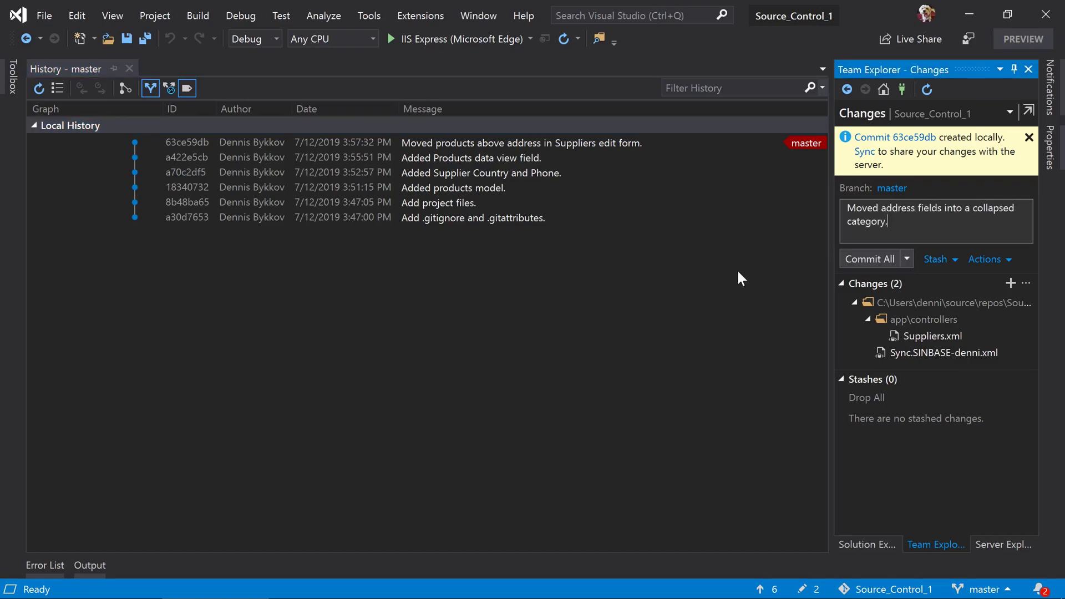
click(869, 259)
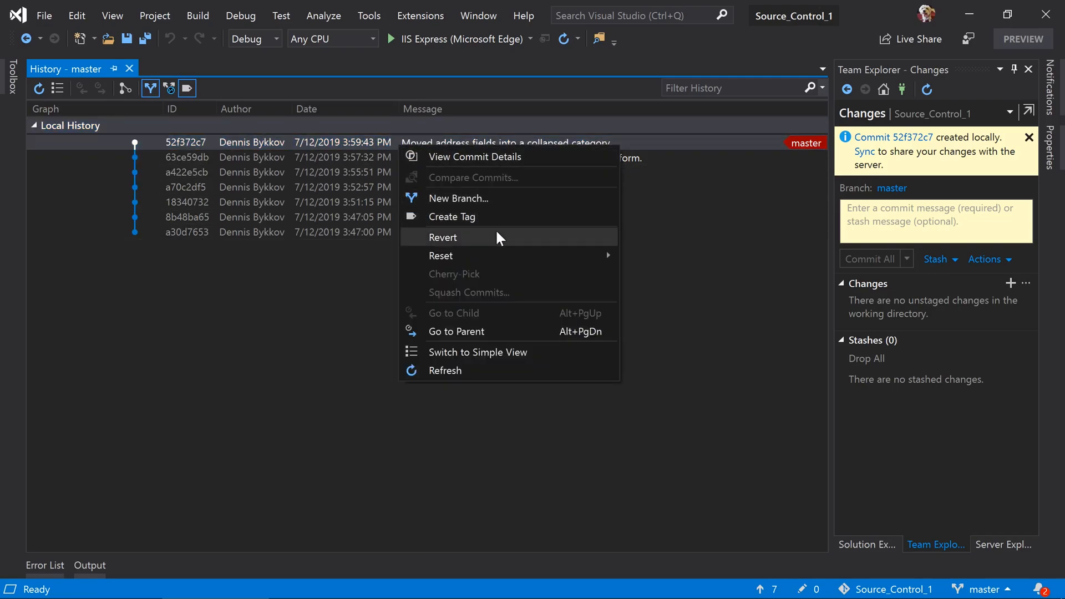
Revert commit 52f372c7, creating revert commit 05f2b0b9 that undoes the collapsed address category.
click(443, 238)
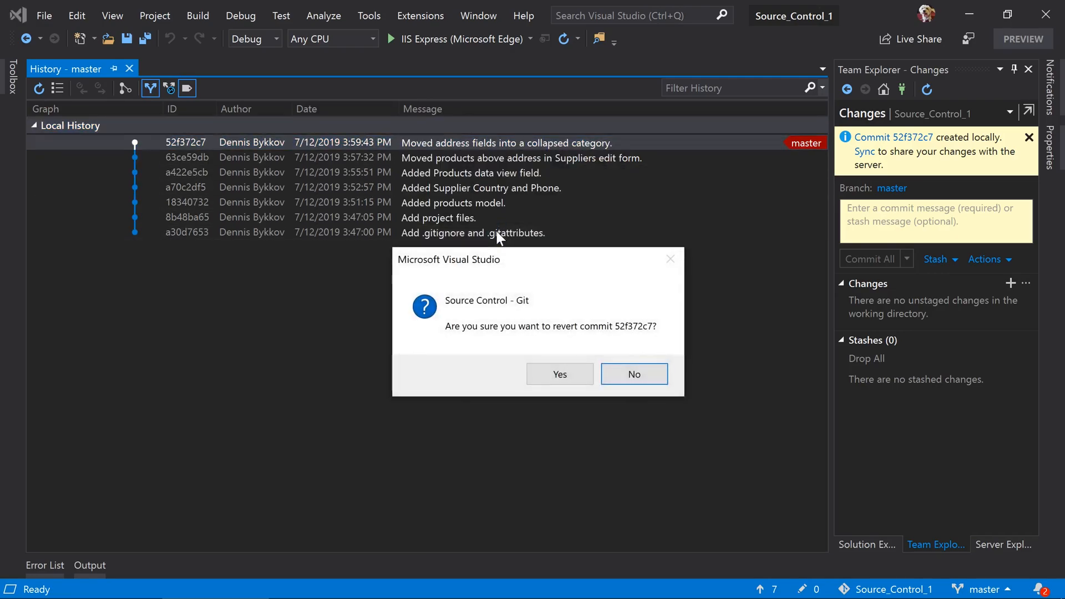
click(560, 374)
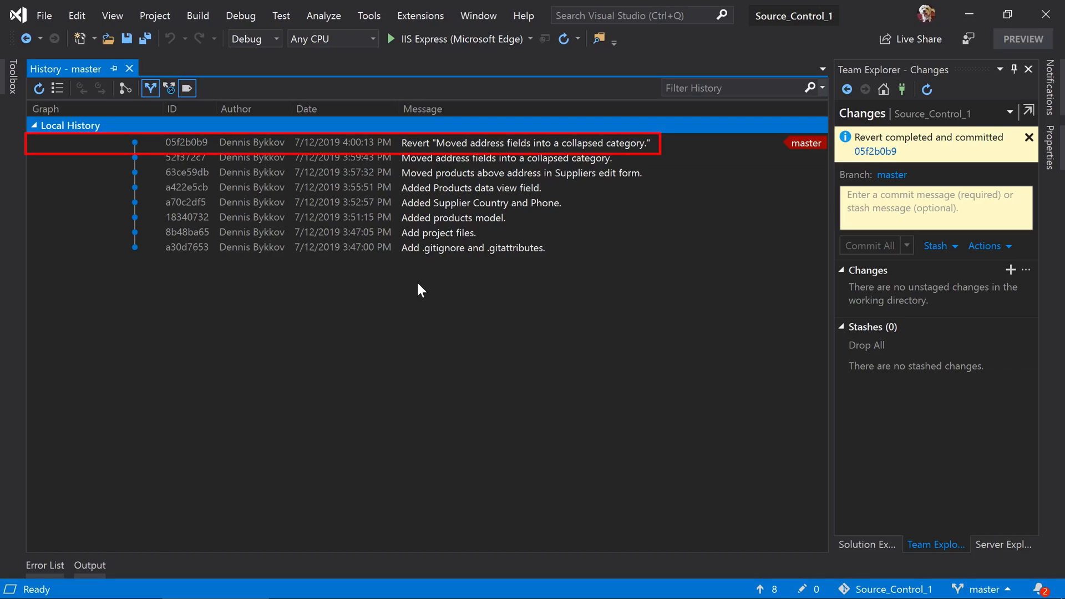
mouse_move(440, 225)
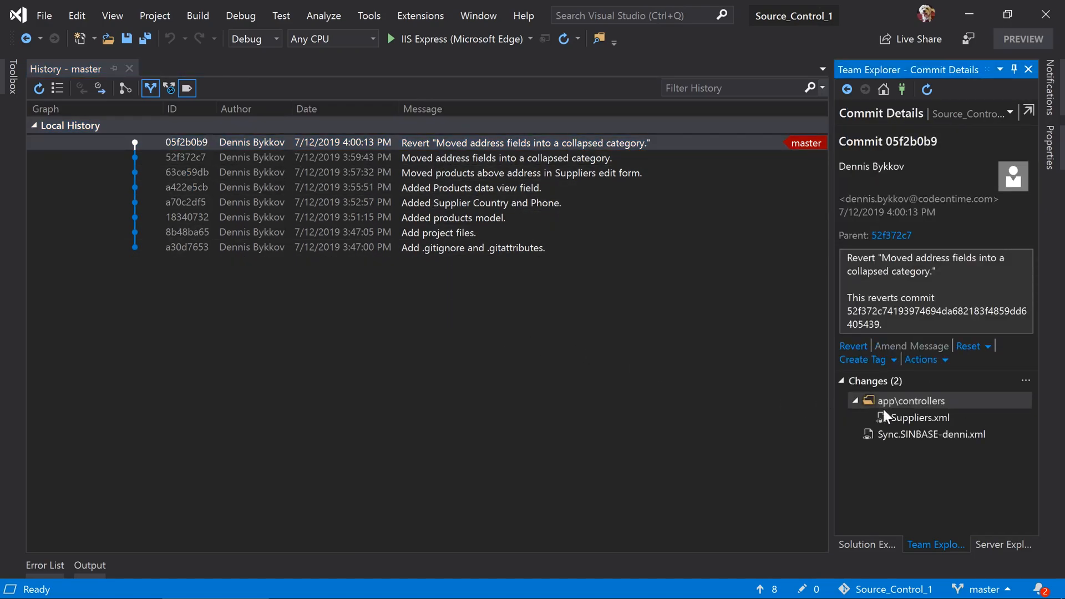
mouse_move(931, 429)
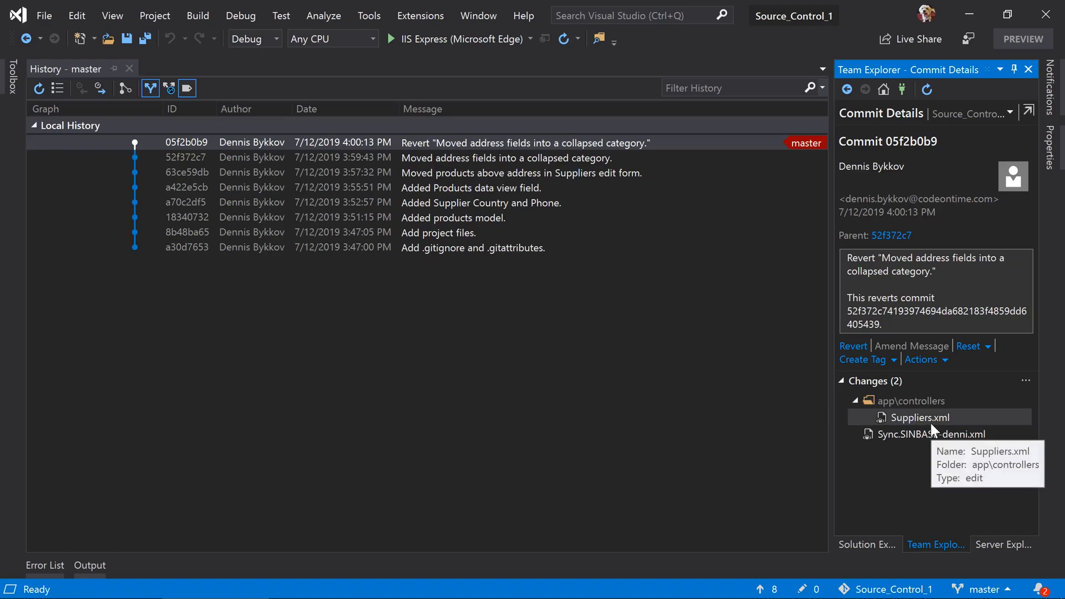
View the Suppliers.xml diff for revert 05f2b0b9, showing Phone and Fax back under Suppliers.
double_click(920, 417)
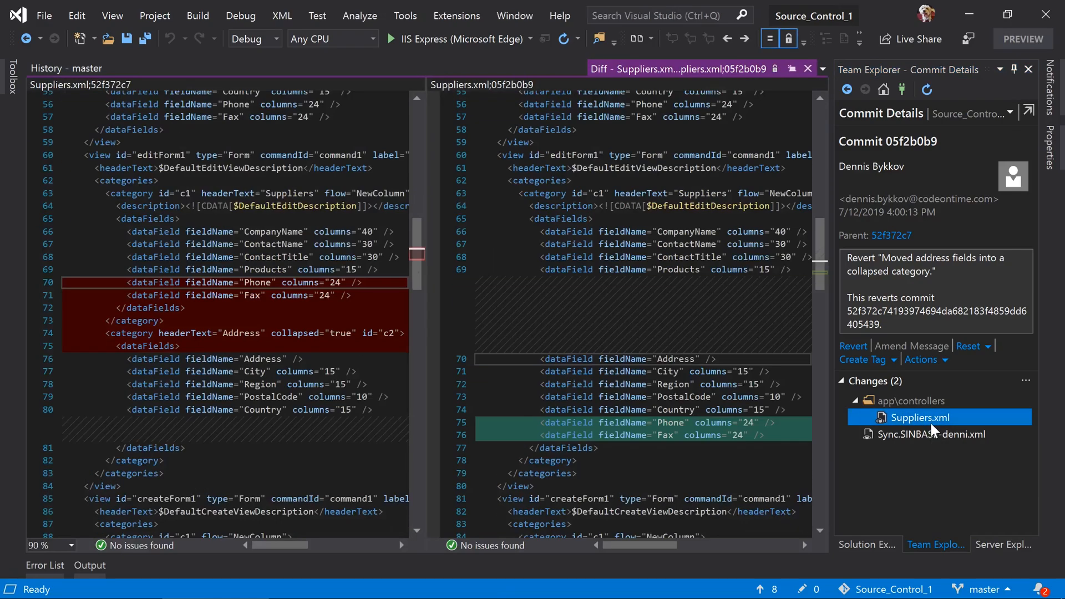
click(932, 434)
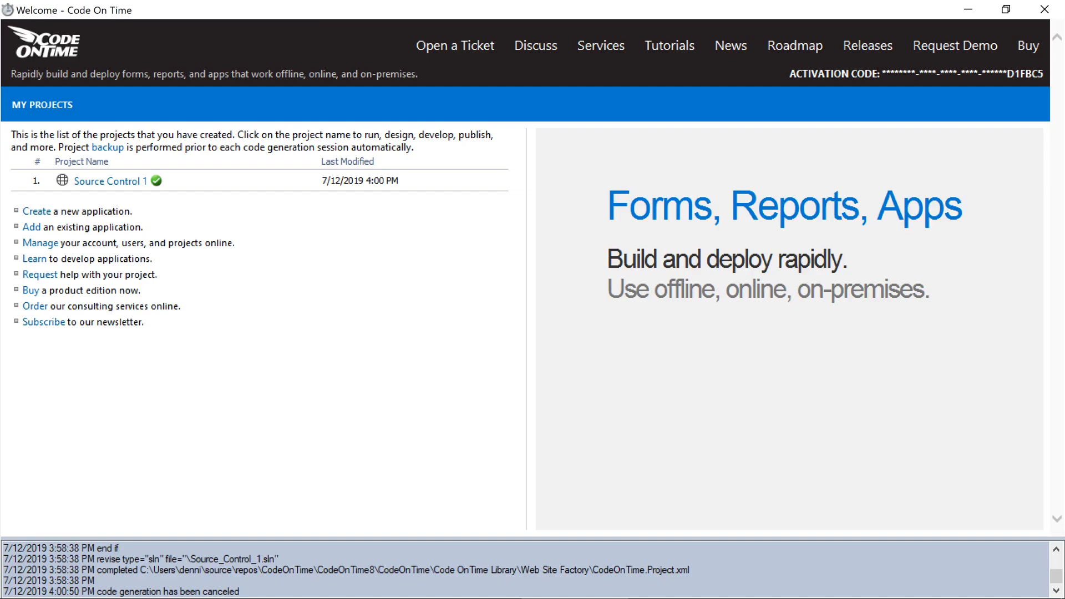
Refresh Source Control 1 with the reverted changes and open its Project Designer.
click(109, 181)
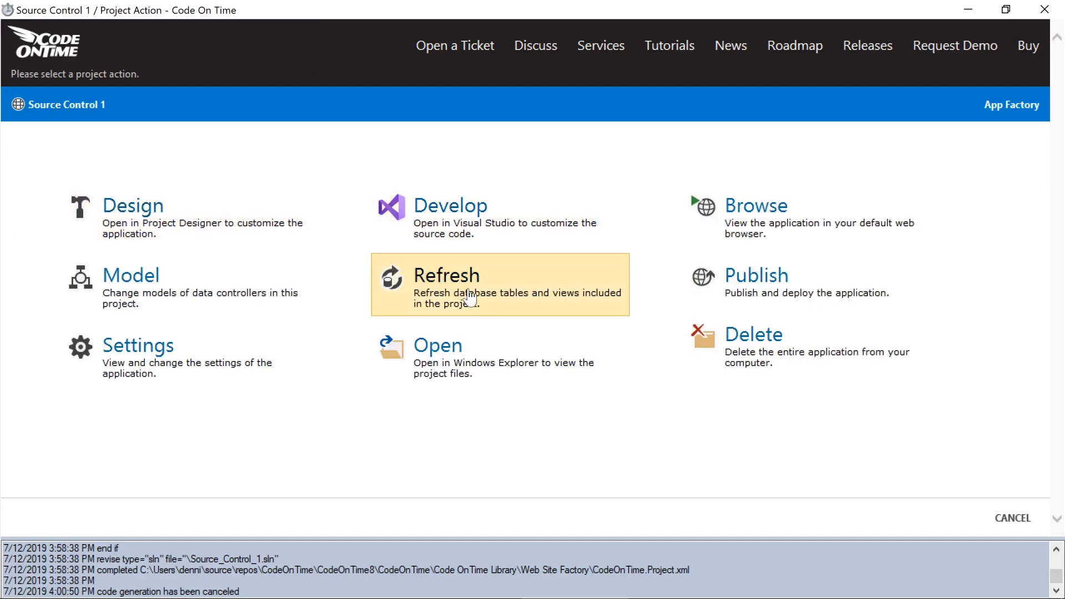
click(446, 275)
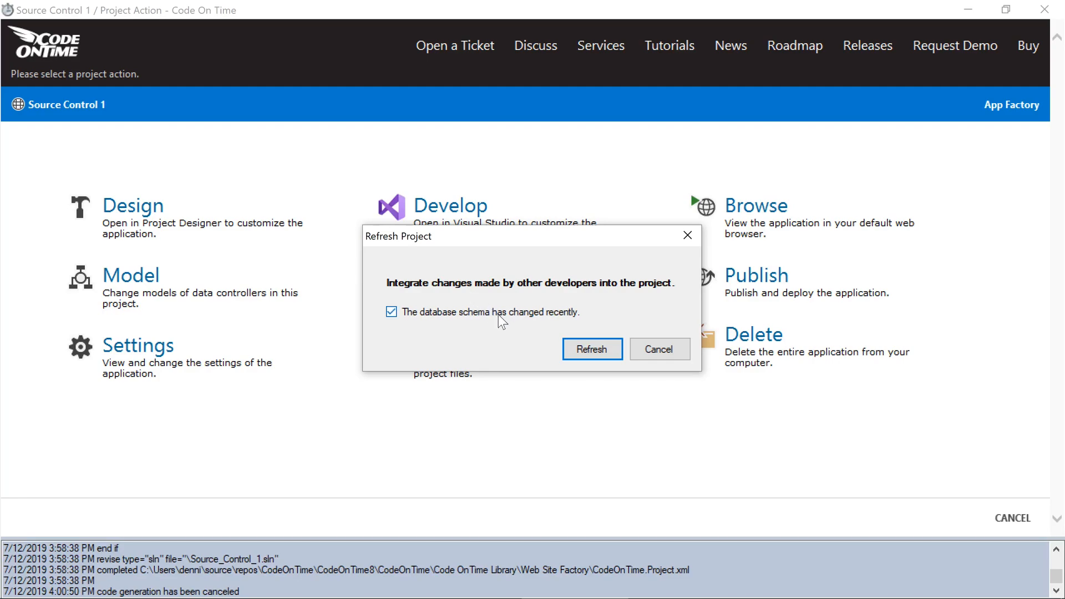
click(592, 349)
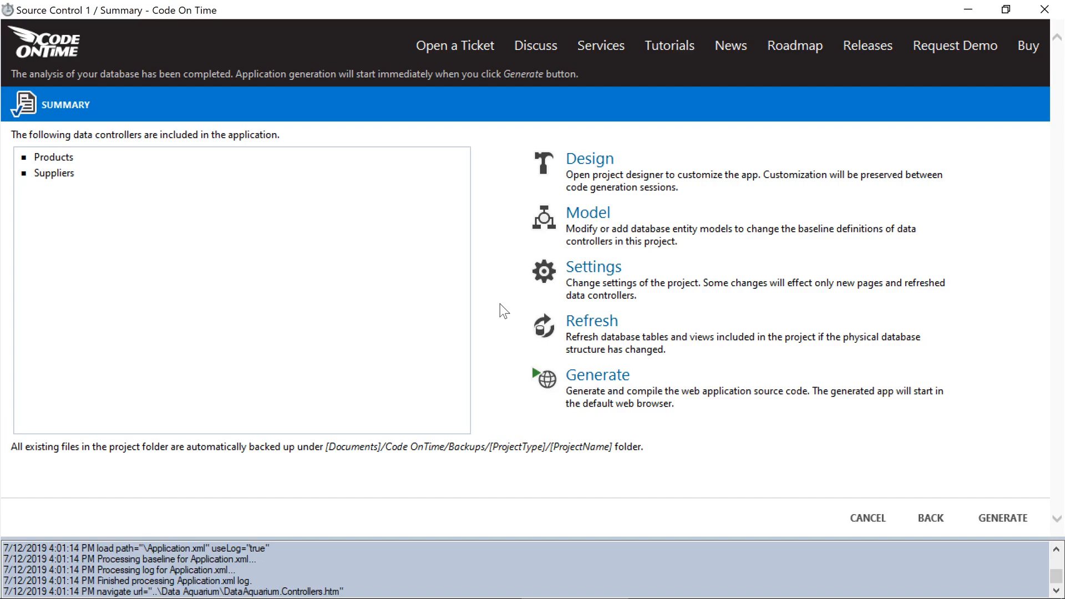
mouse_move(503, 295)
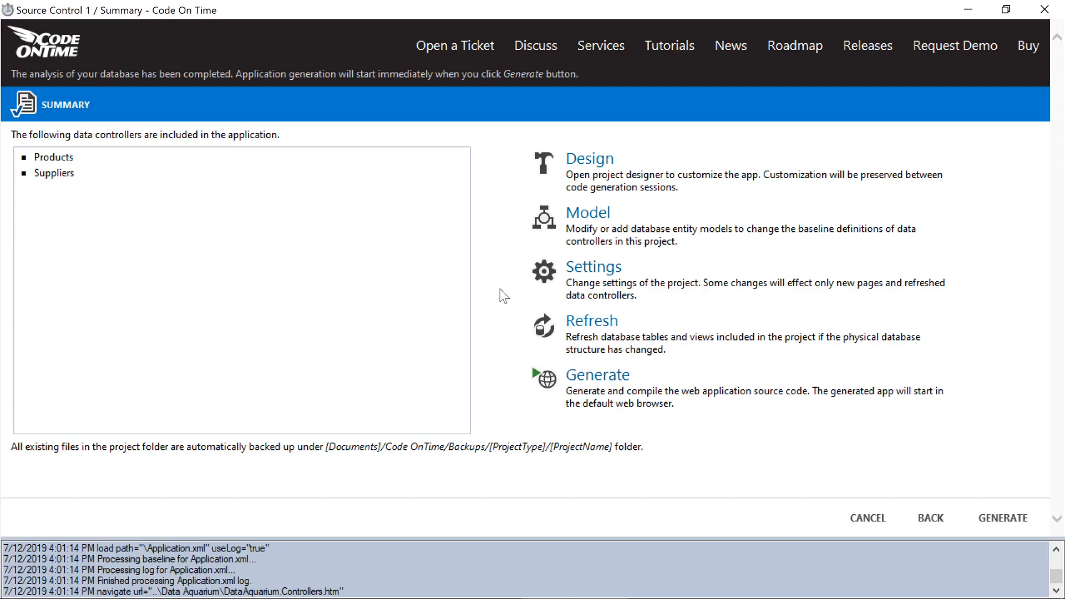
click(589, 159)
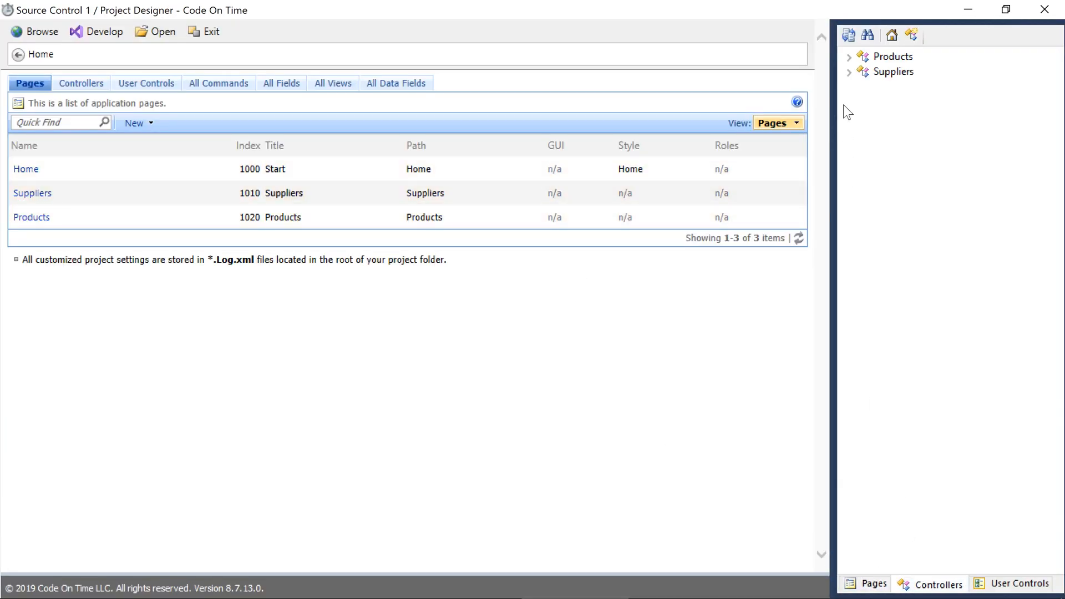
Inspect Suppliers editForm1's c1 - Suppliers category fields, then generate and browse the app.
click(850, 71)
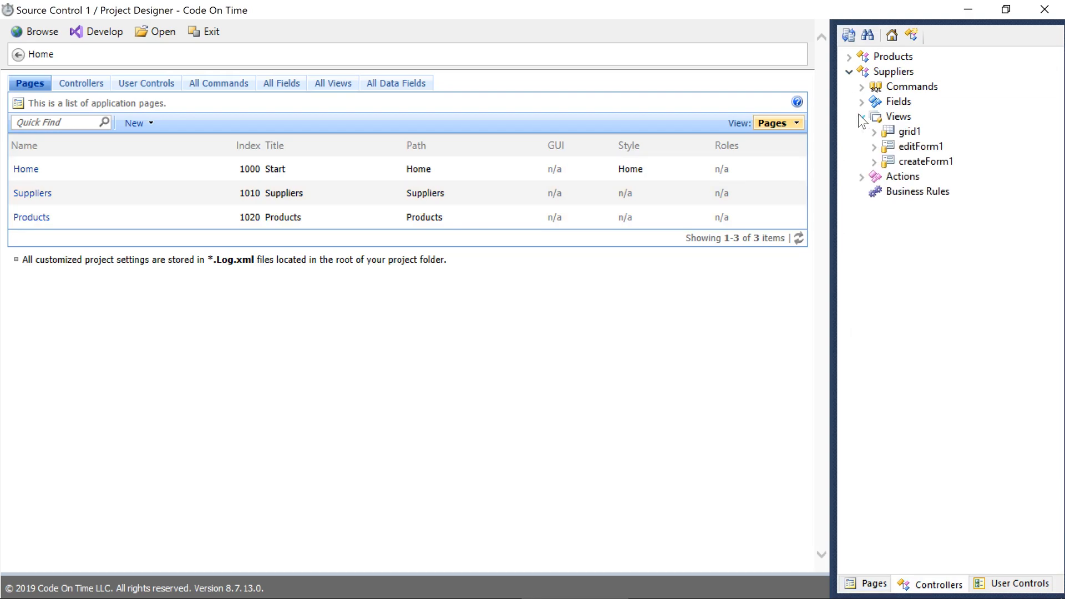
click(873, 146)
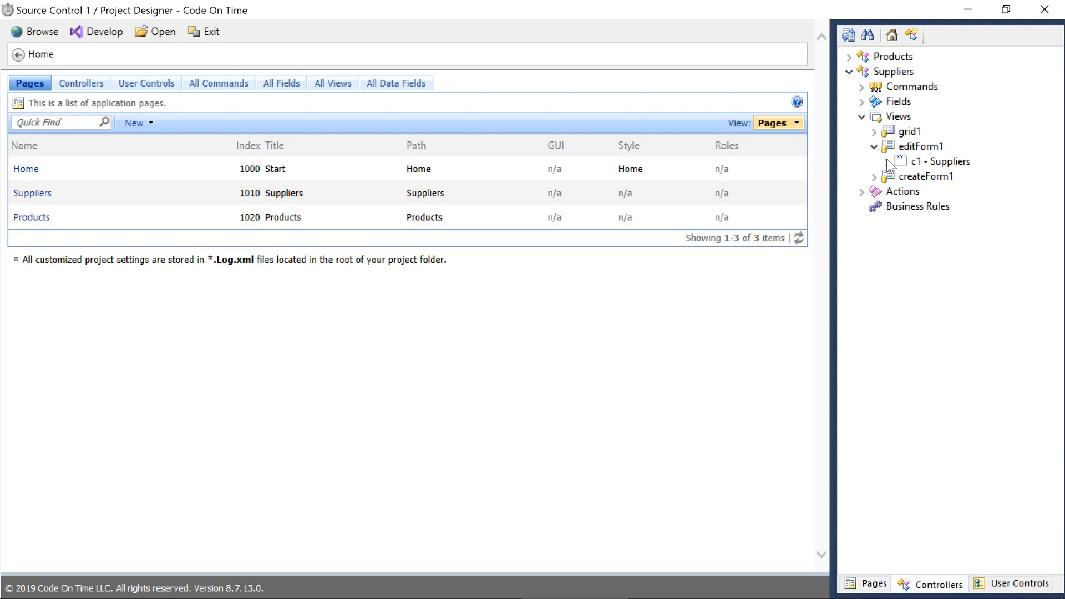
click(888, 162)
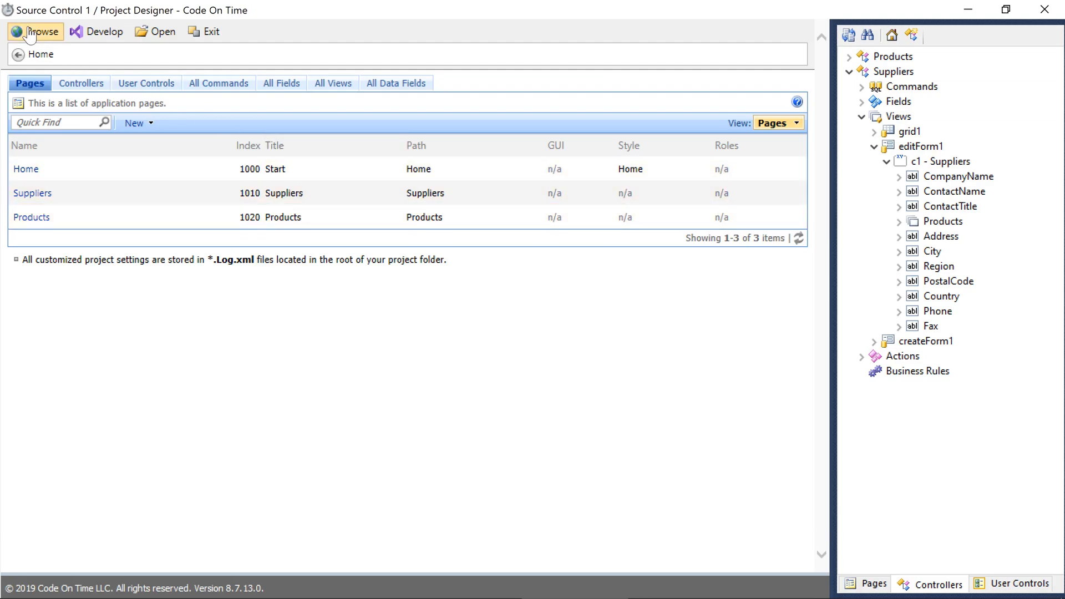
click(35, 32)
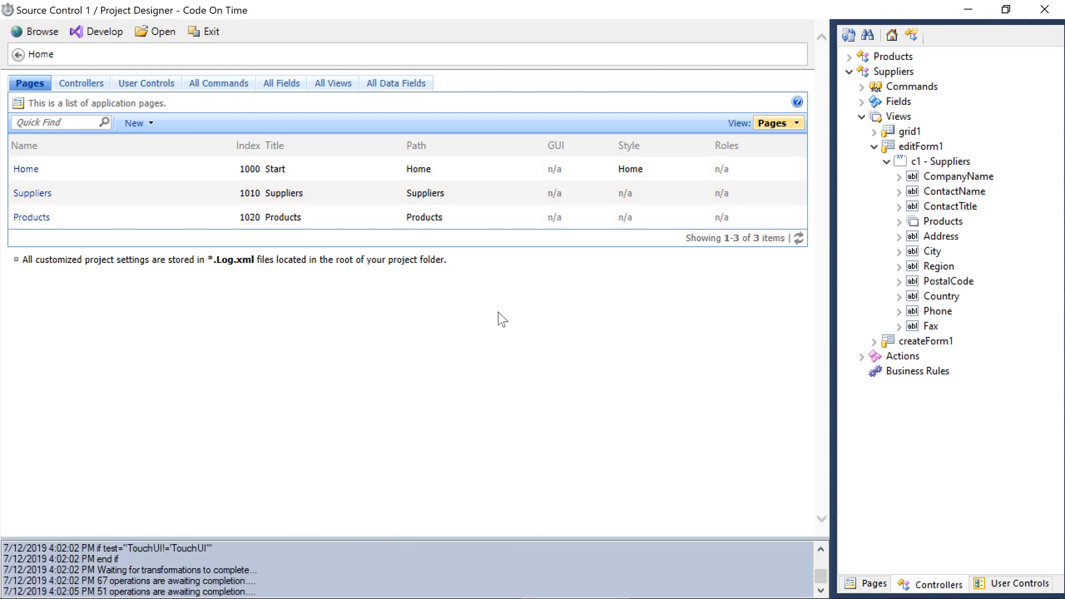
click(40, 32)
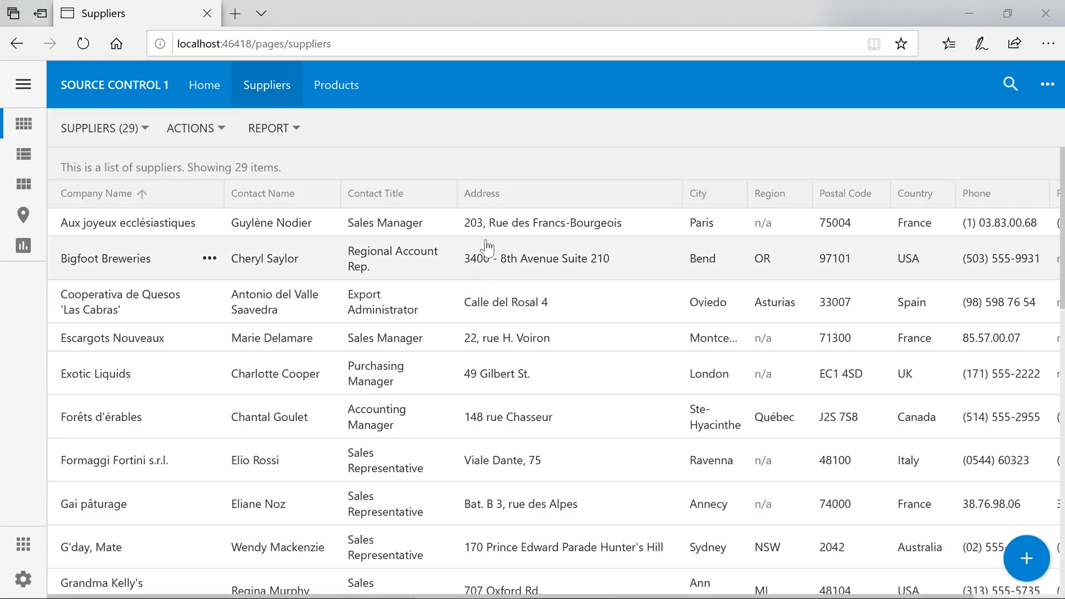
Open supplier Aux joyeux ecclésiastiques and scroll to its uncollapsed address fields.
click(128, 223)
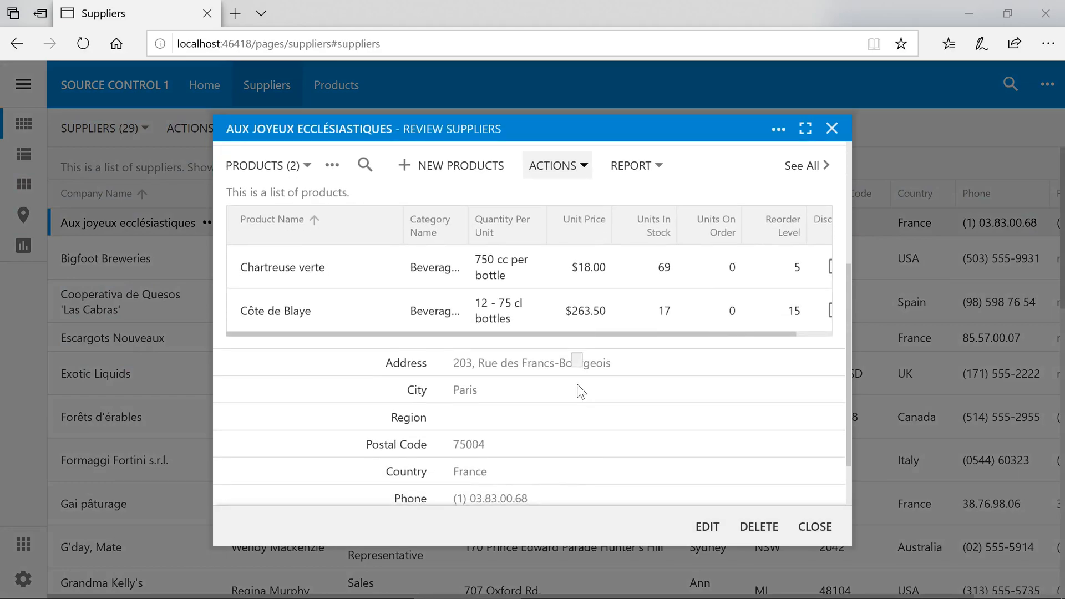
scroll(down, 3)
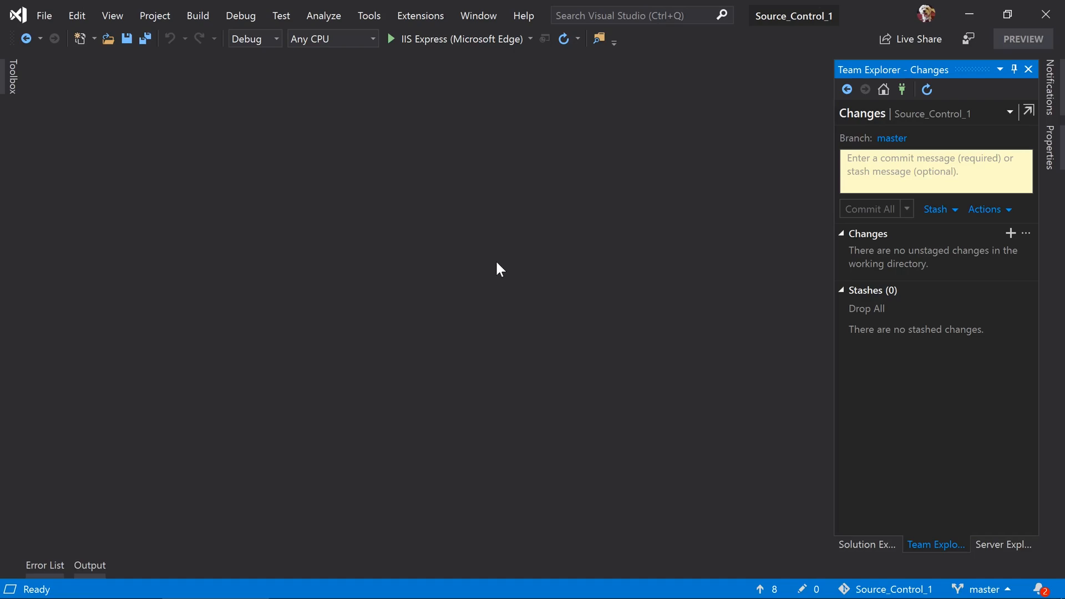
mouse_move(553, 327)
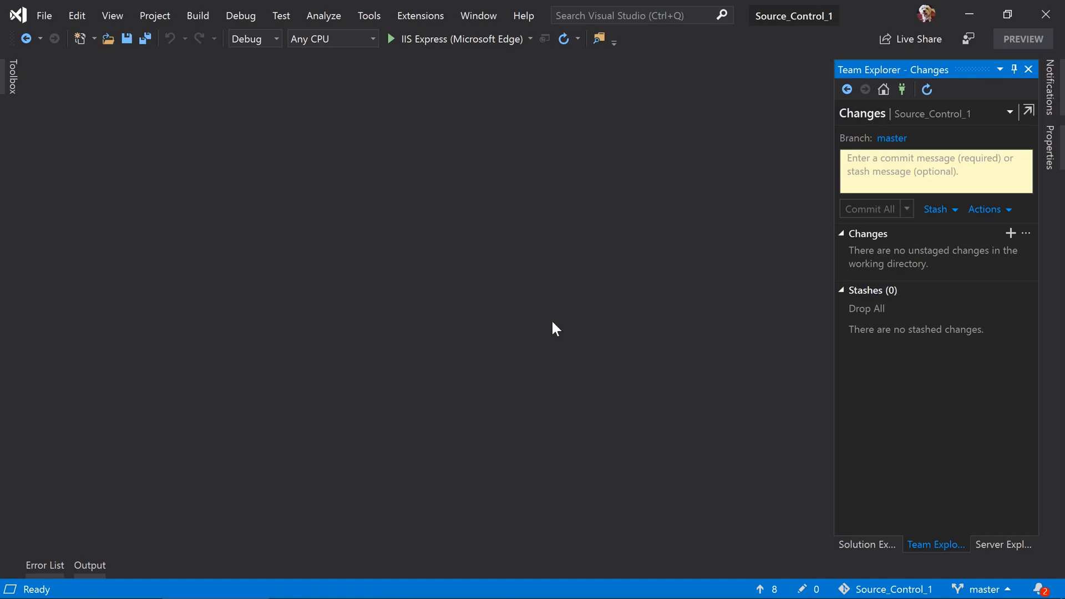
mouse_move(858, 127)
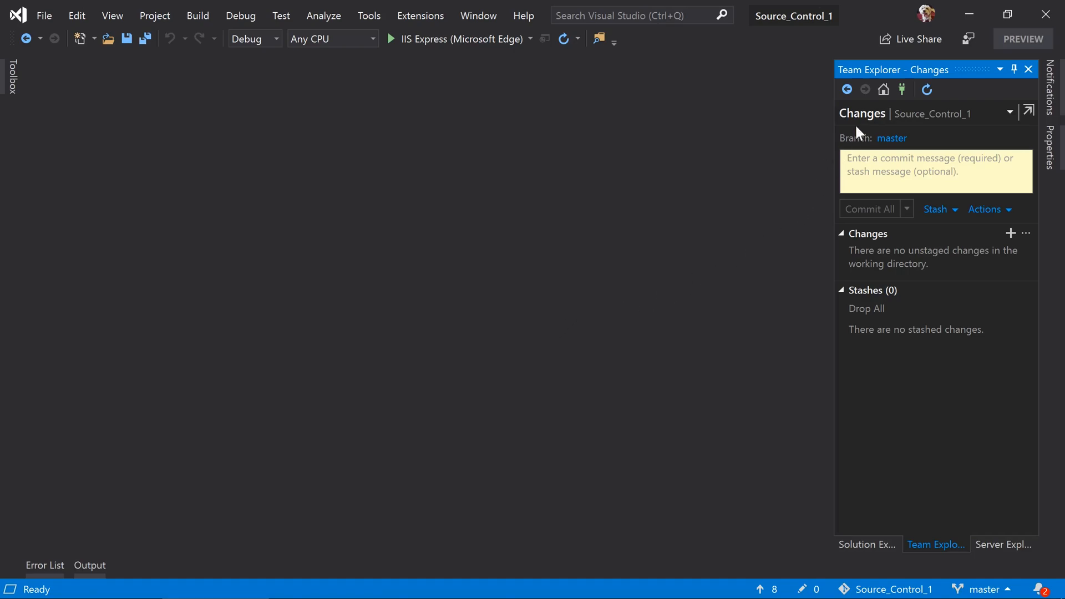
Open Team Explorer's Synchronization page showing the Publish Git Repo to Azure DevOps option.
click(883, 89)
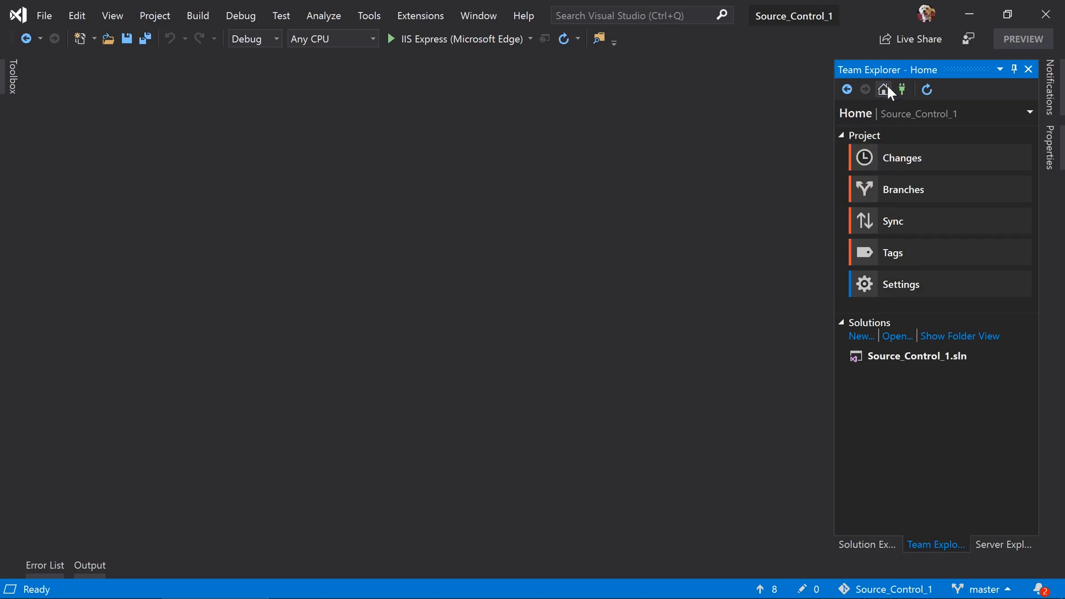
mouse_move(916, 224)
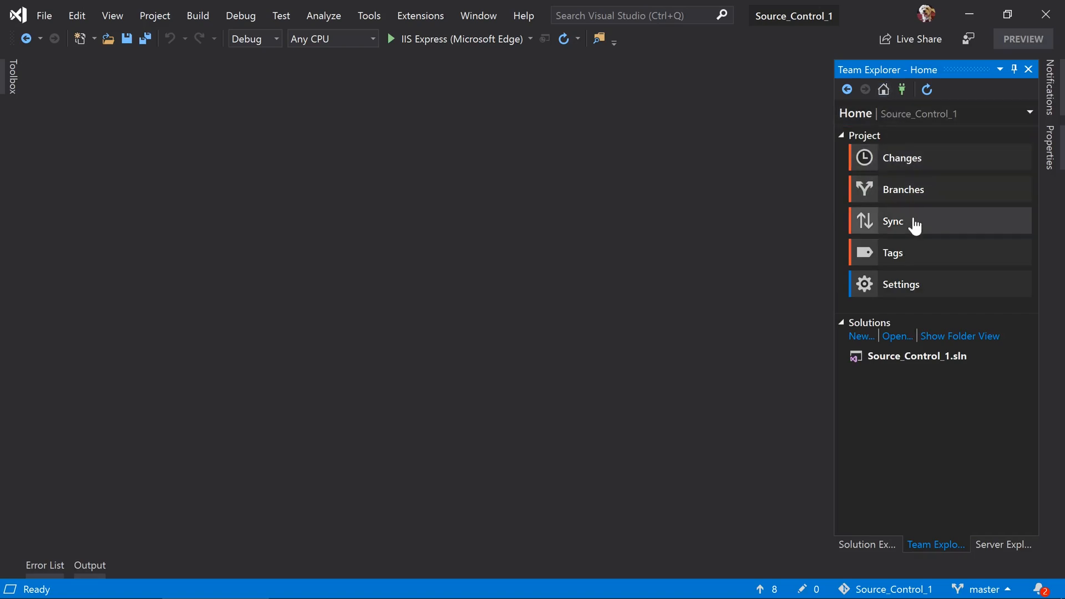
click(893, 221)
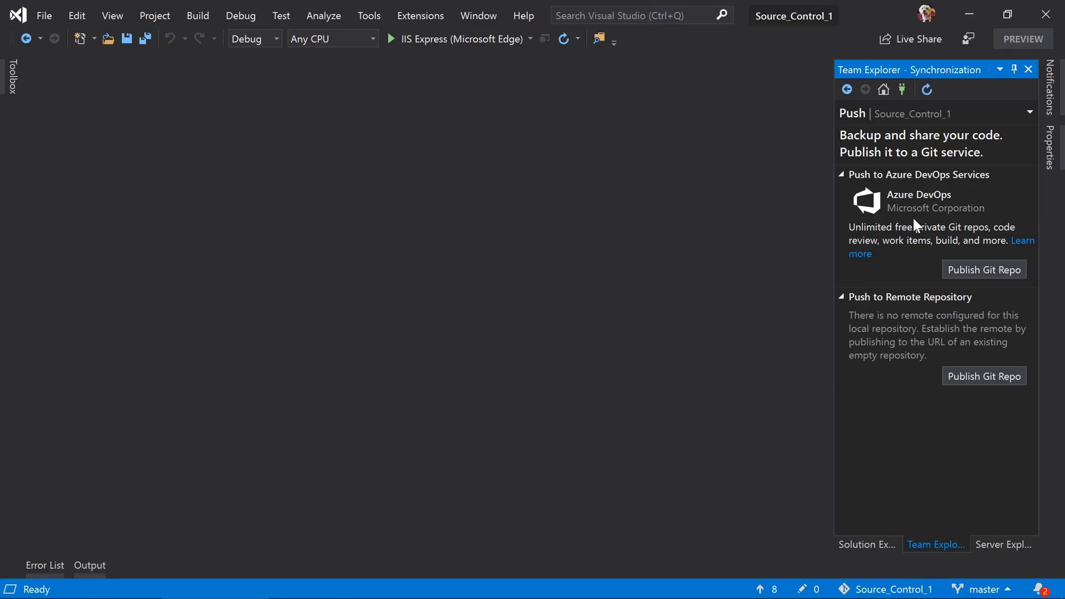
mouse_move(911, 261)
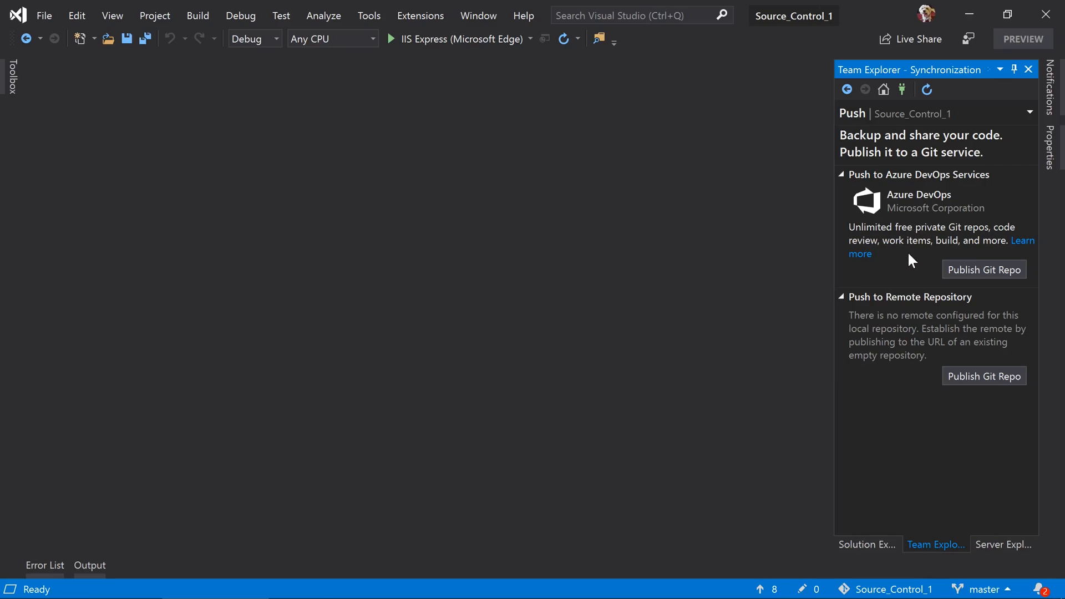
mouse_move(957, 272)
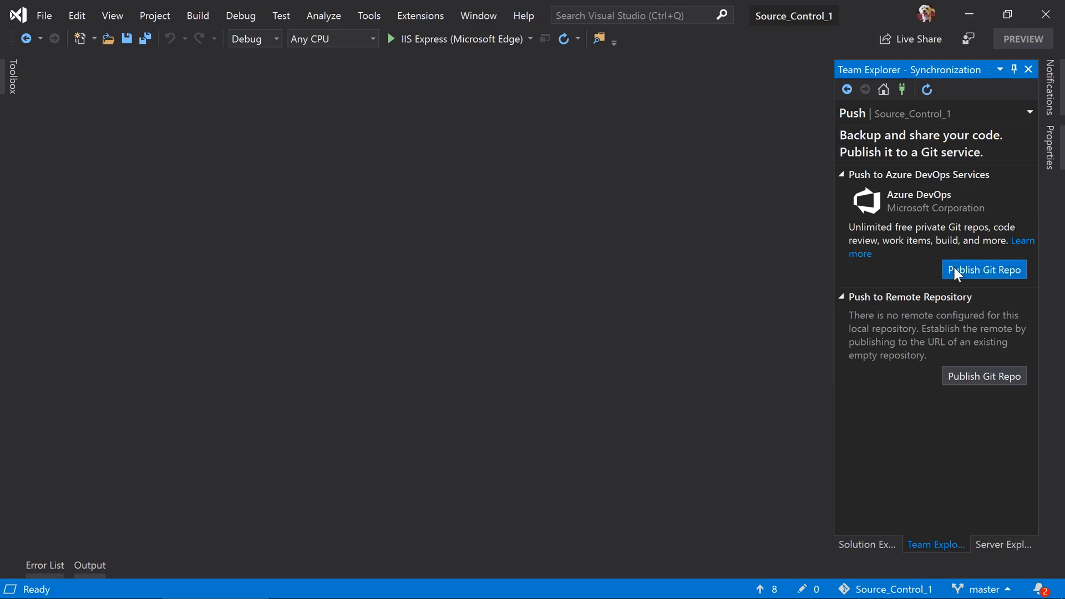
Publish the Source_Control_1 repo to Azure DevOps project sourcecontrol1 under cottest.
click(983, 270)
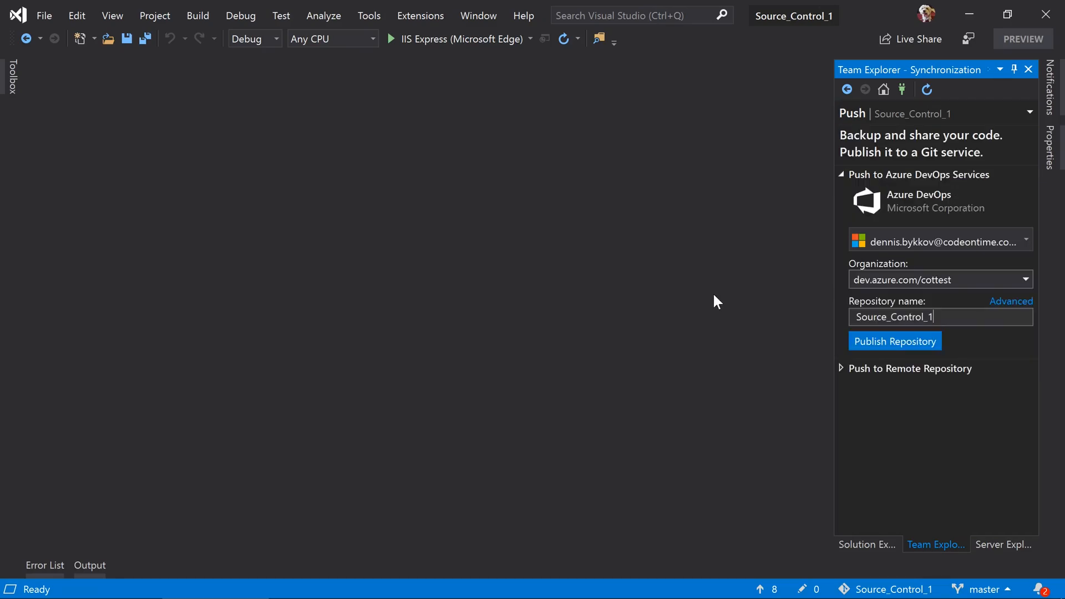
click(1011, 301)
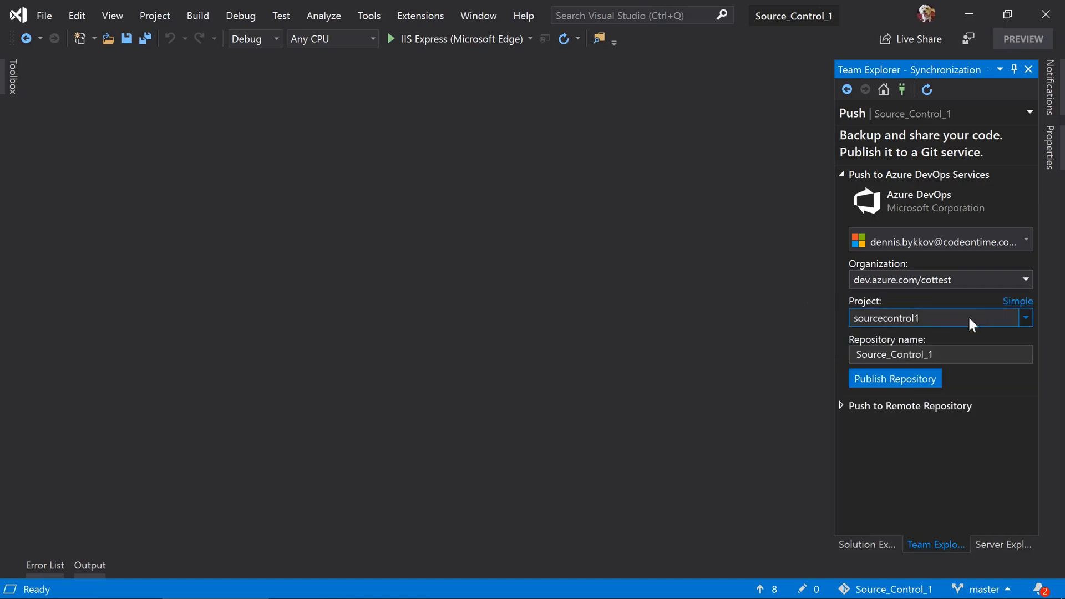
mouse_move(954, 326)
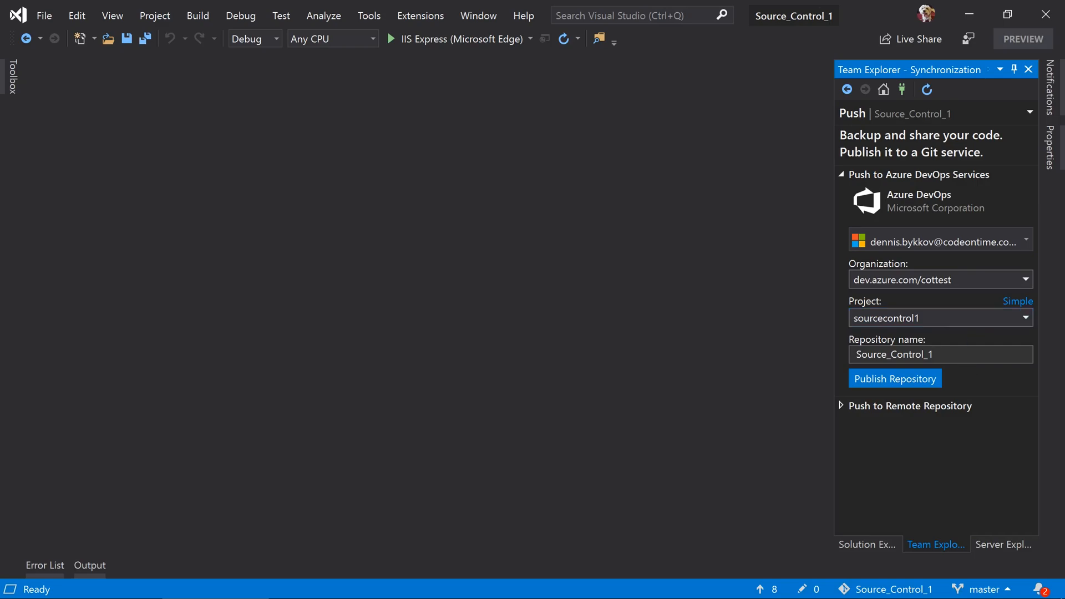
click(895, 378)
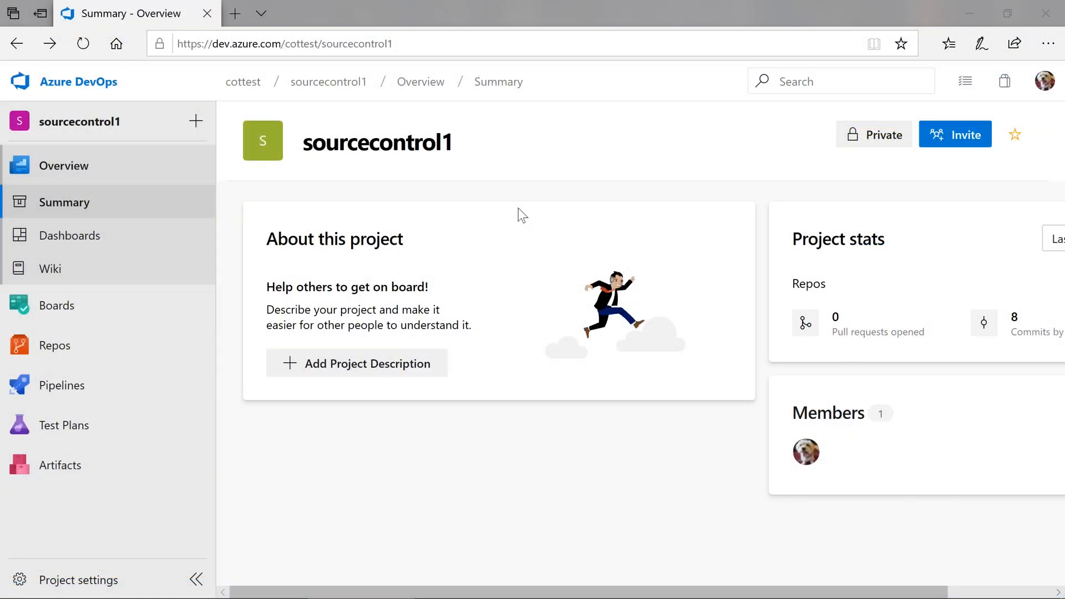
Browse the Source_Control_1 repository files under Repos > Files in Azure DevOps.
click(55, 345)
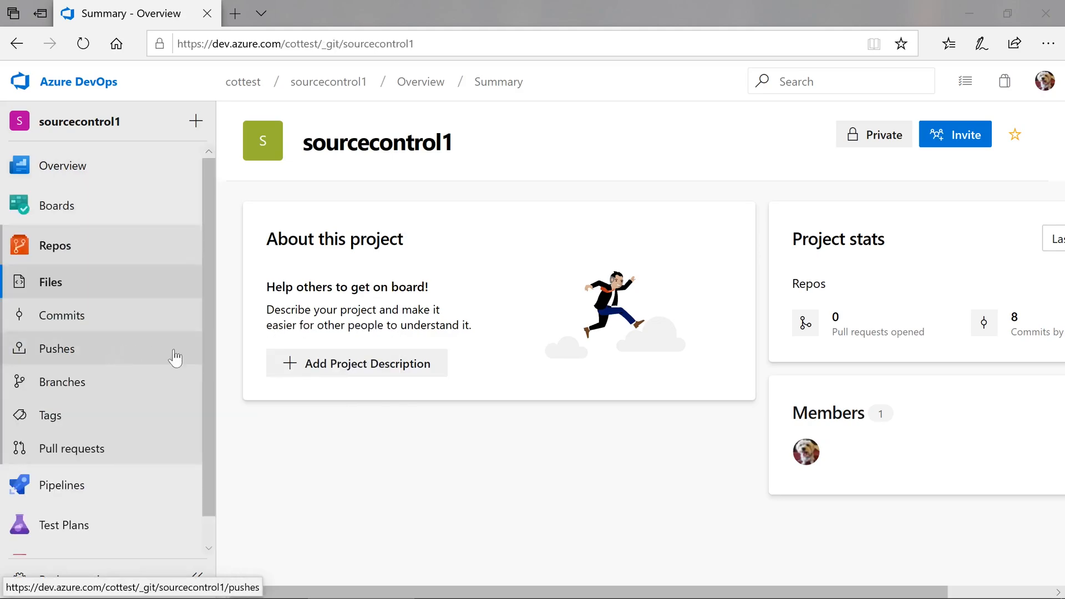
click(50, 282)
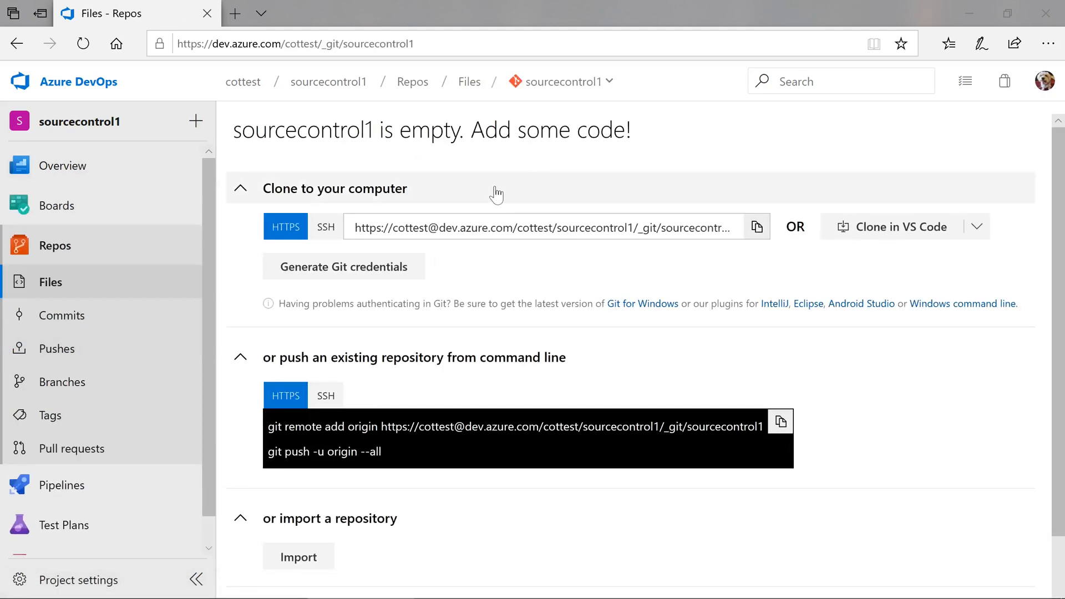
click(610, 81)
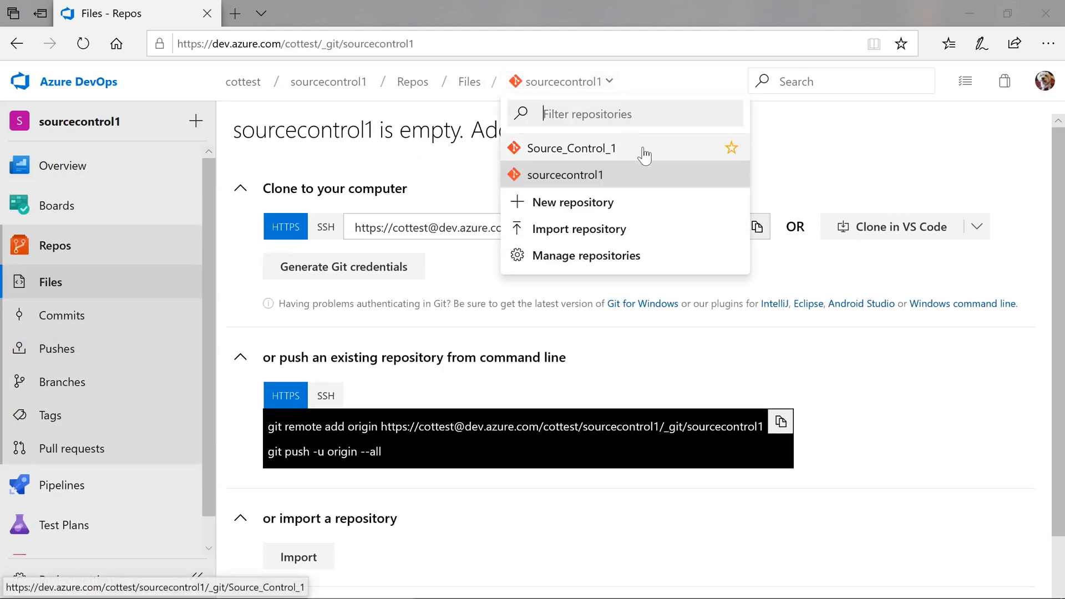
click(572, 148)
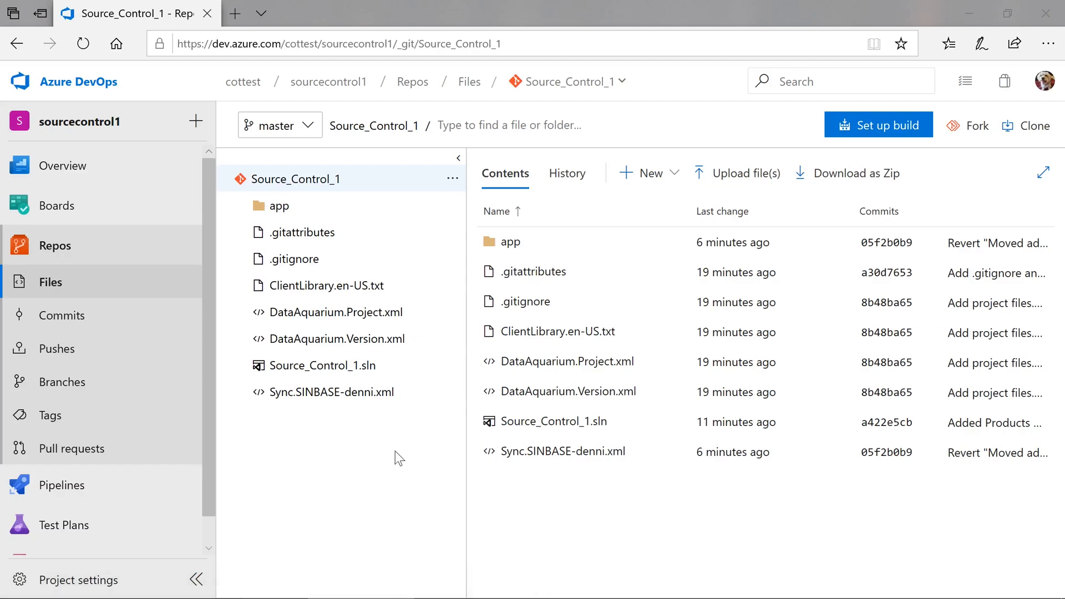
click(62, 316)
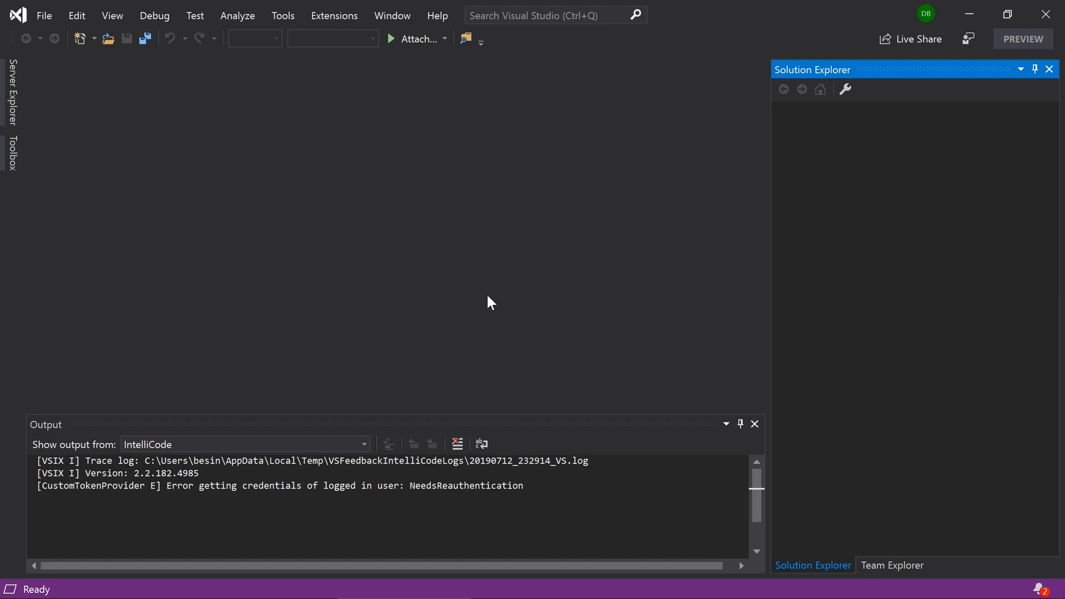
Clone Source_Control_1 from cottest/sourcecontrol1 and open Source_Control_1.sln.
click(44, 16)
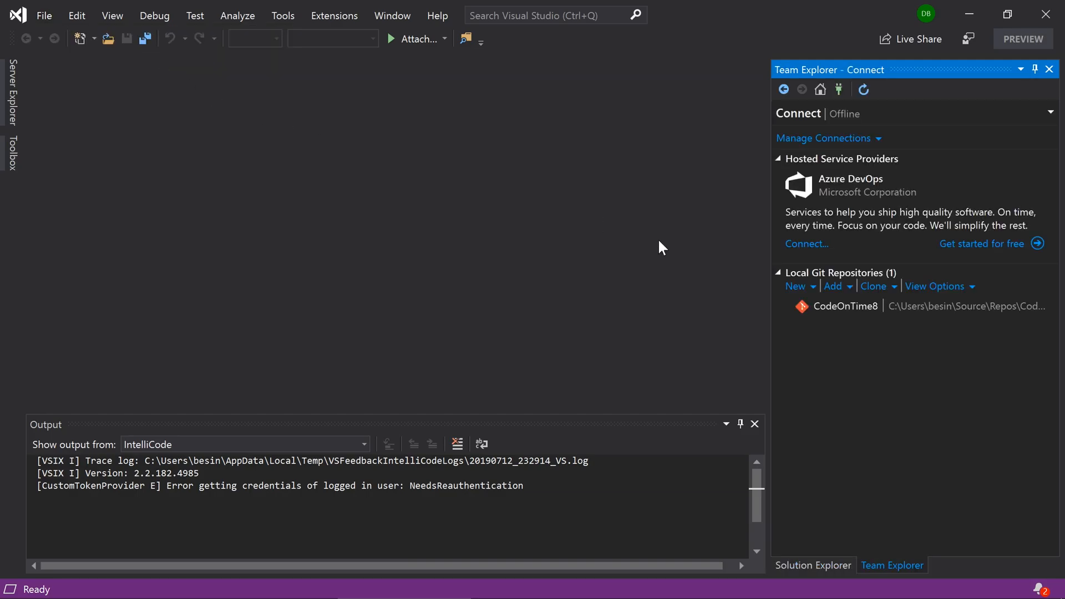
click(806, 243)
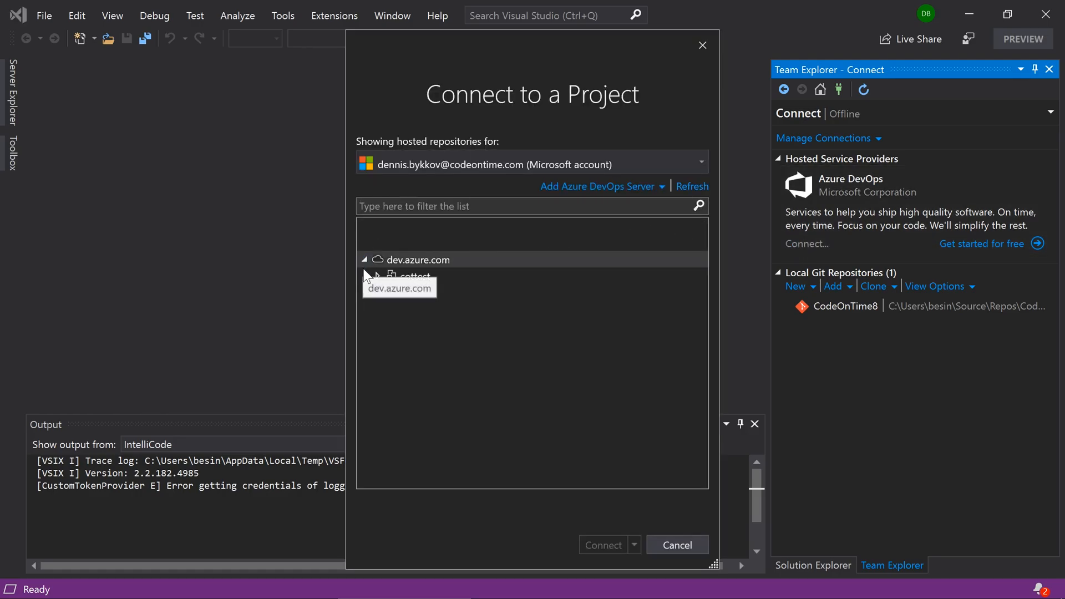
click(376, 277)
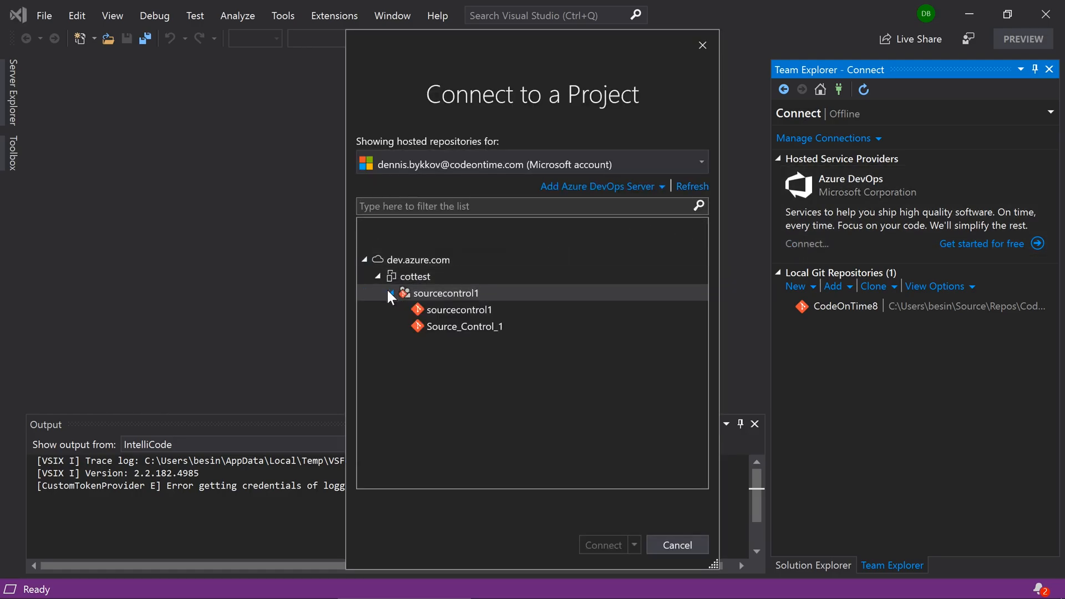
click(465, 326)
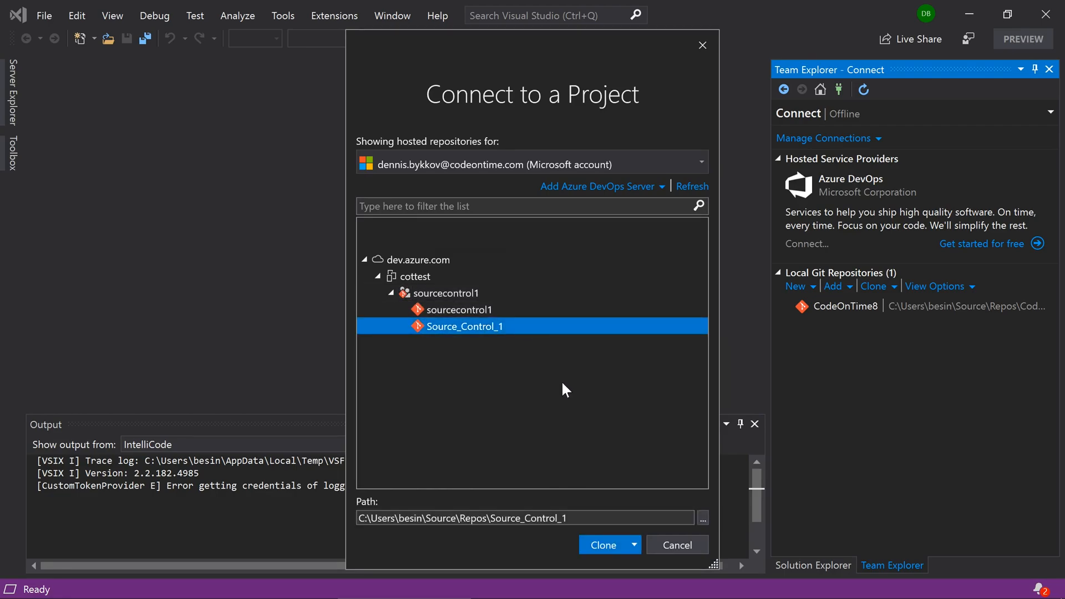
mouse_move(612, 492)
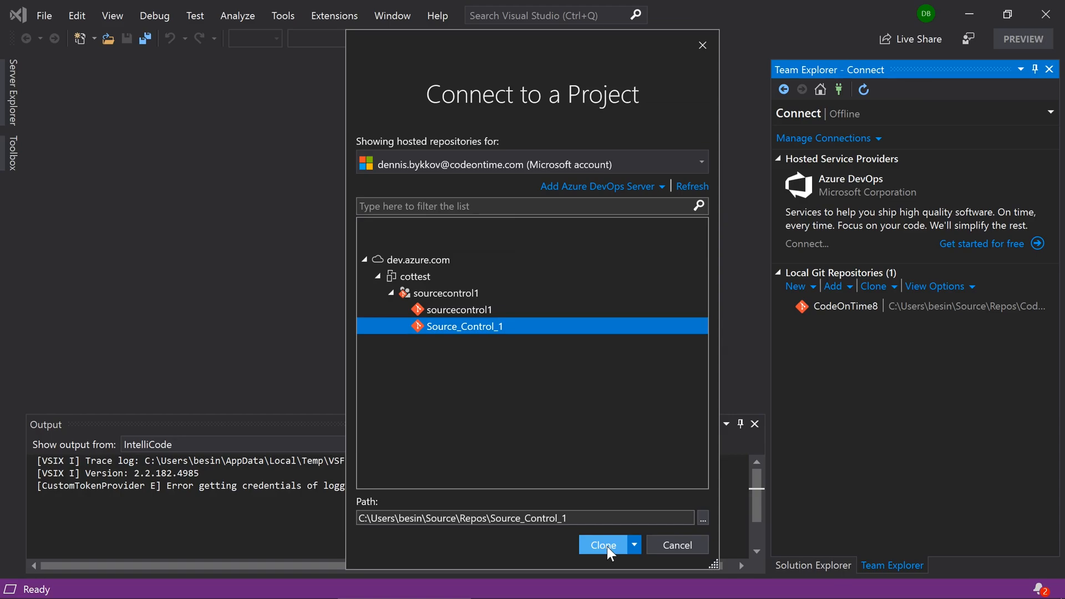
click(603, 545)
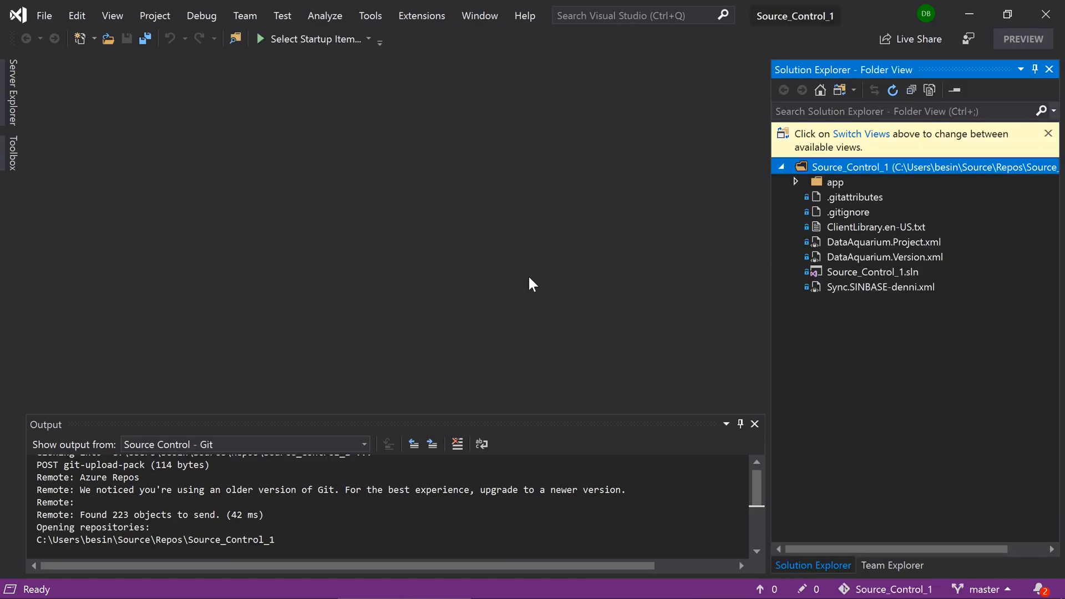
click(853, 90)
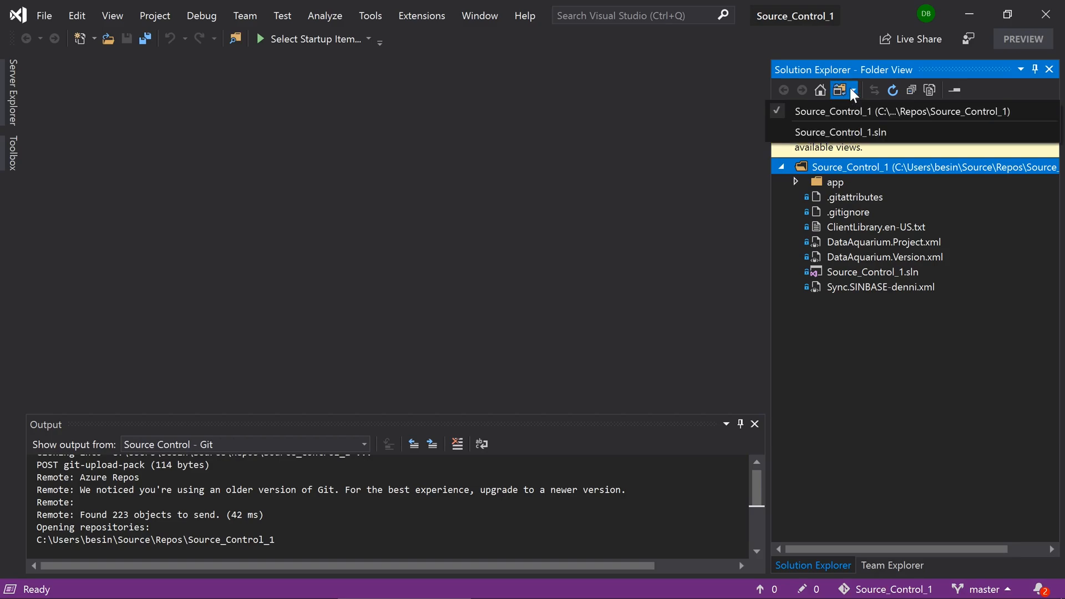
click(839, 90)
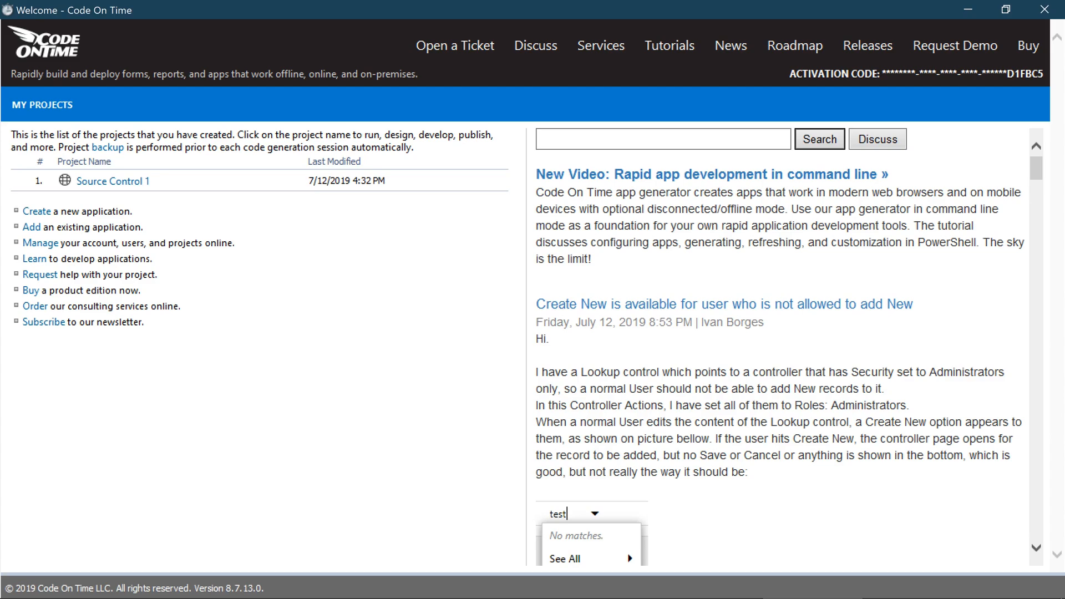
Refresh and generate Source Control 1, then open the app's Suppliers page and scroll.
click(114, 181)
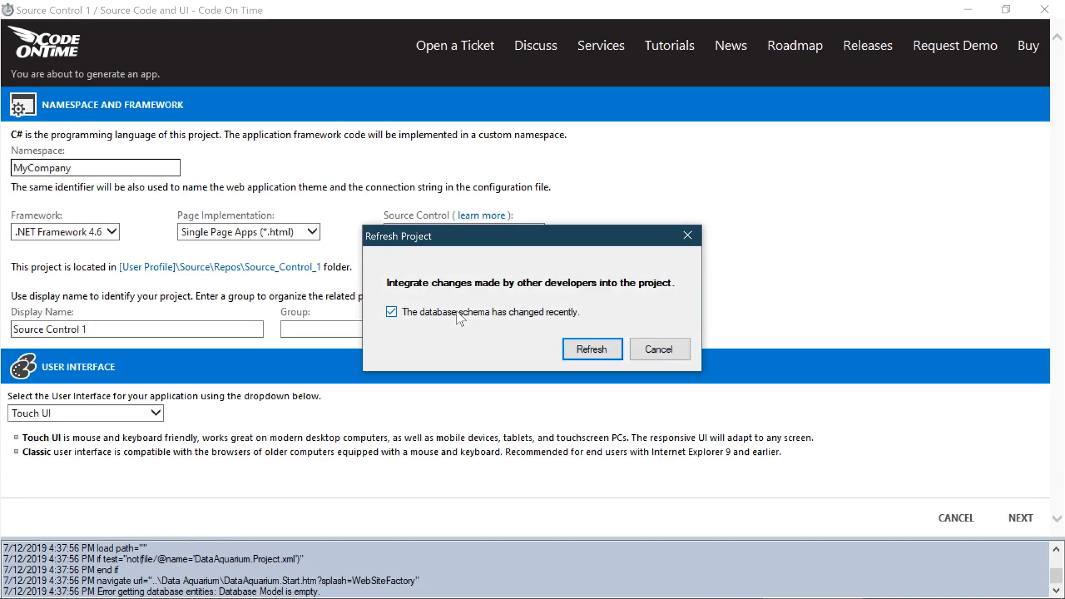
click(592, 349)
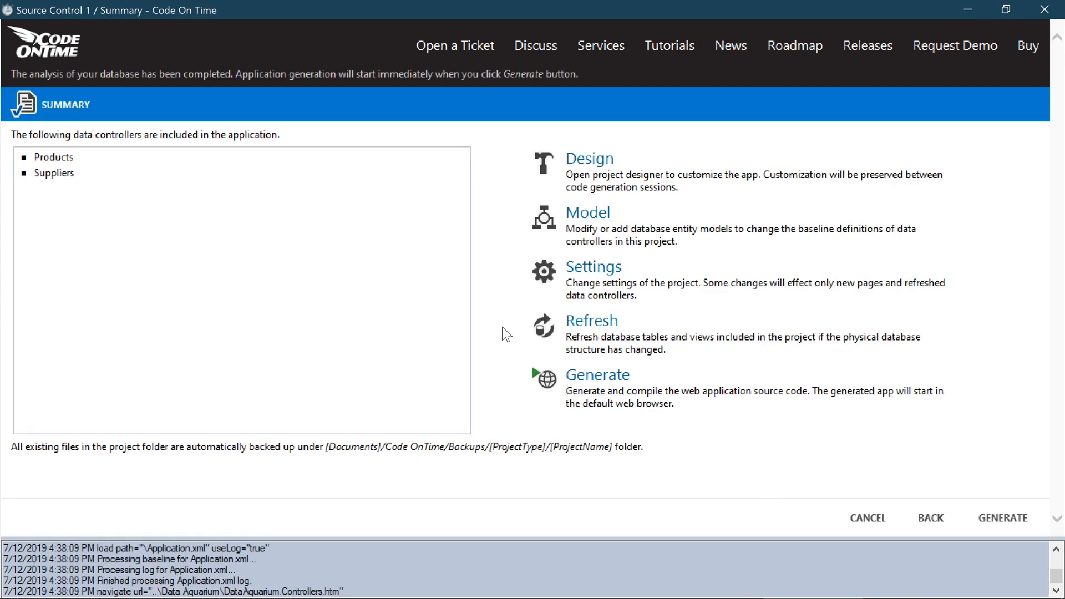
click(1002, 518)
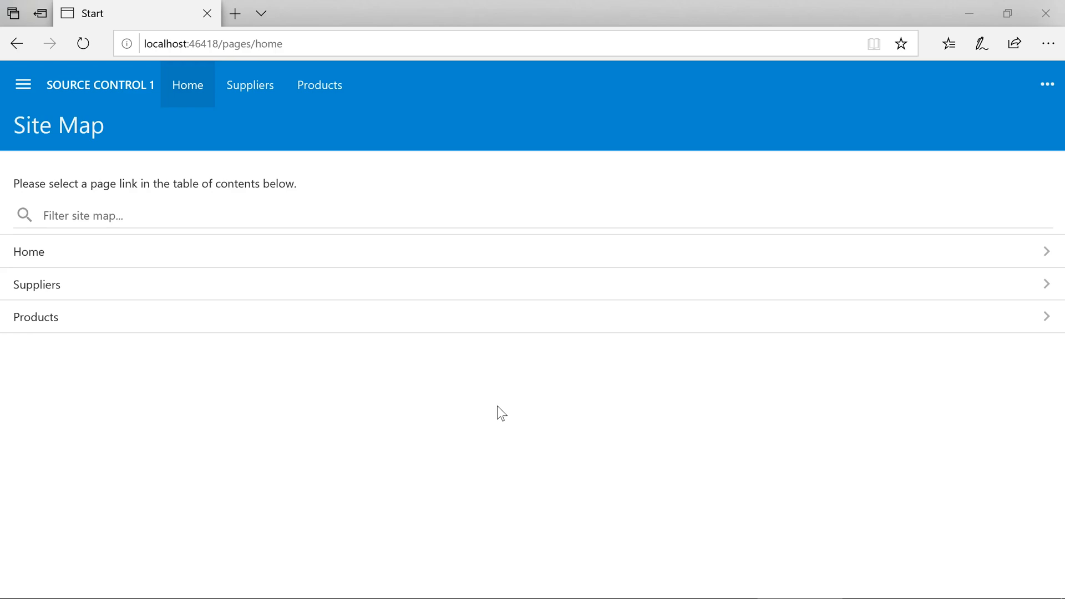
click(250, 85)
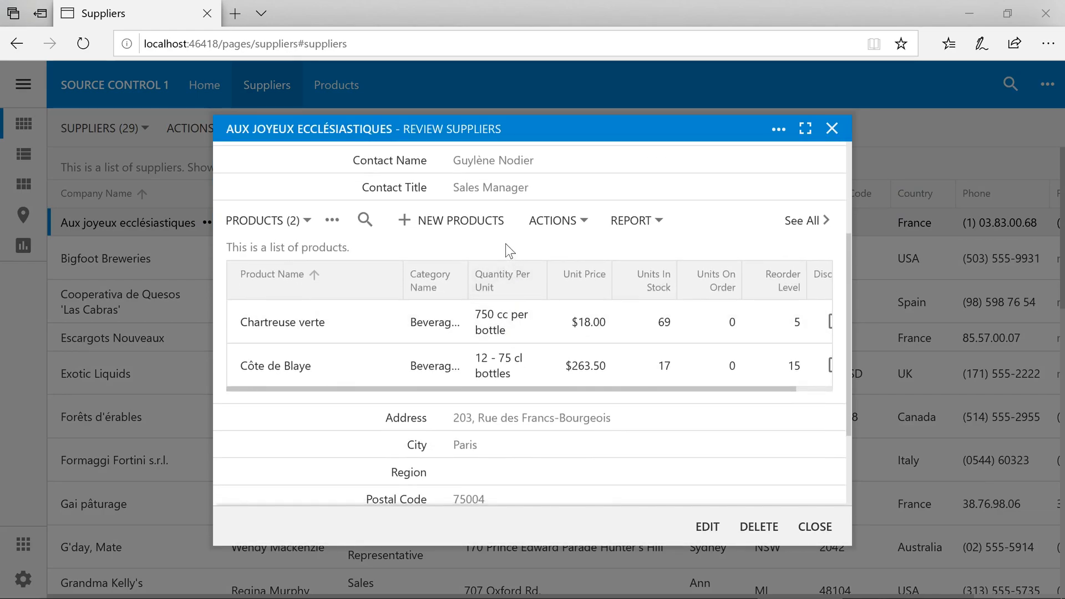
scroll(down, 3)
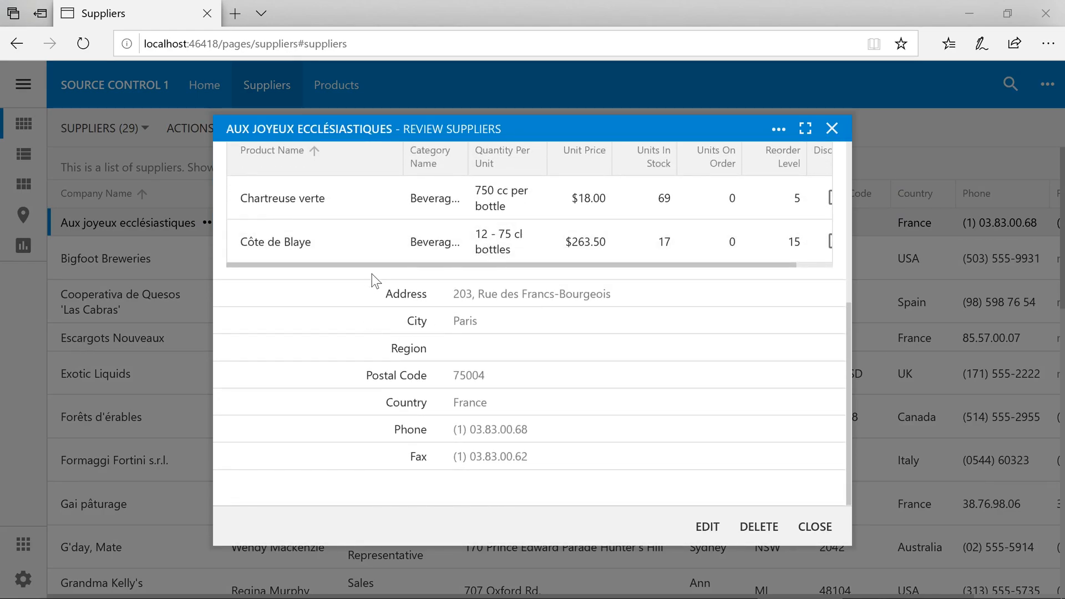
mouse_move(610, 469)
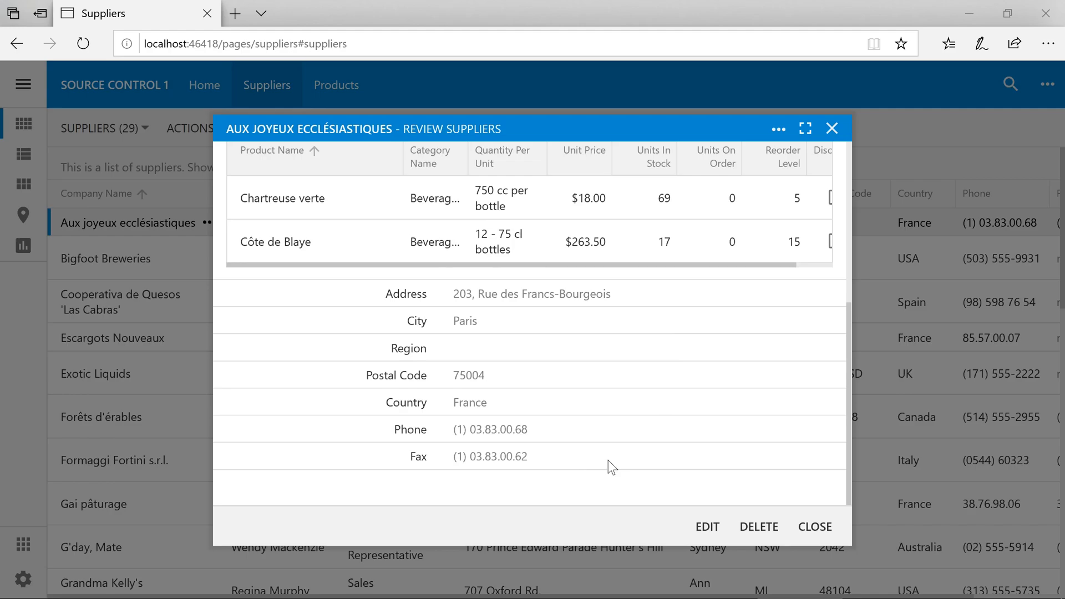
mouse_move(696, 461)
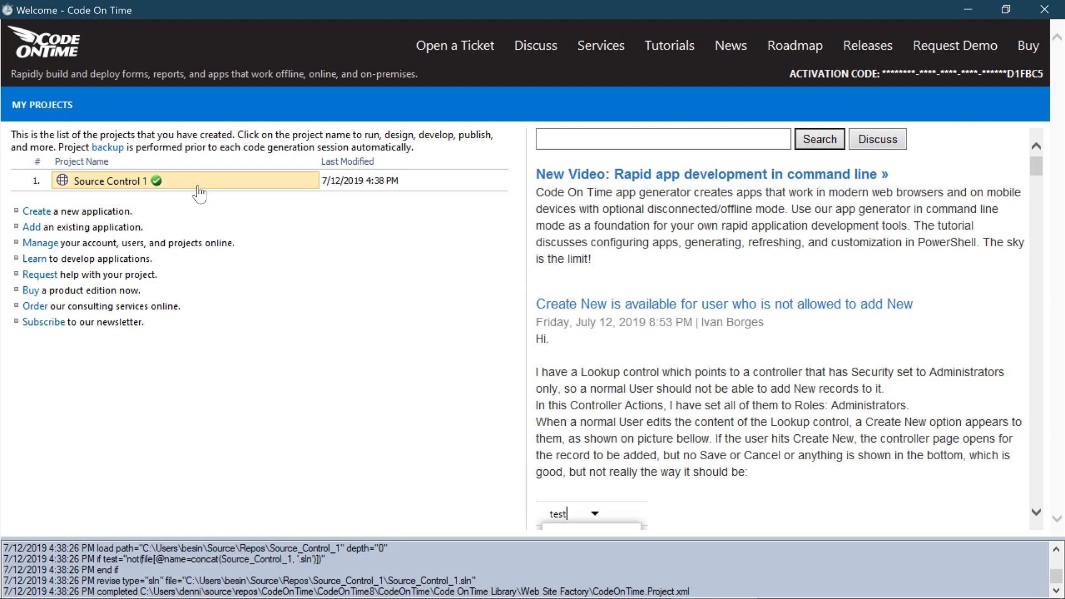
Open Source Control 1 in the Project Designer and expand the Suppliers editForm1 view.
click(109, 181)
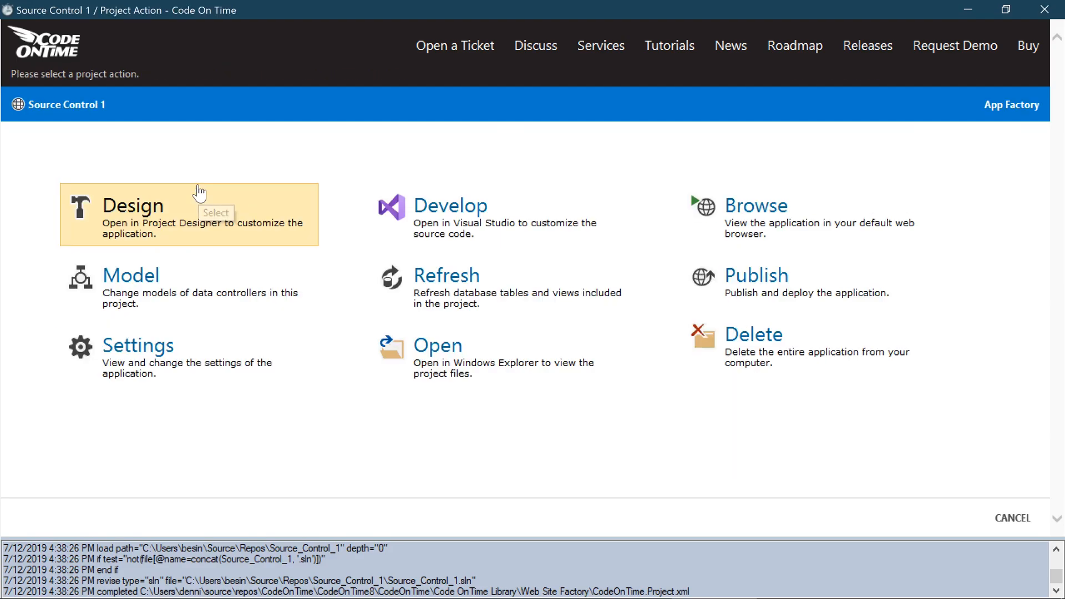
click(133, 205)
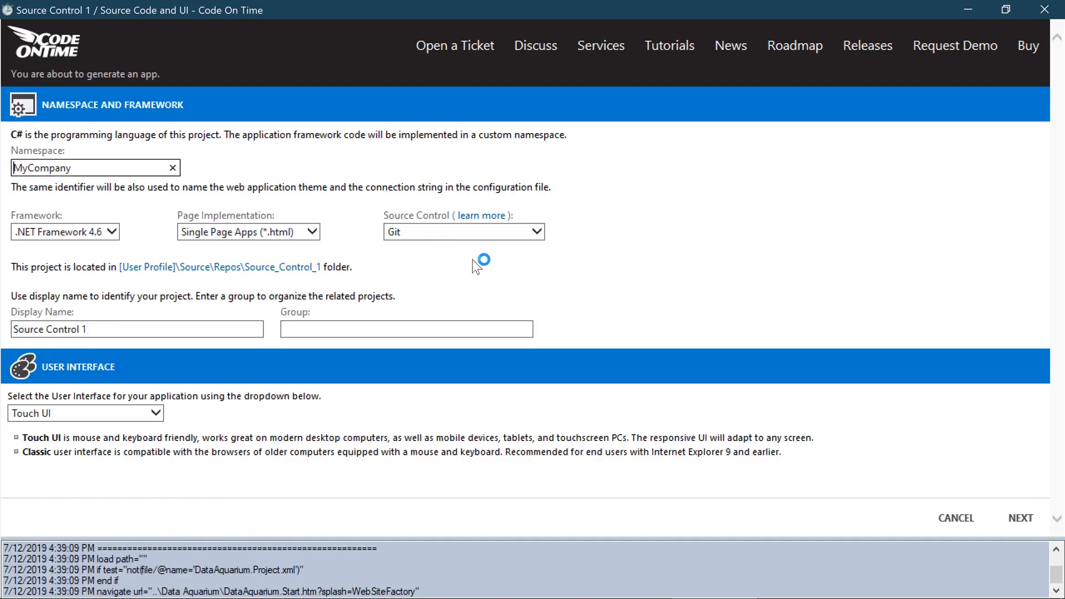
click(1020, 518)
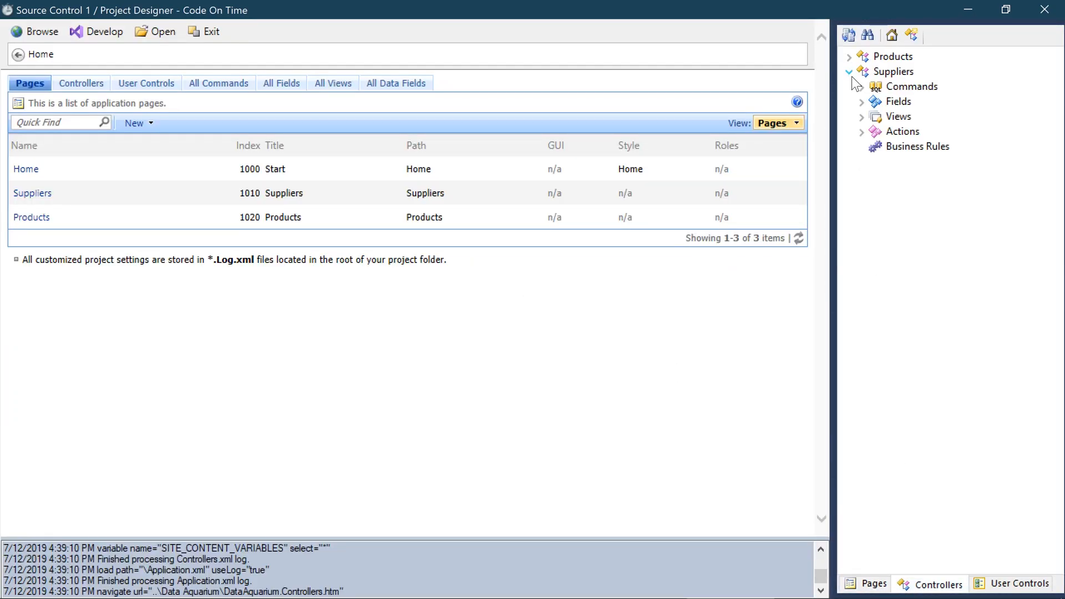
click(862, 116)
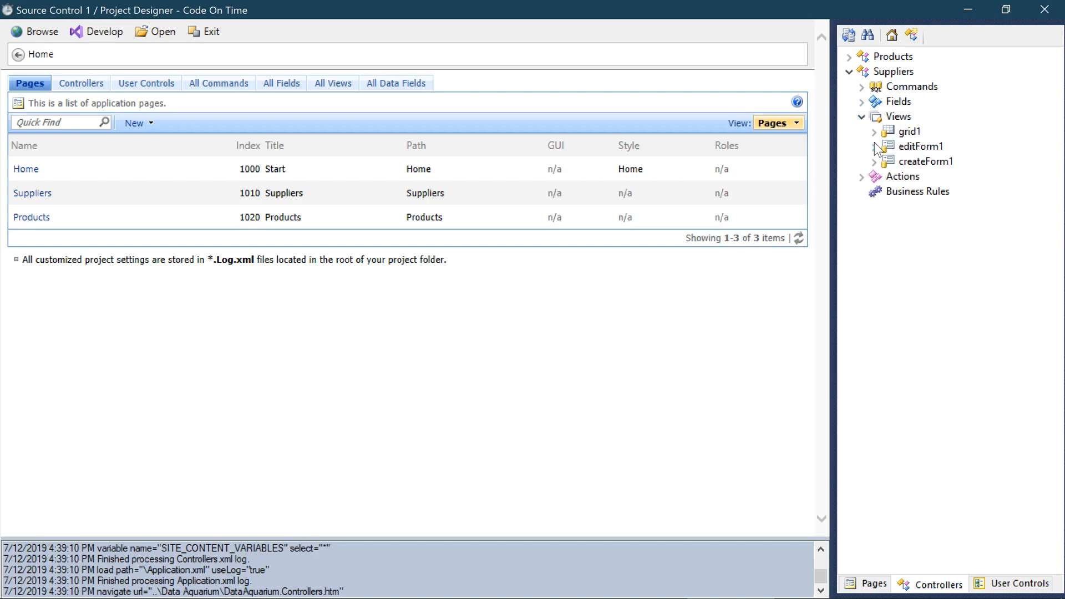
click(874, 147)
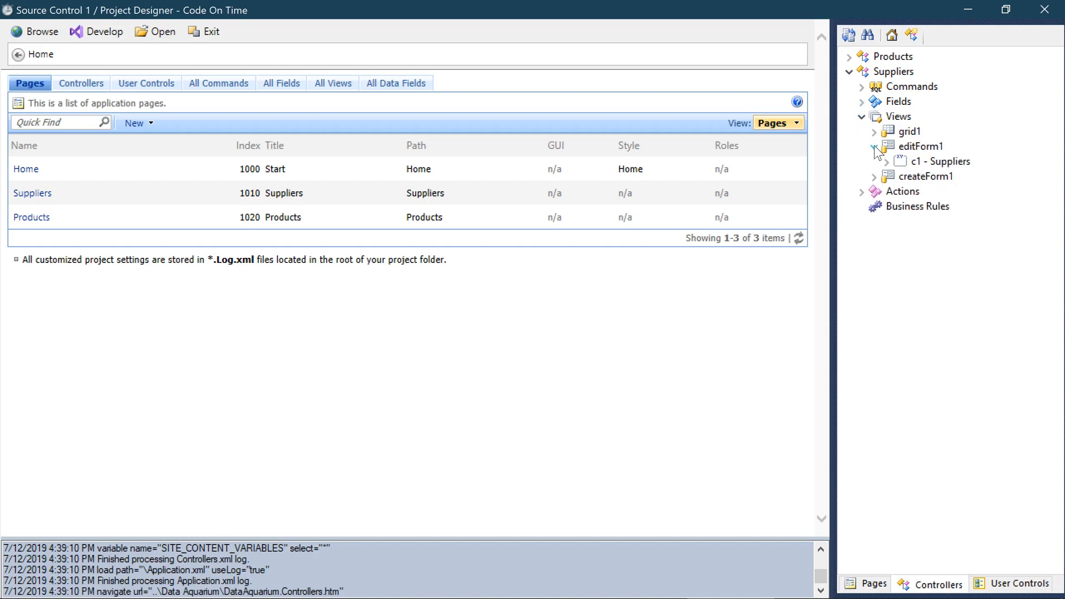
right_click(921, 146)
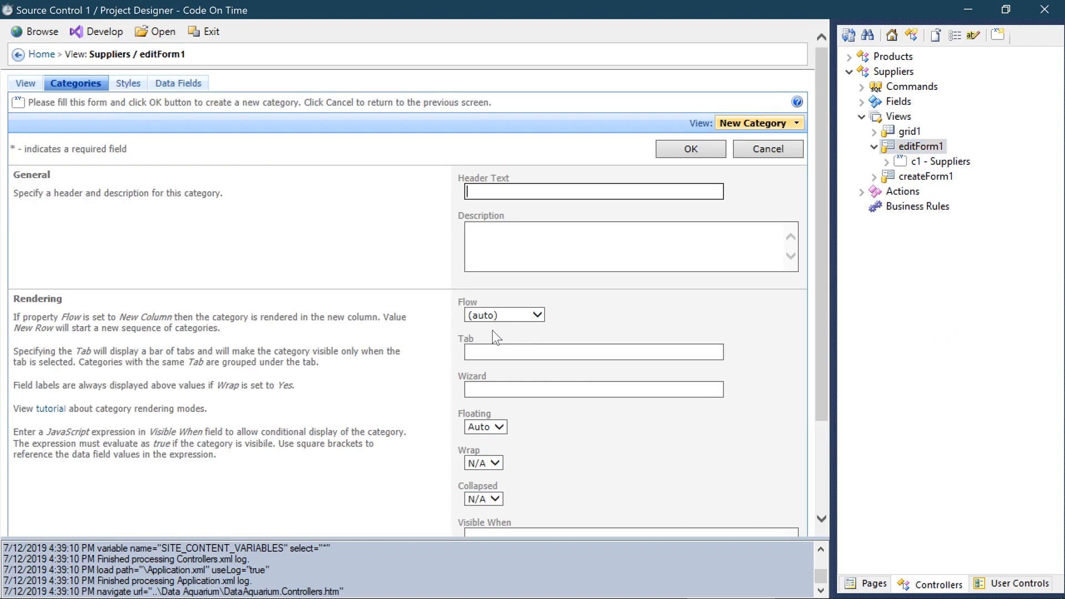
Add floating category c2 to editForm1 and move the Address through Country fields into it.
click(485, 426)
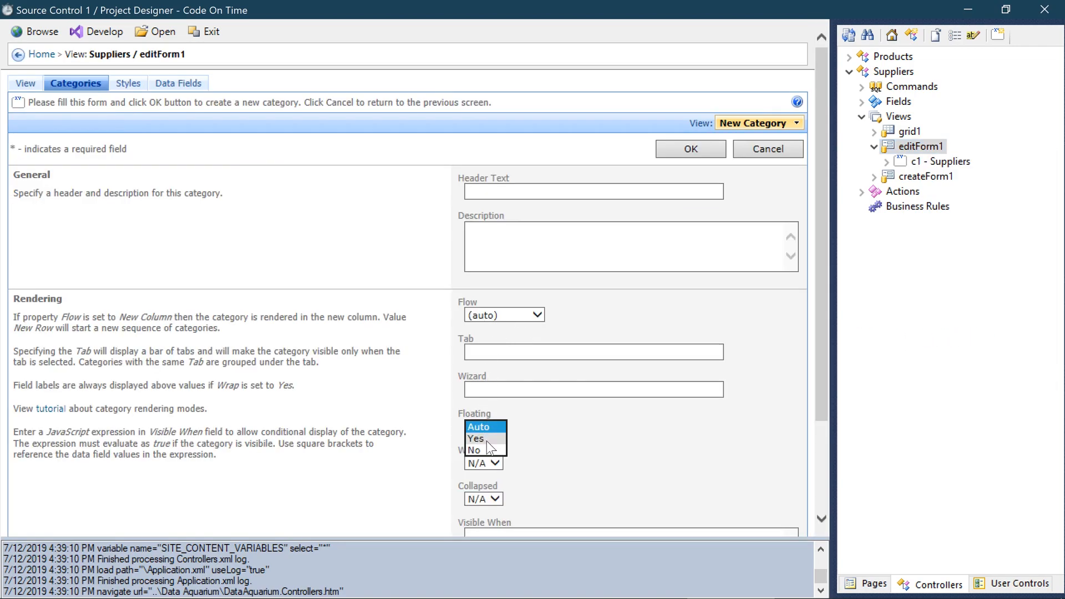
click(476, 439)
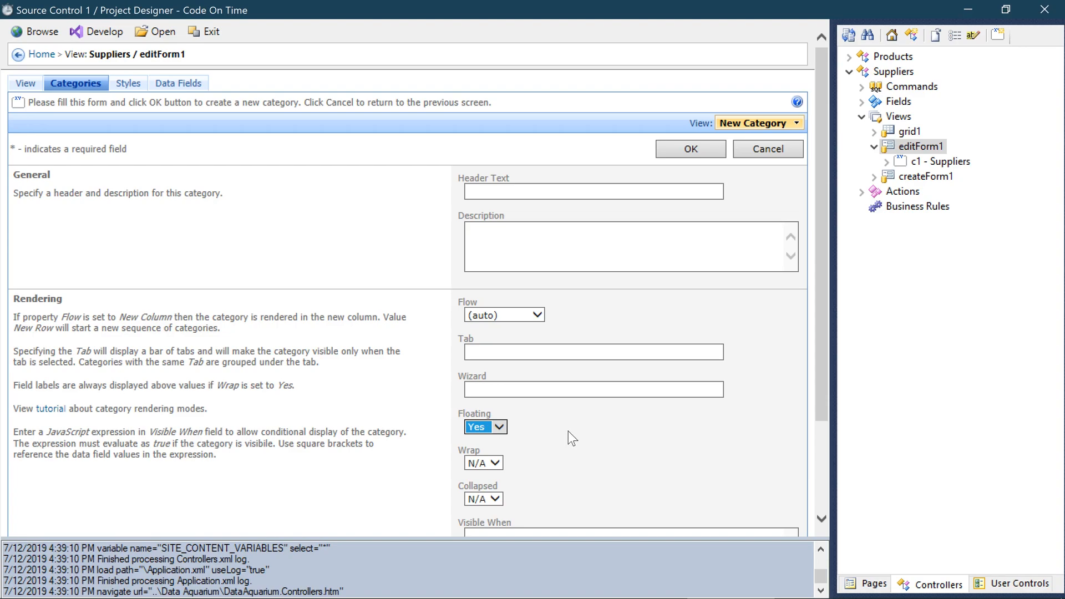
click(691, 149)
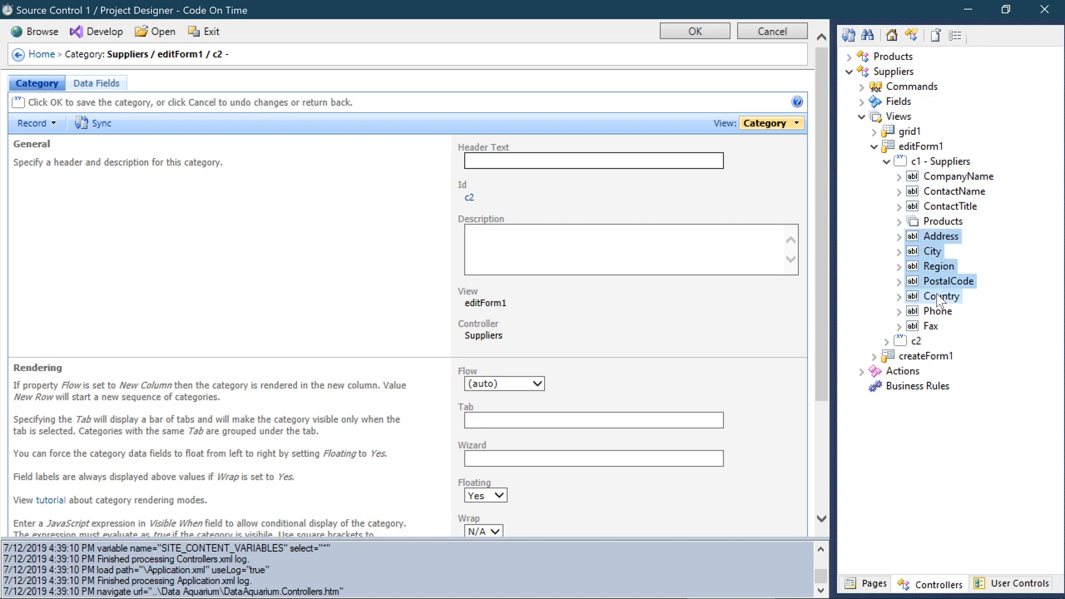
click(941, 296)
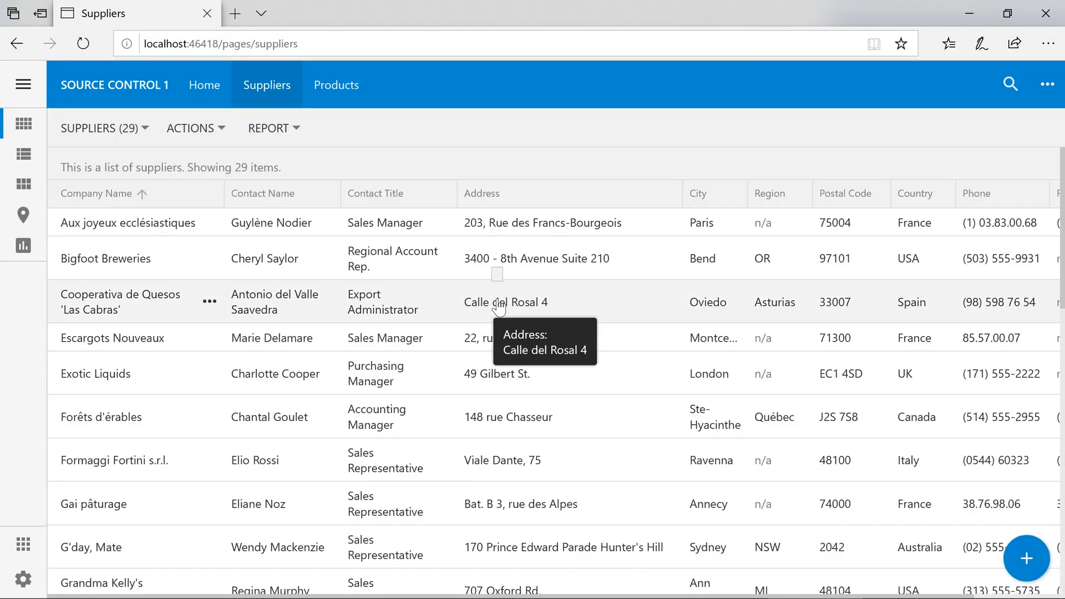
Open the Aux joyeux ecclésiastiques supplier record to check its two-column address fields.
click(128, 223)
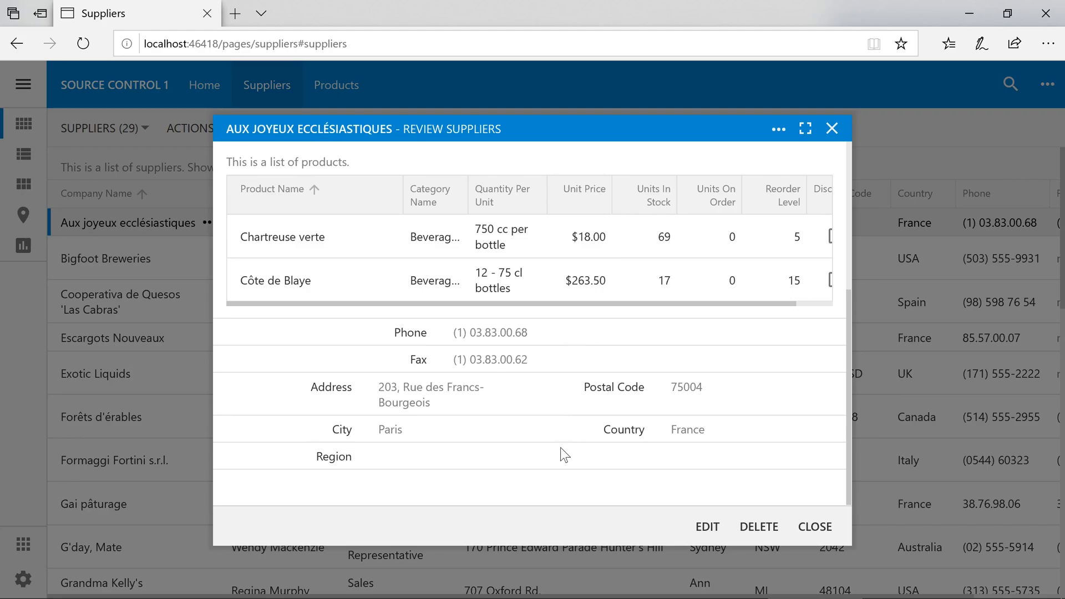
mouse_move(525, 433)
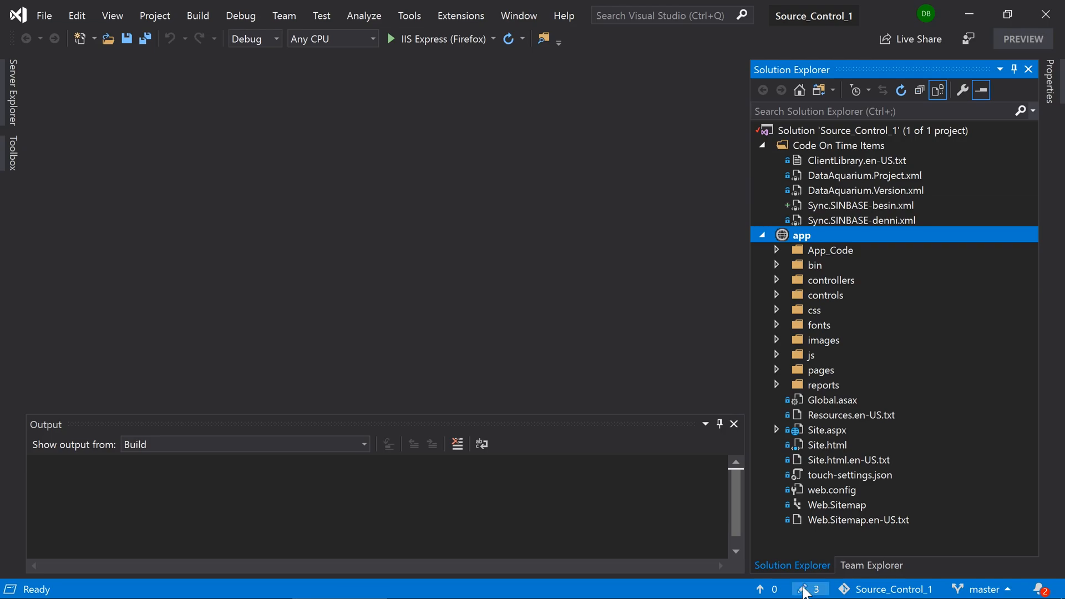
Diff Suppliers.xml against its last commit, then open the Sync.SINBASE-besin.xml log.
click(808, 589)
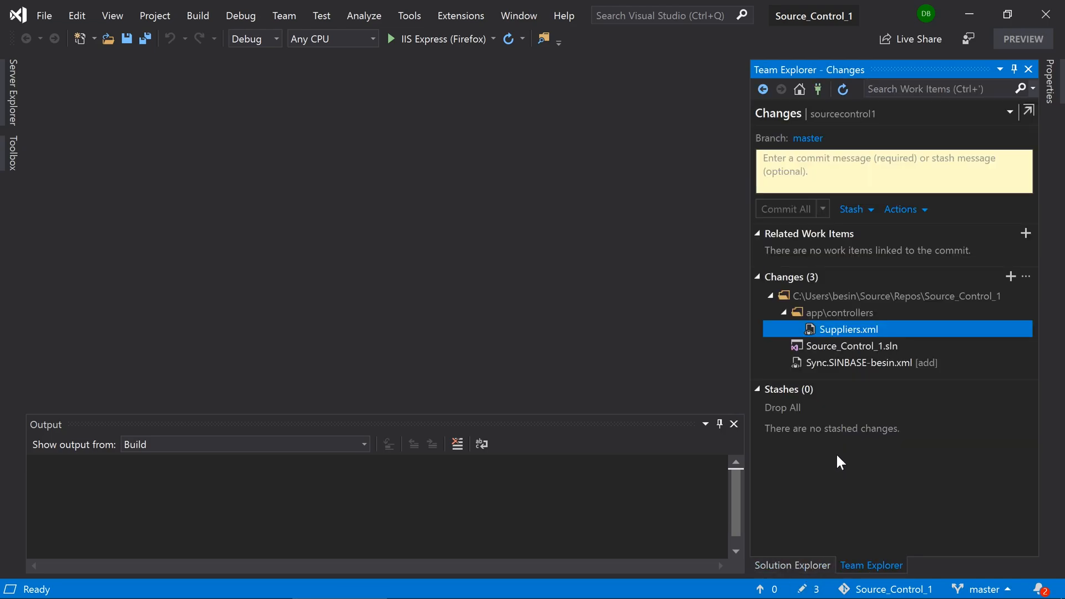
double_click(848, 329)
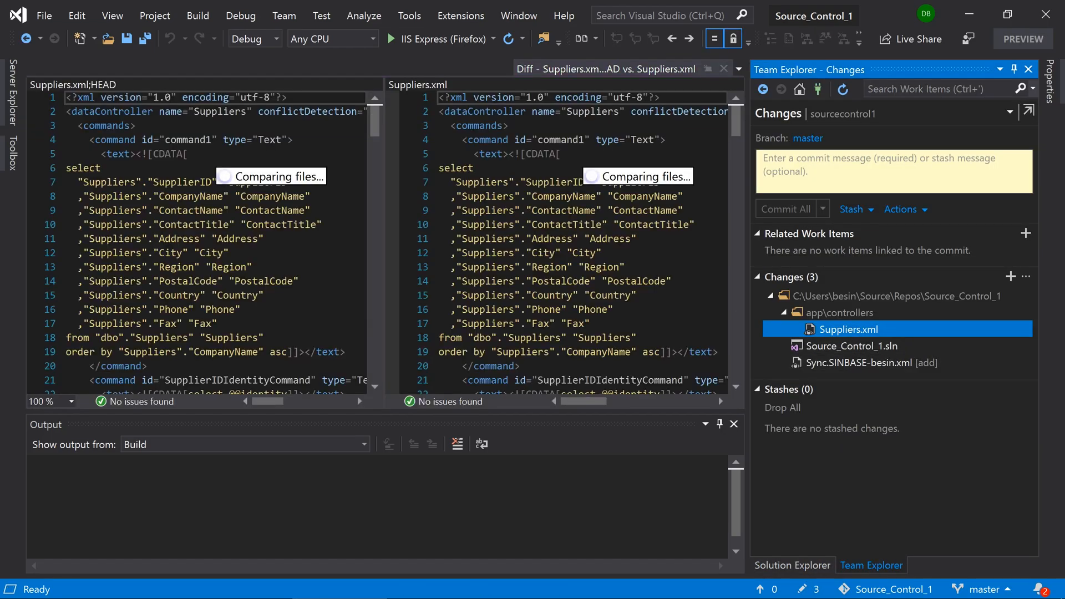
scroll(down, 3)
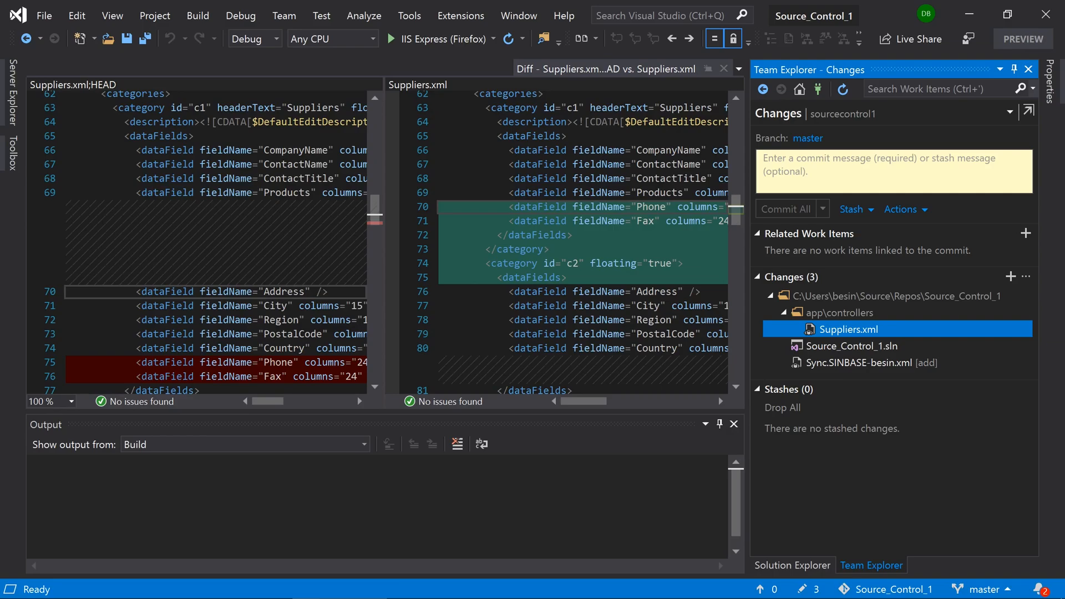
scroll(down, 3)
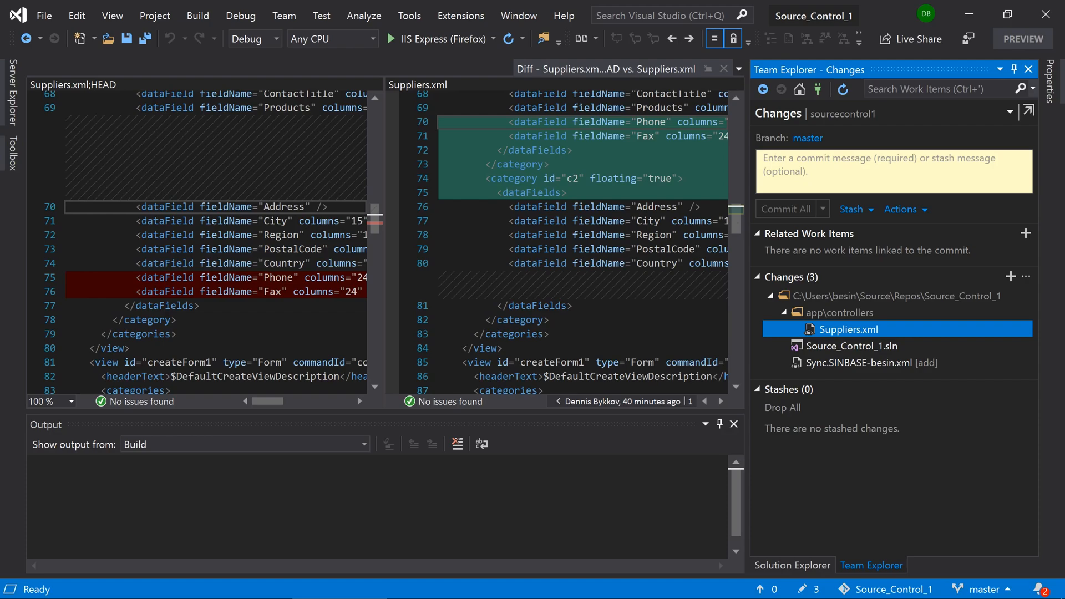
double_click(859, 362)
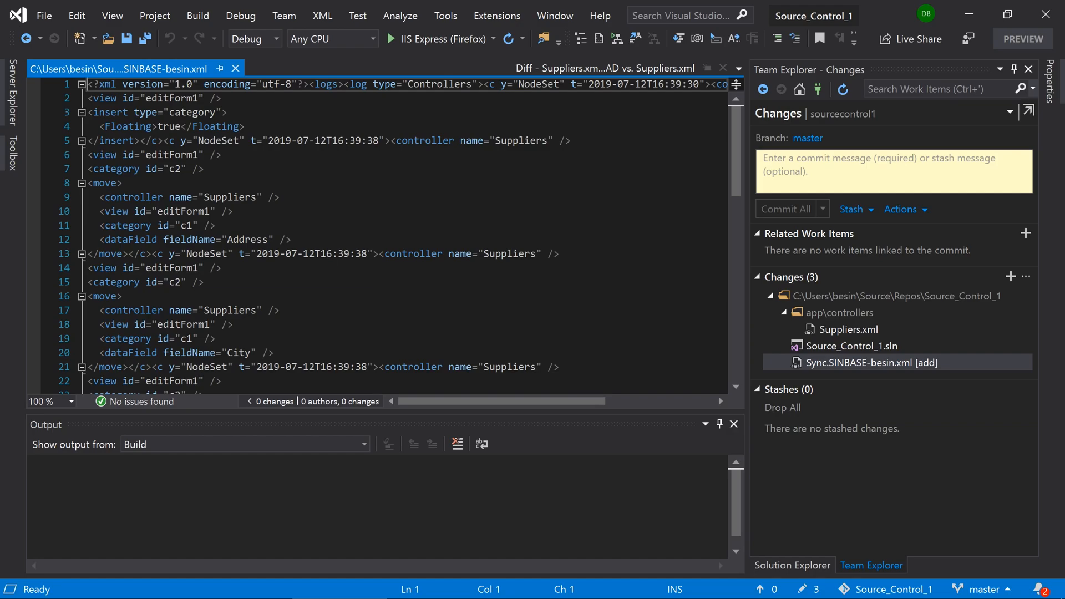
Commit all changes as 'Moved address fields into two columns.' and view the outgoing commit.
text(Mov)
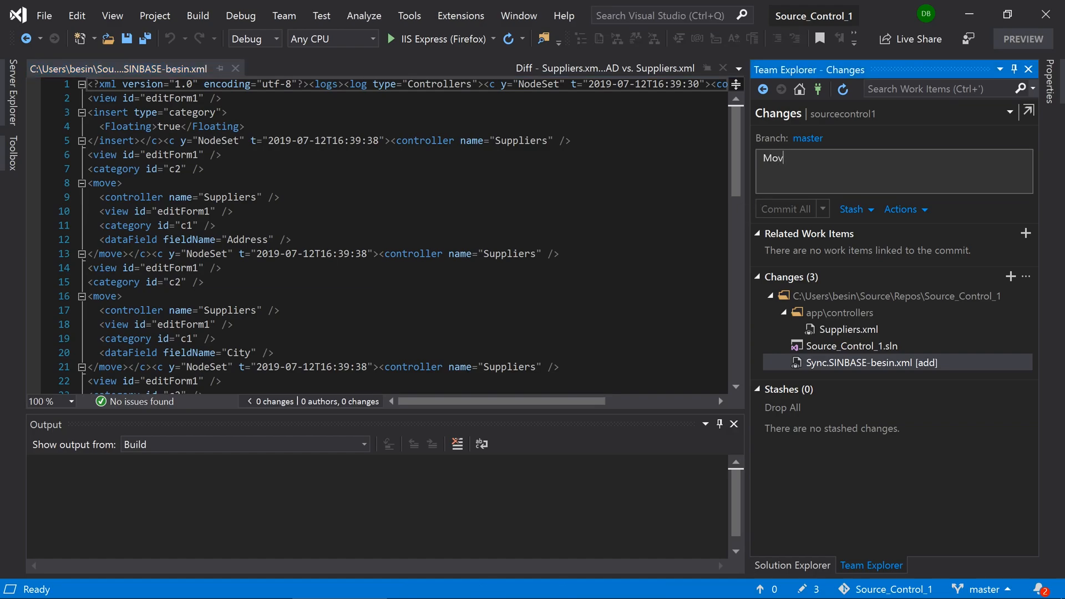
text(Moved address fields into two colum)
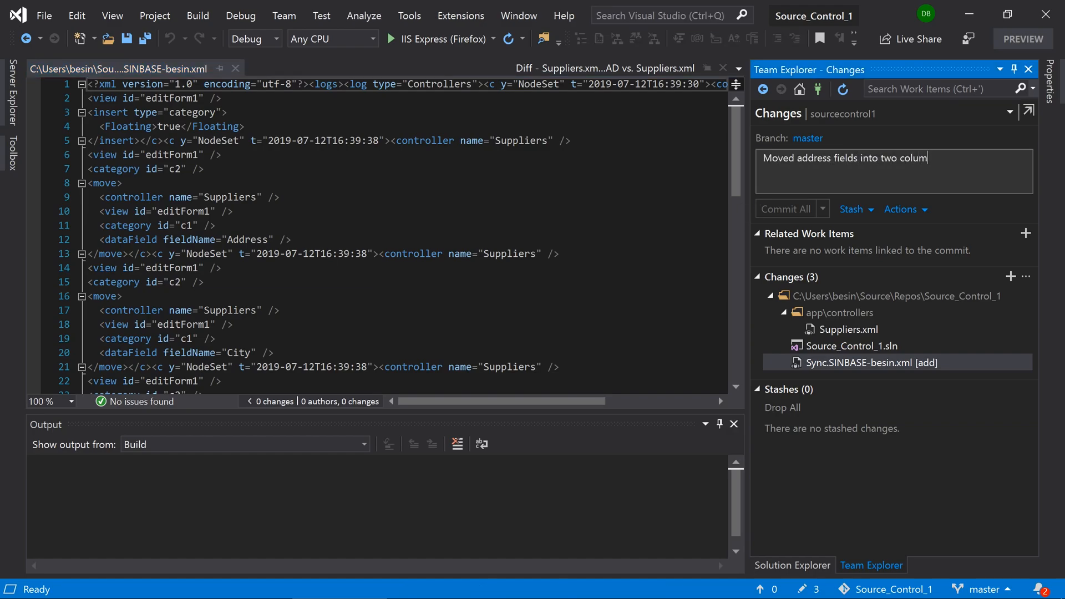
click(786, 209)
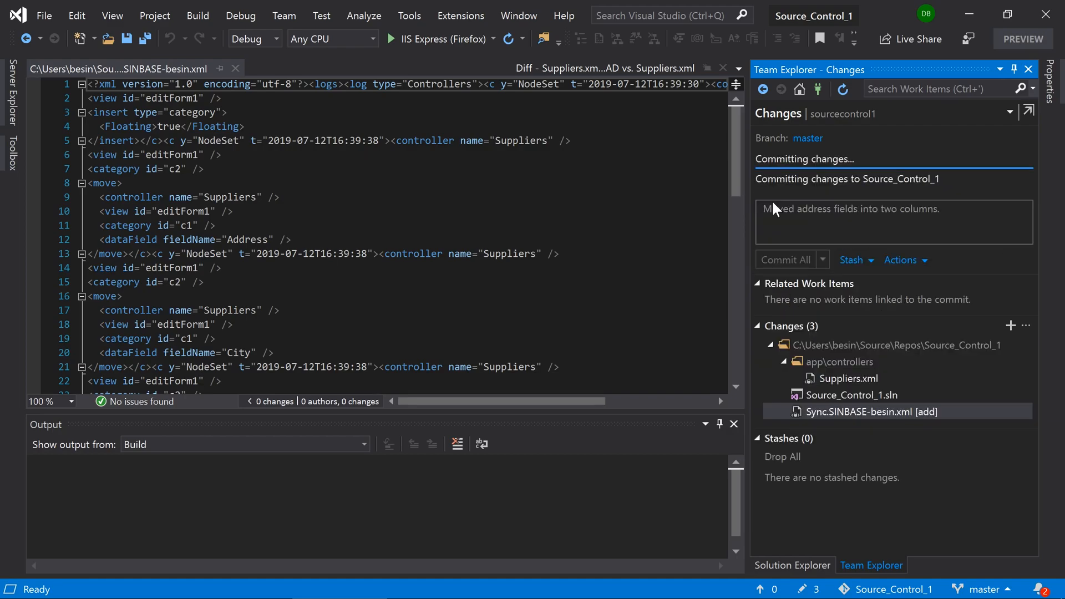
click(785, 260)
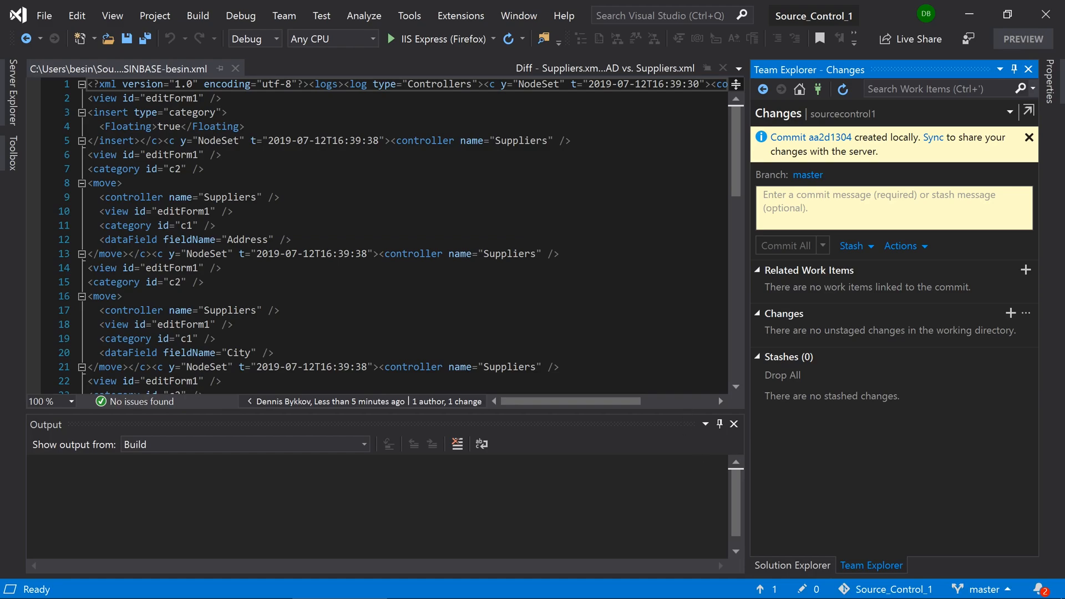
mouse_move(766, 589)
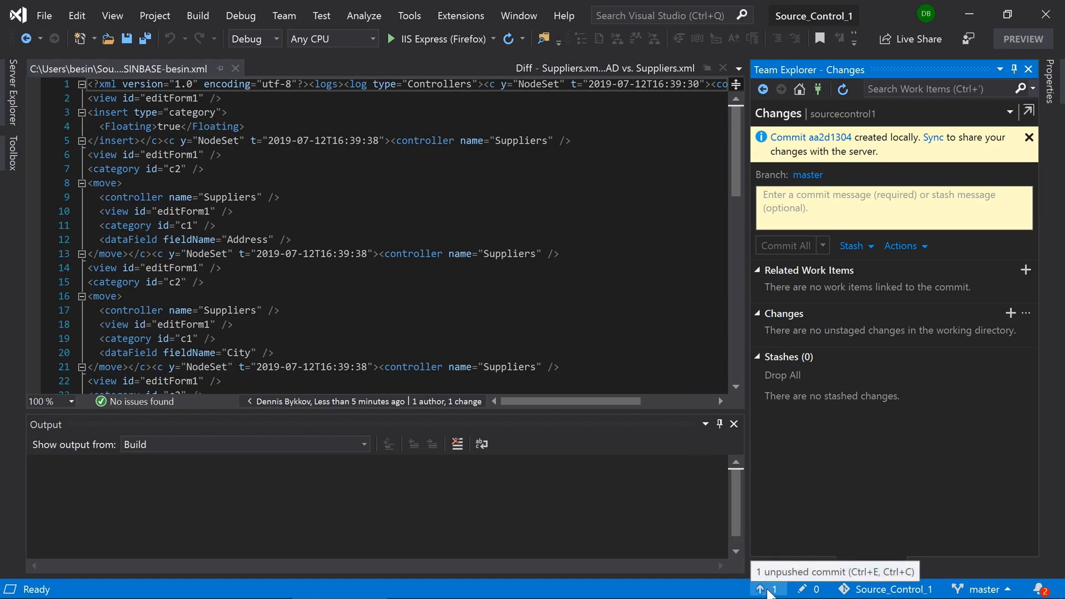
click(766, 589)
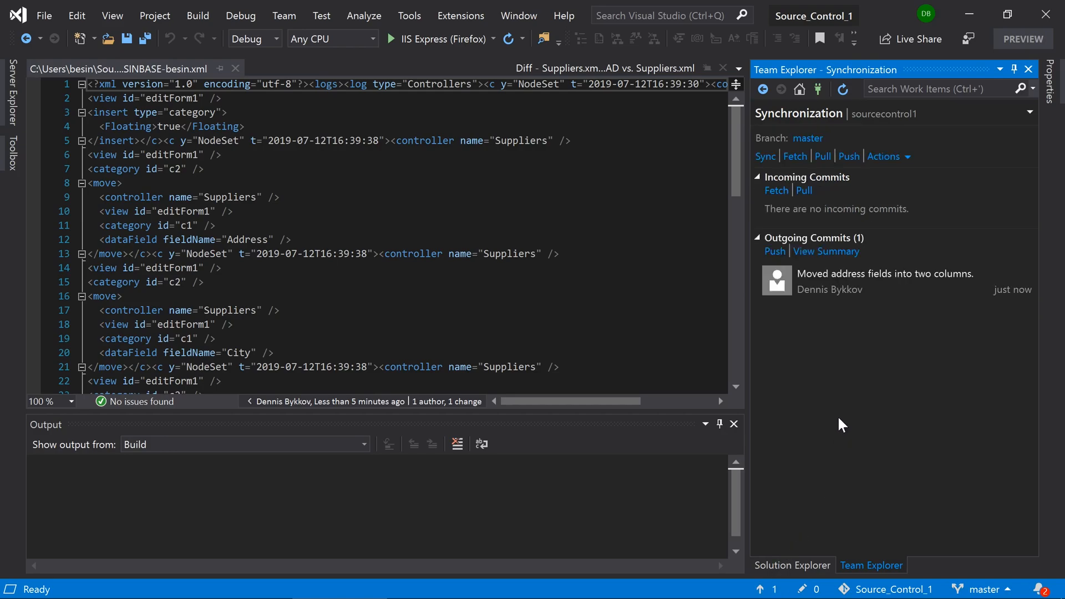
mouse_move(854, 359)
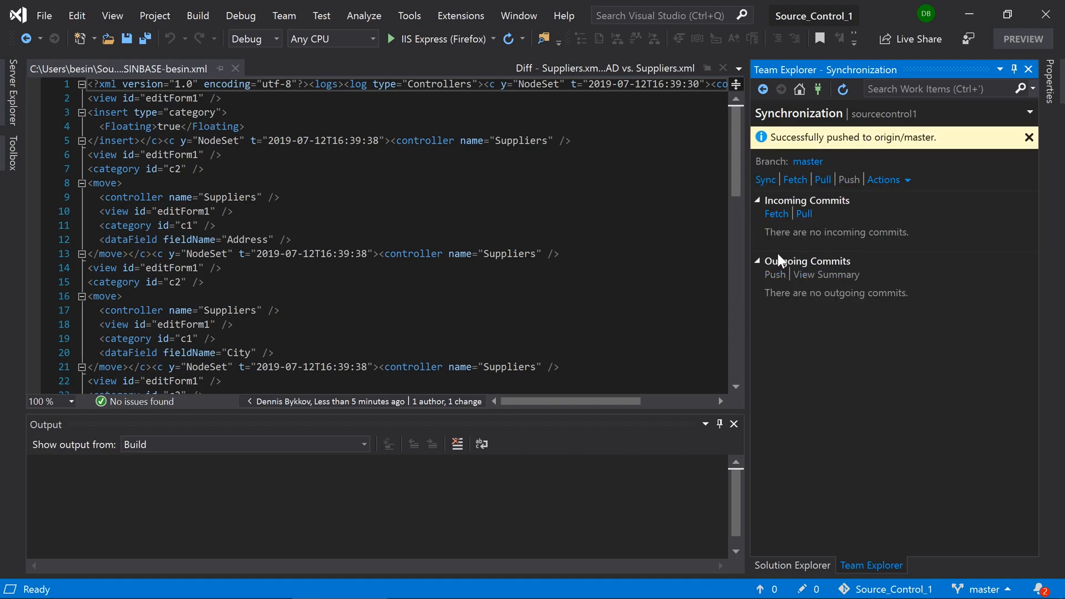
mouse_move(778, 250)
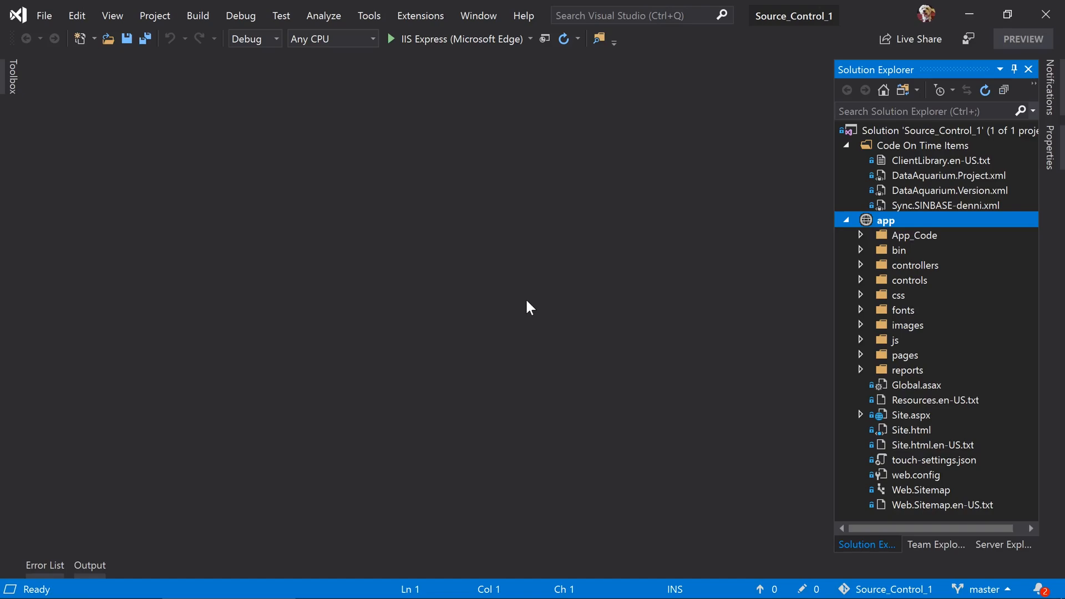
mouse_move(762, 590)
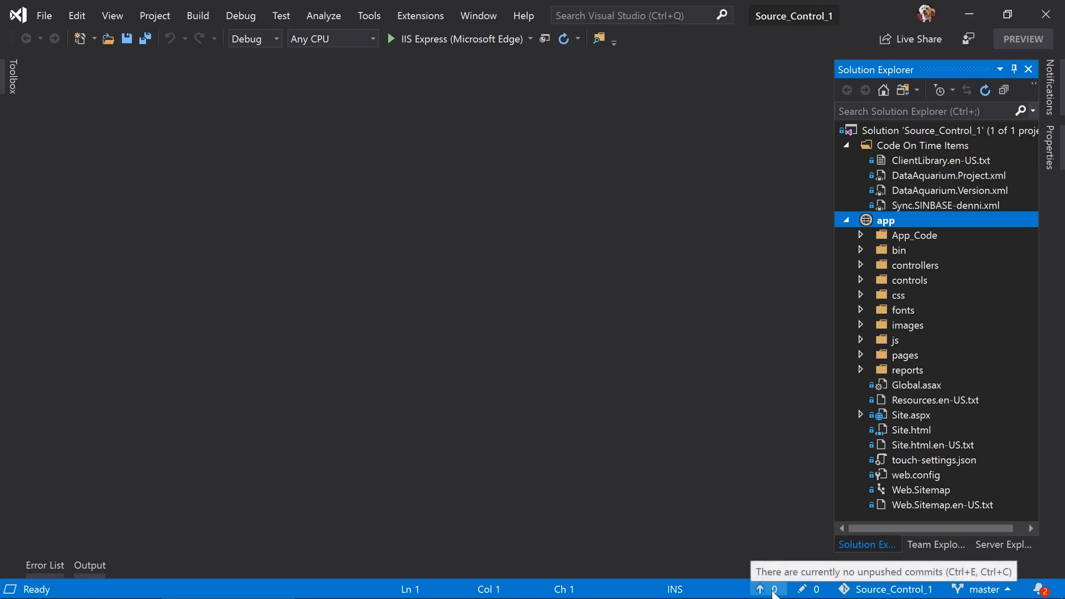
Pull from origin and open commit aa2d1304's details in the branch history.
click(762, 589)
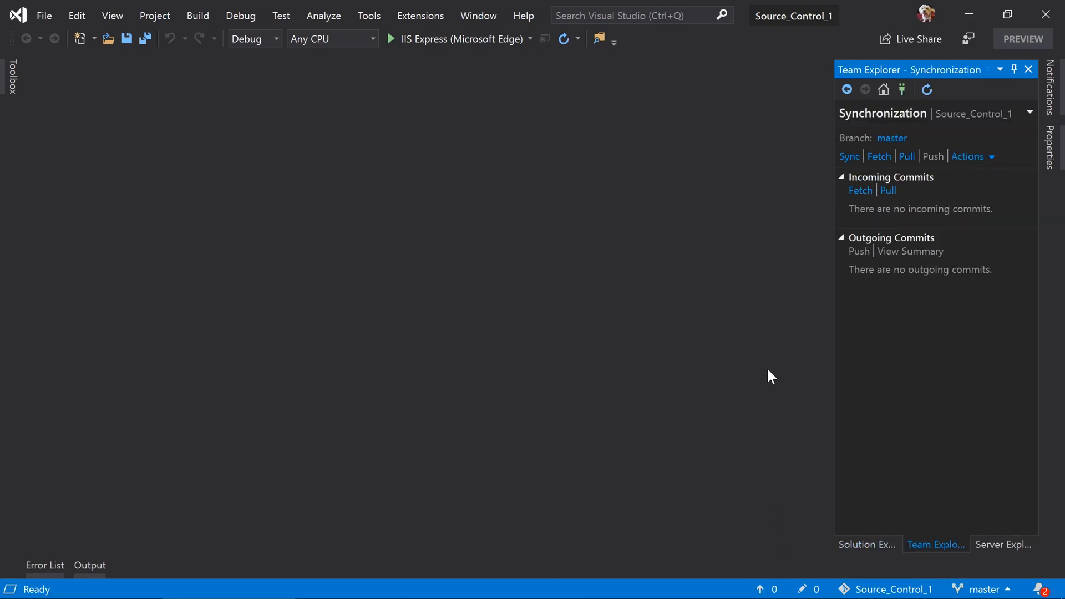
mouse_move(813, 322)
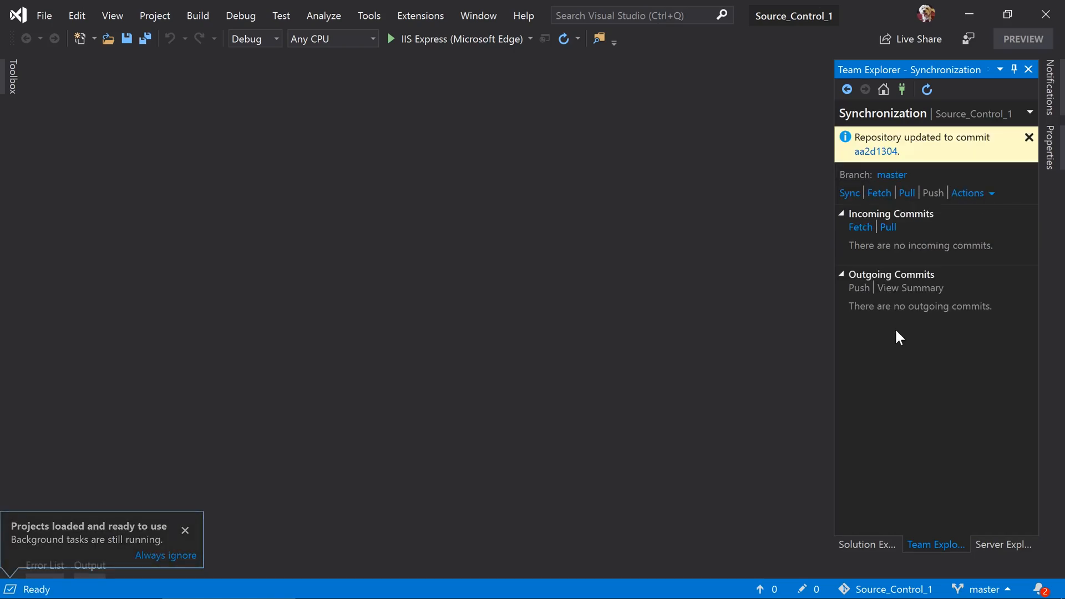
click(185, 530)
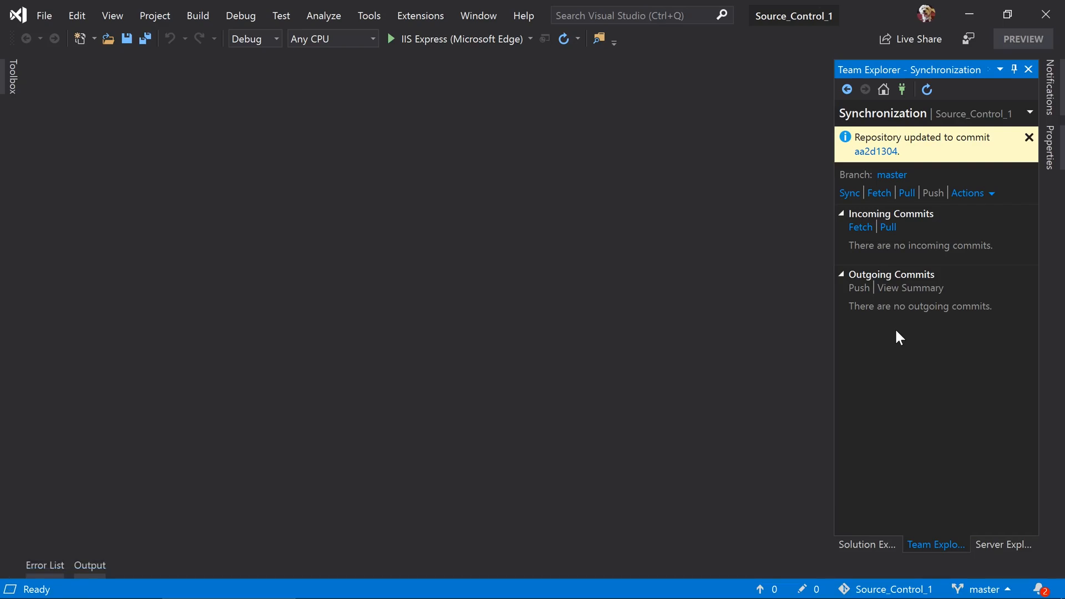
mouse_move(970, 525)
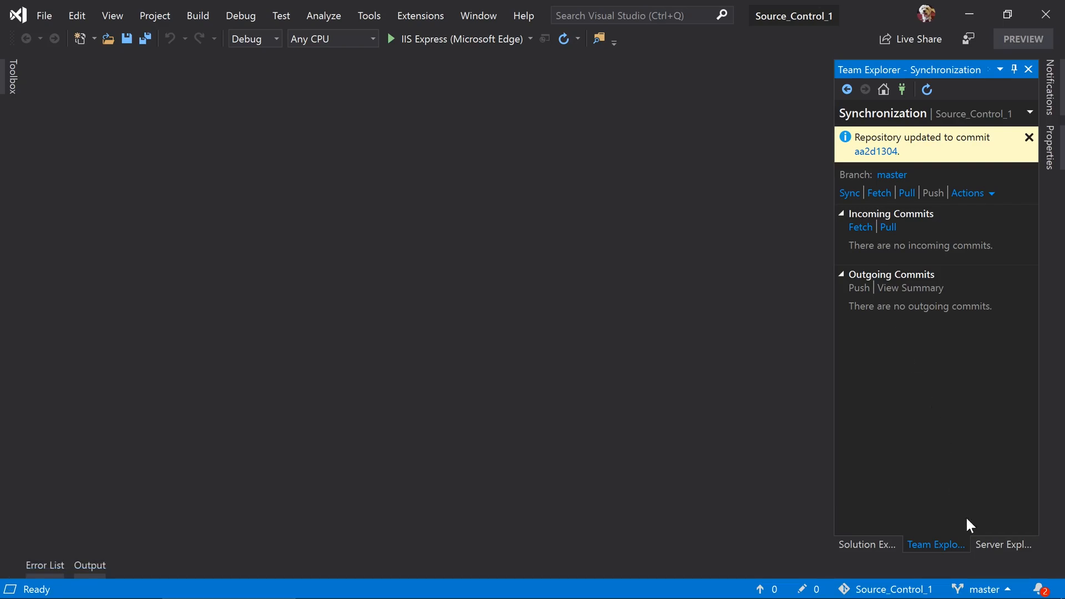
mouse_move(963, 517)
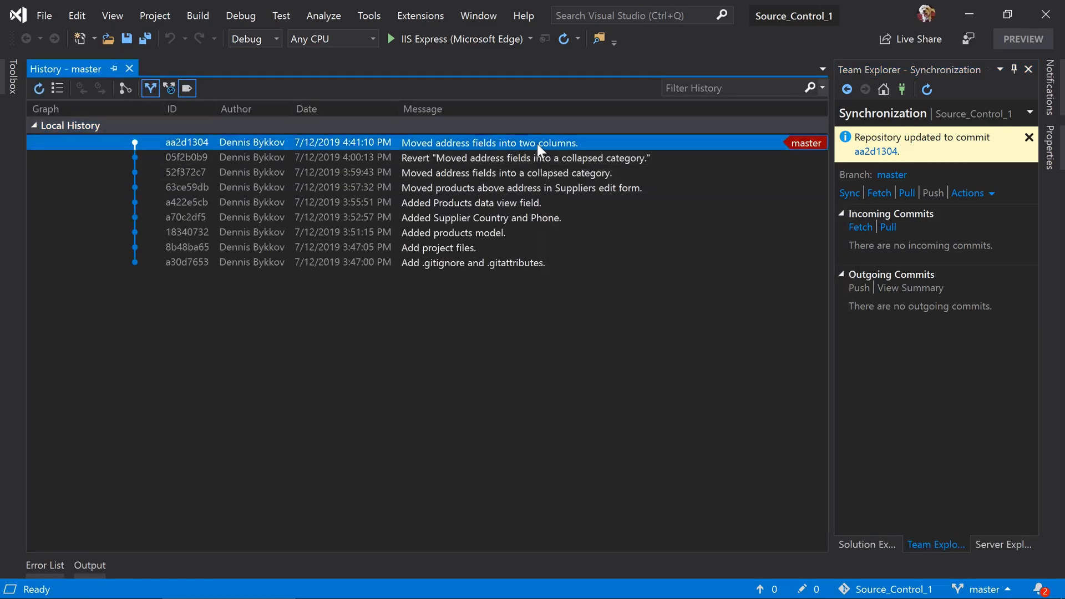
double_click(489, 143)
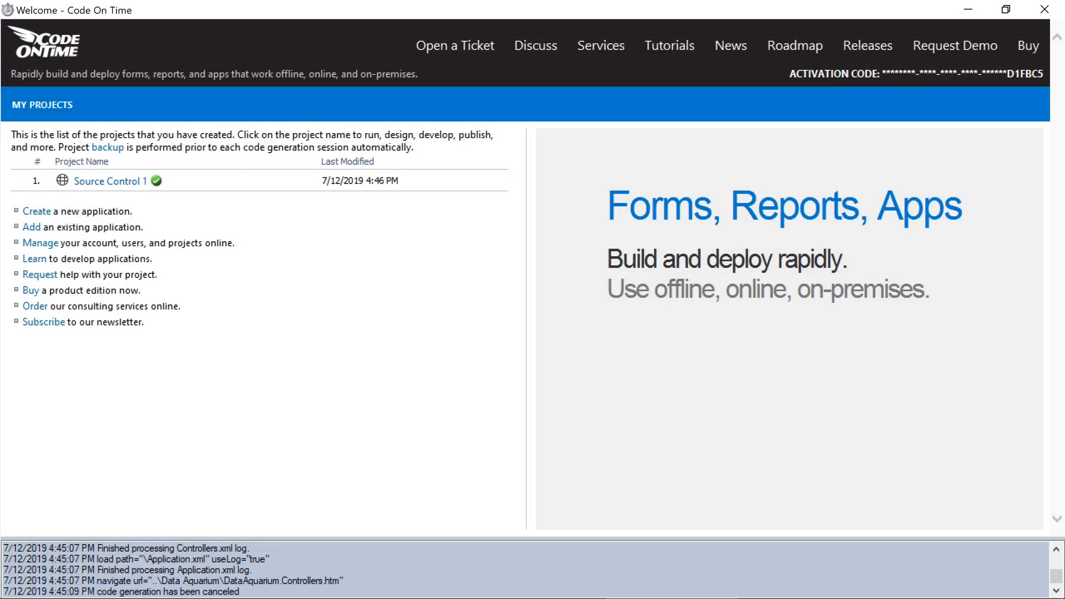
Refresh Source Control 1 without the 'database schema has changed recently' option.
click(109, 181)
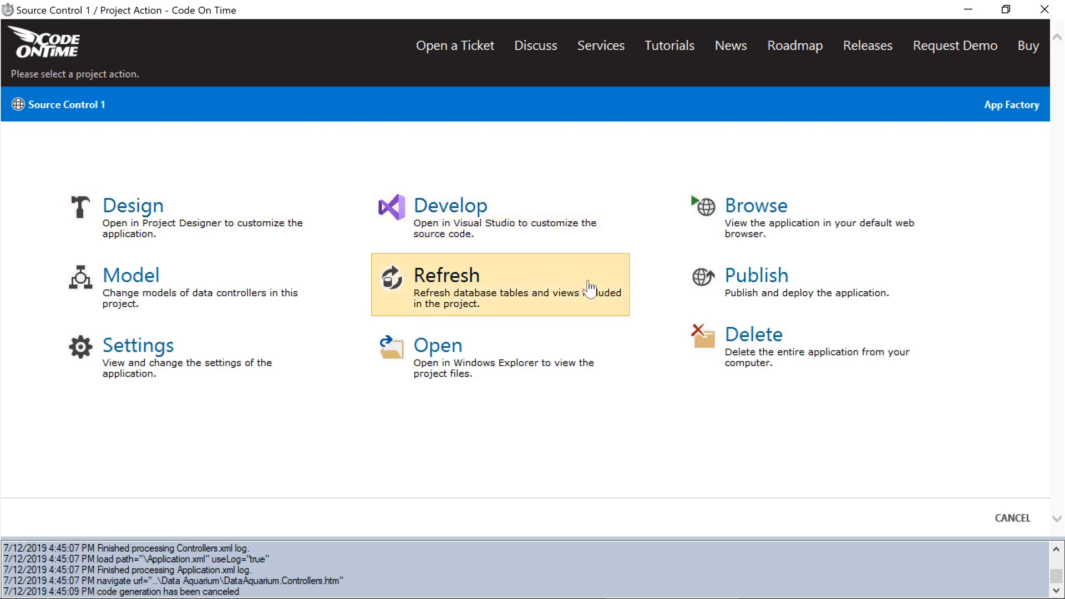
click(447, 276)
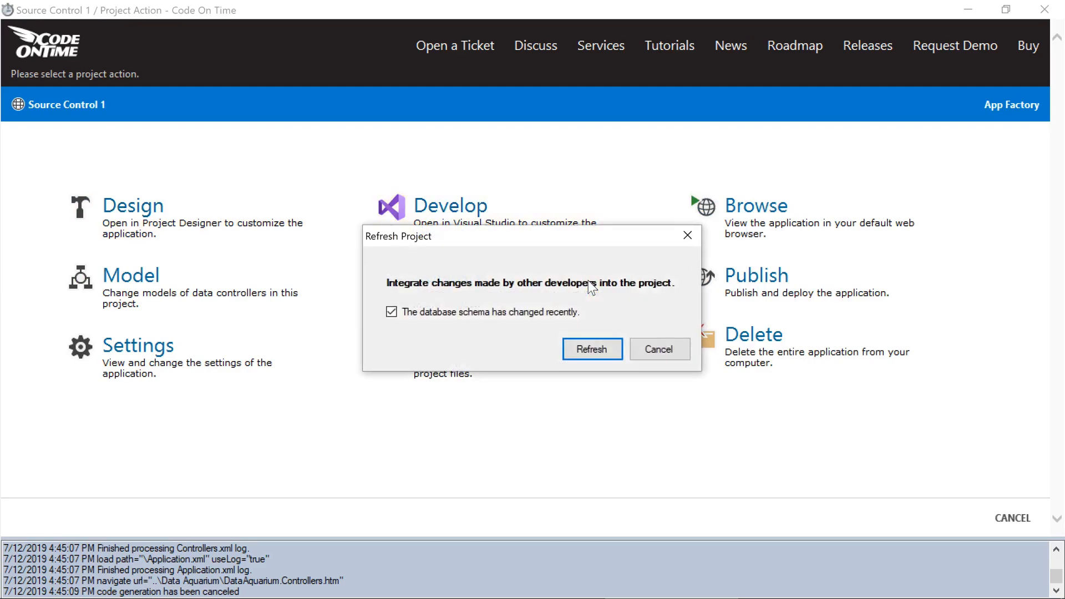
click(392, 311)
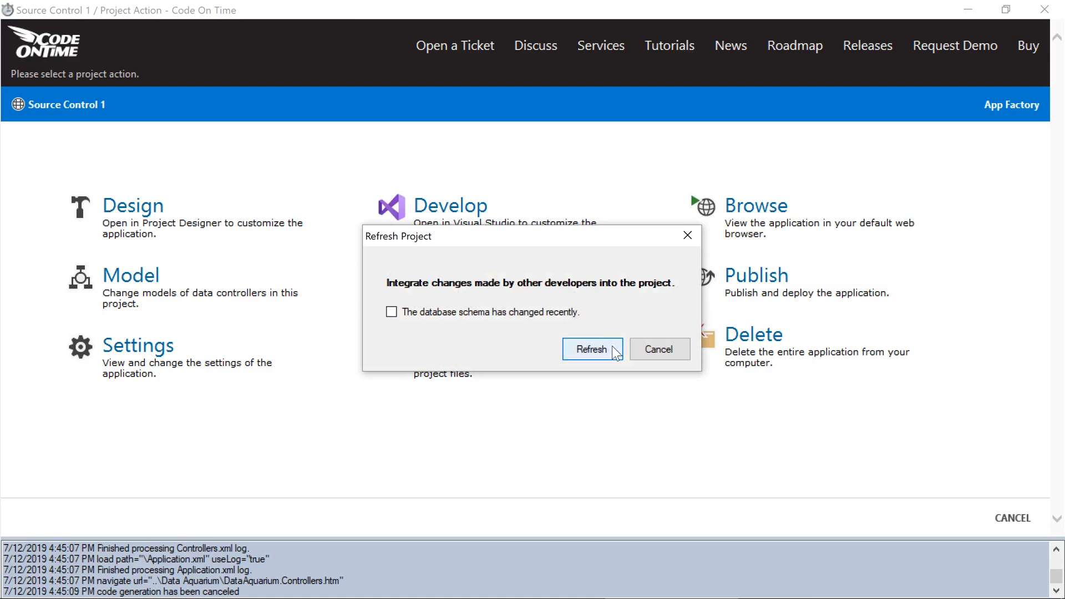
click(592, 350)
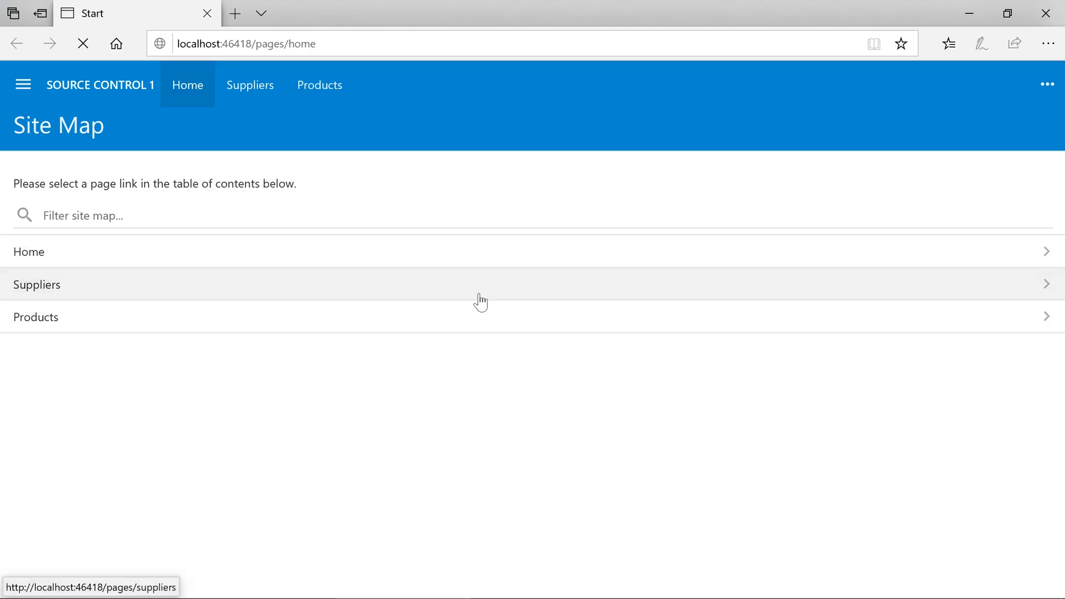
Go to the Suppliers page and open the Aux joyeux ecclésiastiques record.
click(37, 285)
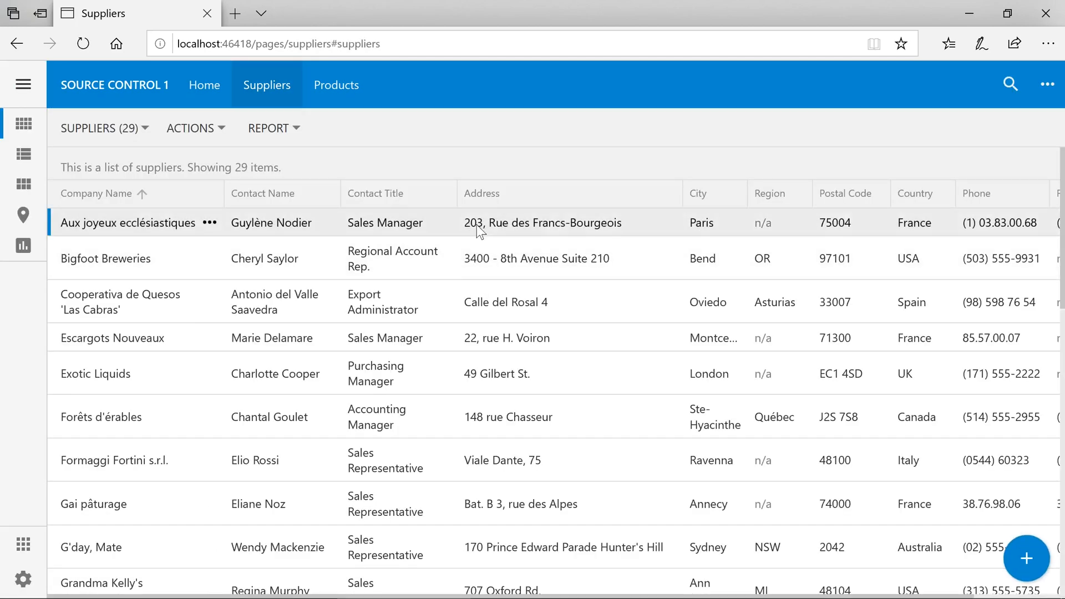
double_click(127, 223)
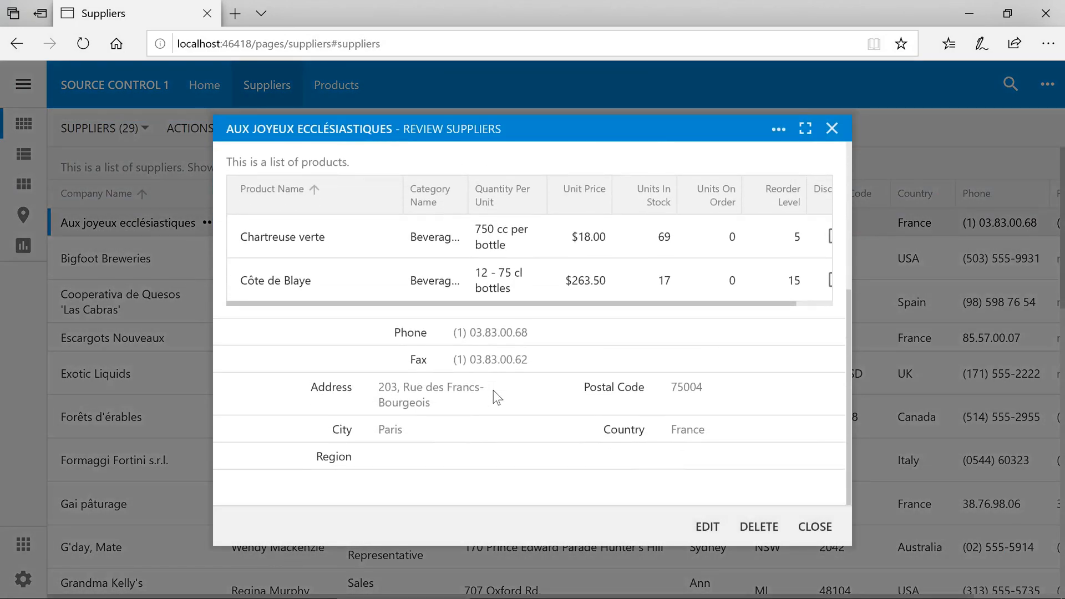
mouse_move(475, 426)
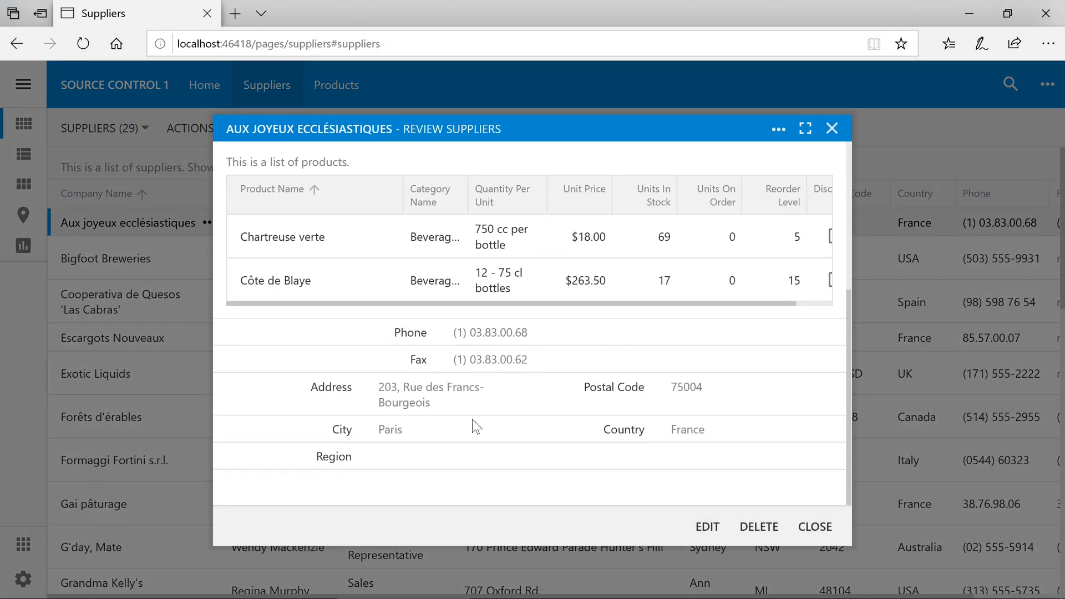